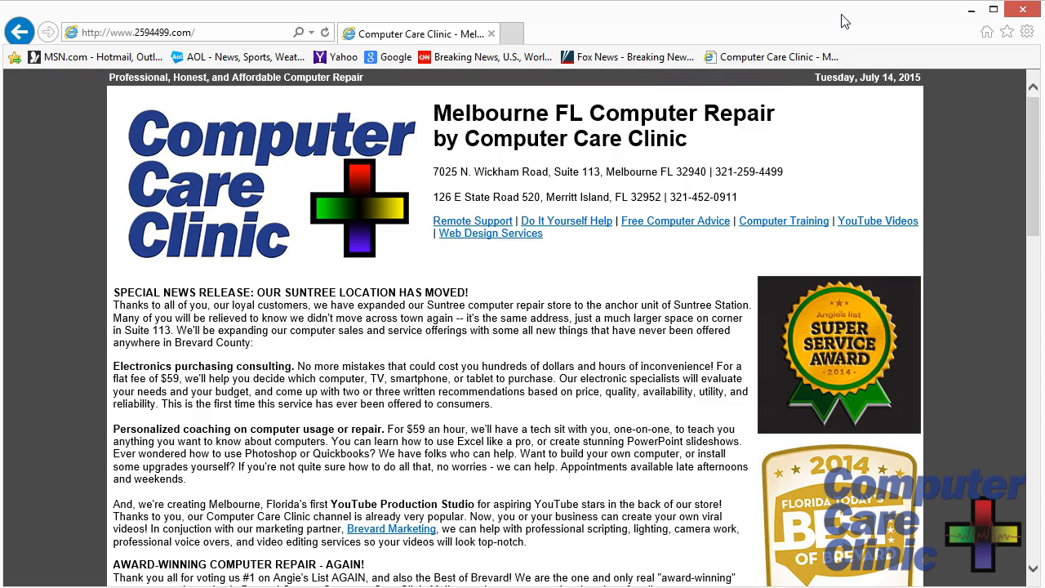
mouse_move(843, 18)
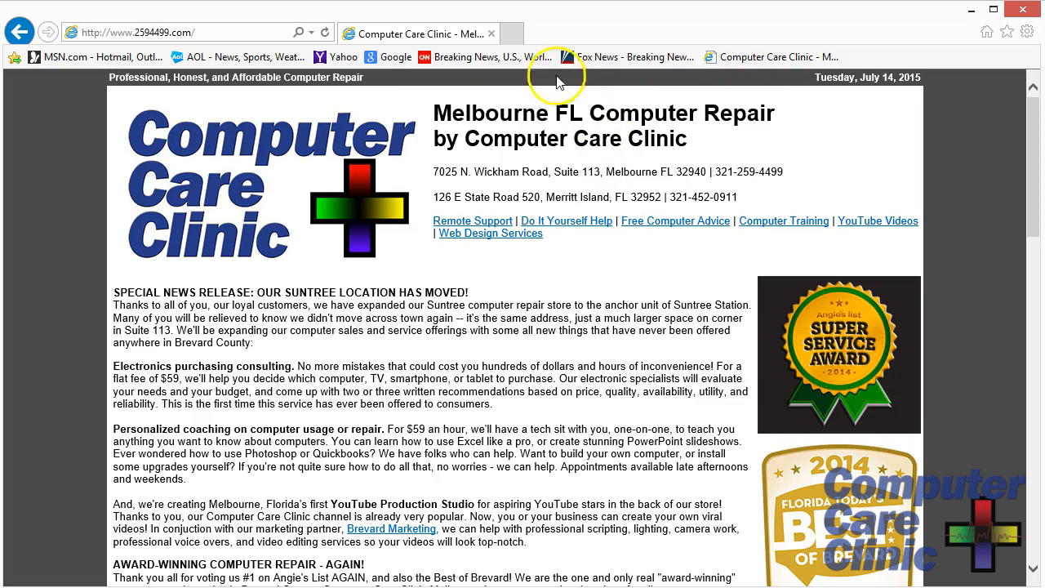
mouse_move(1028, 31)
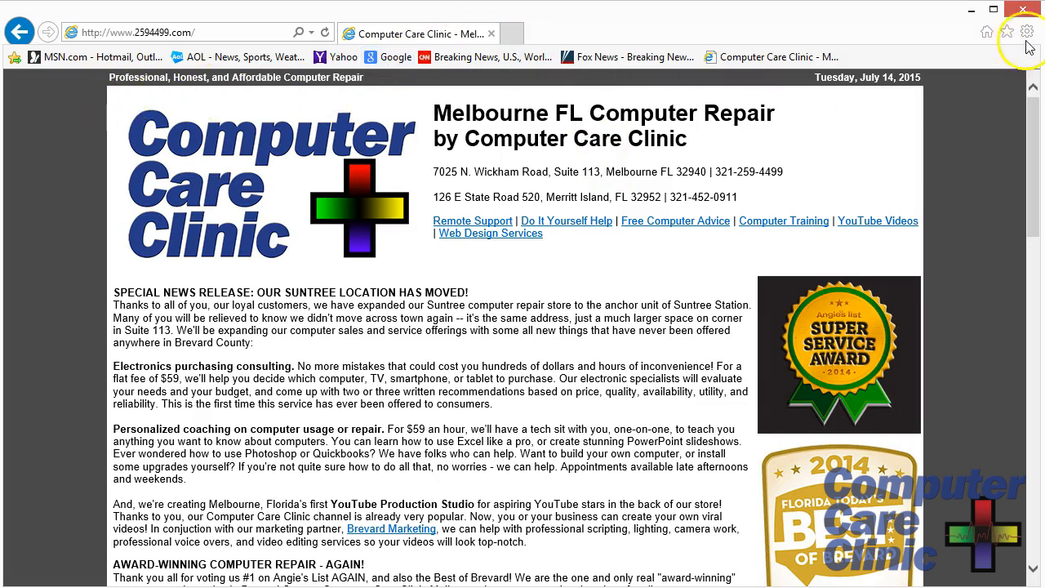
mouse_move(1032, 52)
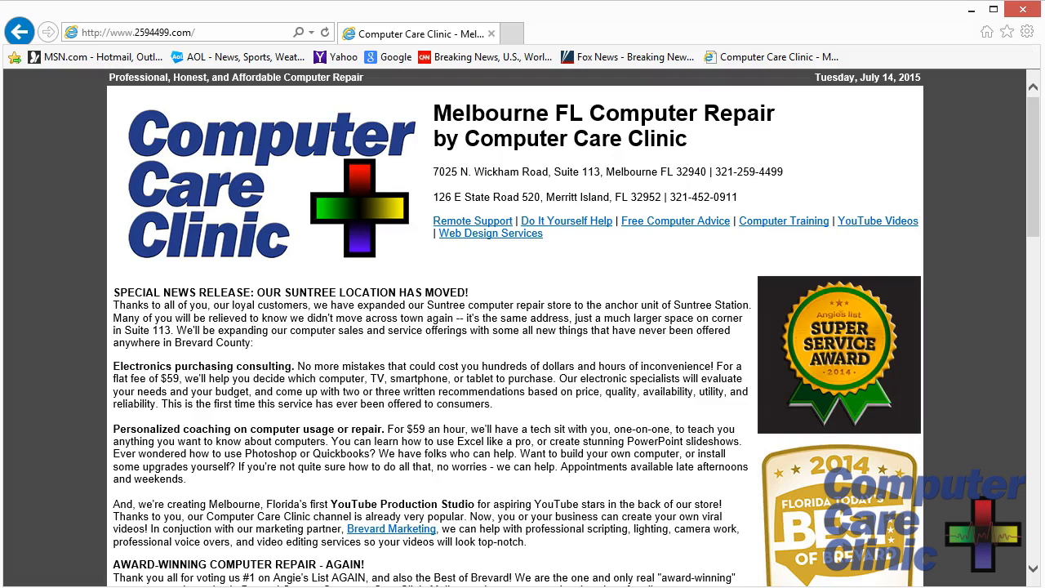
Turn on the Menu bar, Favorites bar and Command bar from the toolbar list
click(1027, 32)
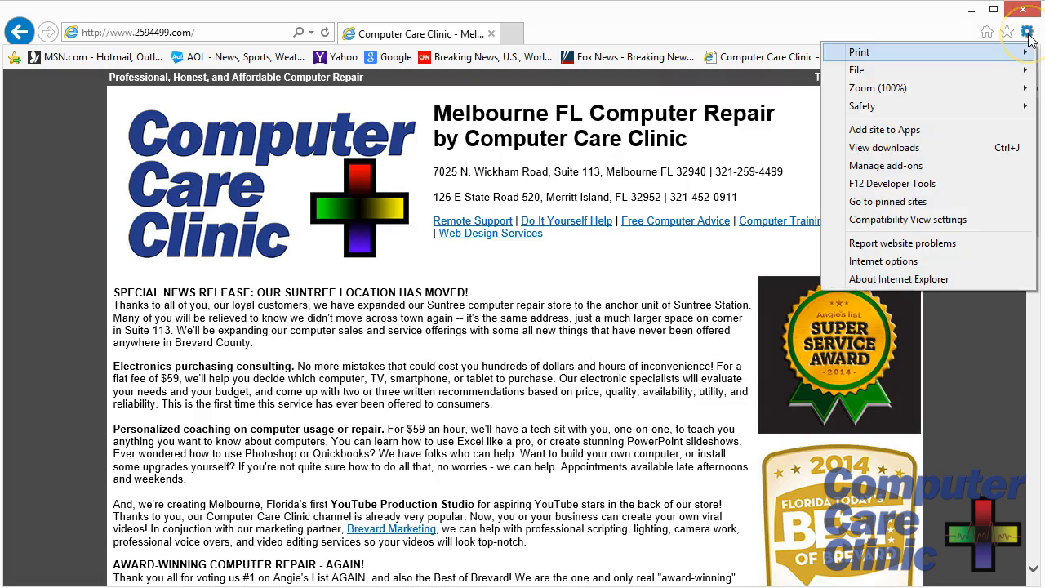
mouse_move(835, 60)
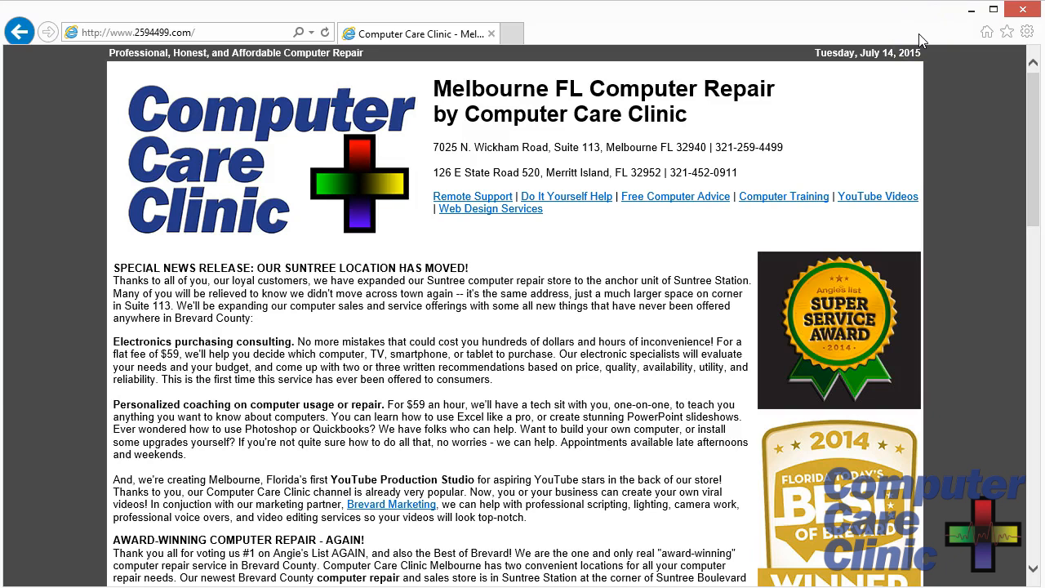
mouse_move(637, 31)
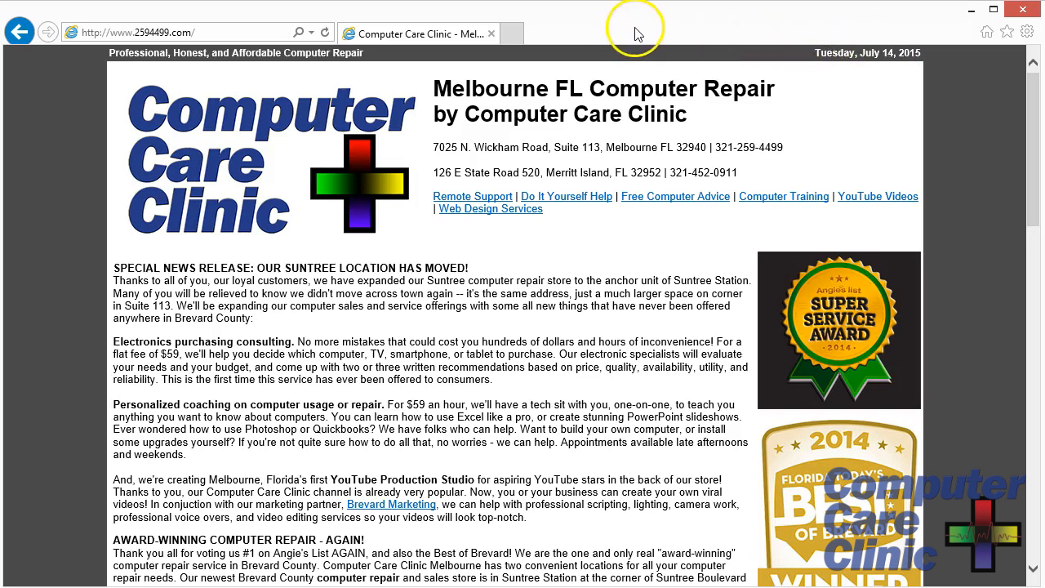
mouse_move(686, 38)
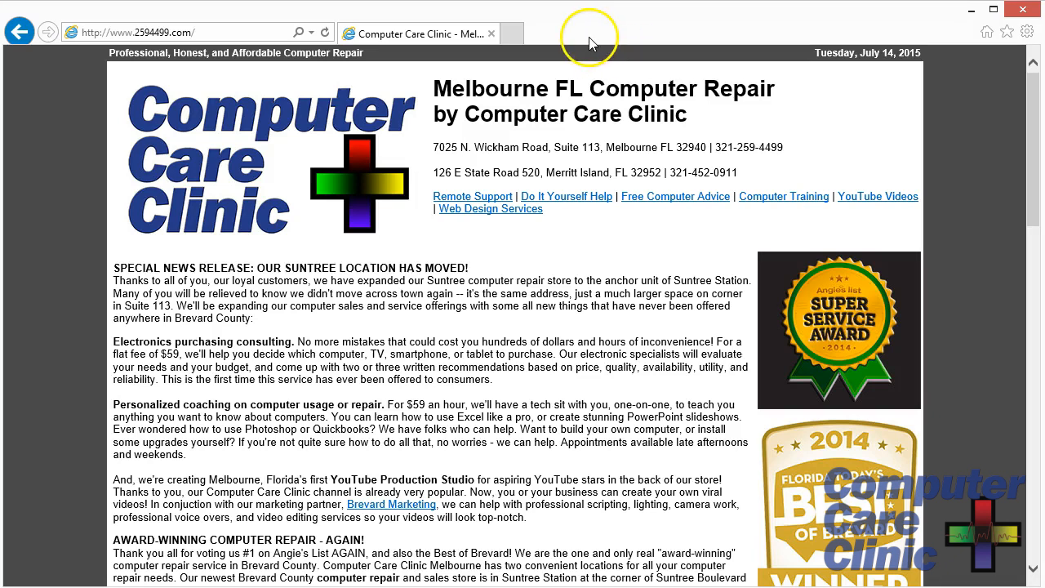
mouse_move(596, 42)
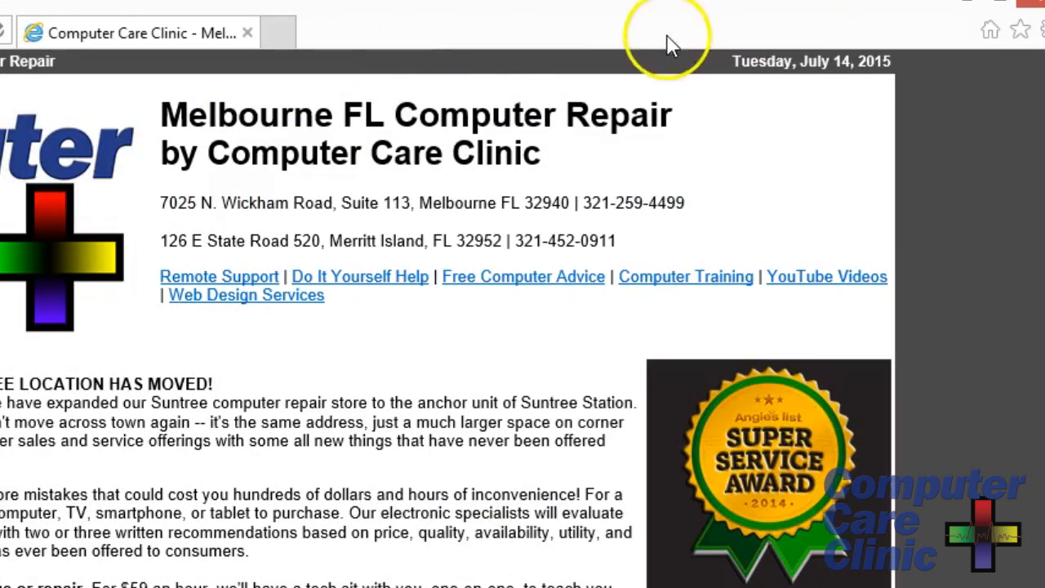
mouse_move(598, 35)
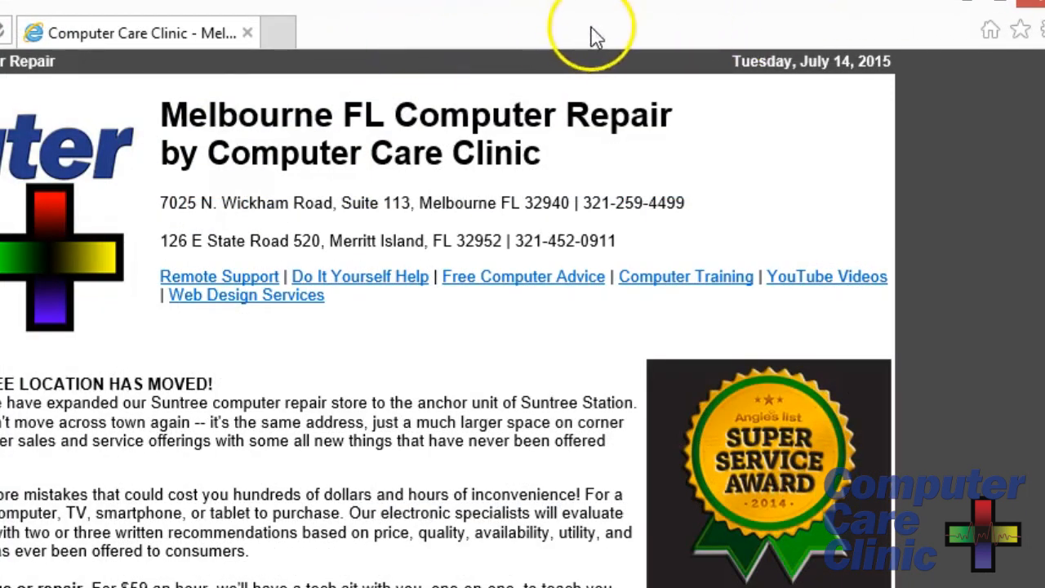
mouse_move(559, 39)
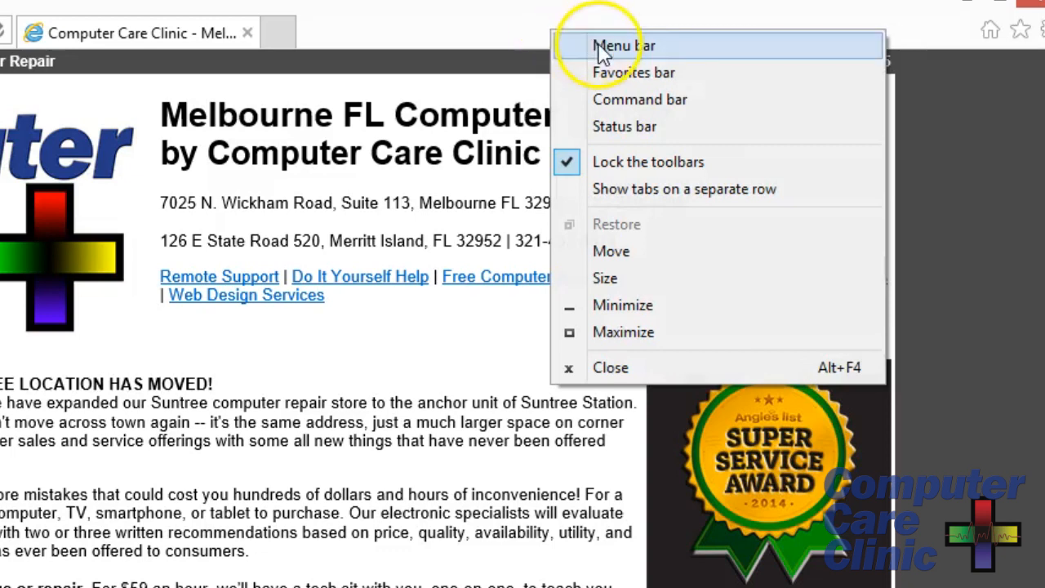
click(626, 45)
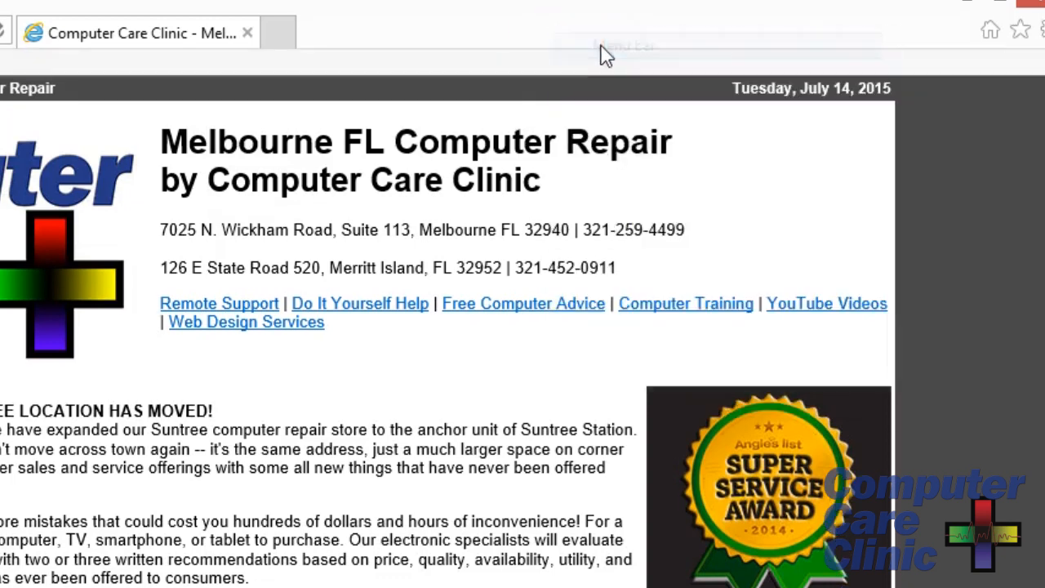
right_click(605, 53)
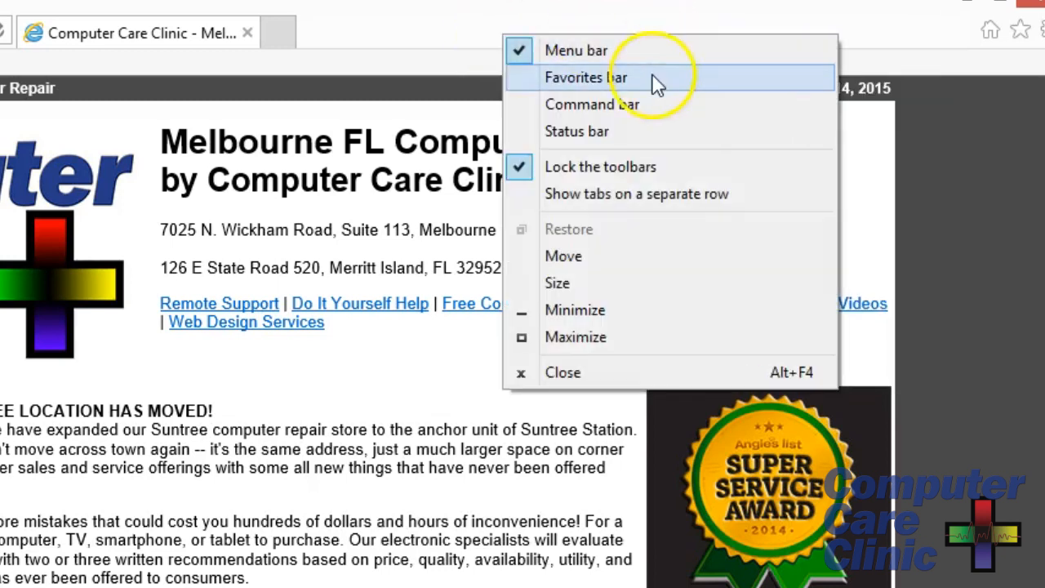
click(581, 78)
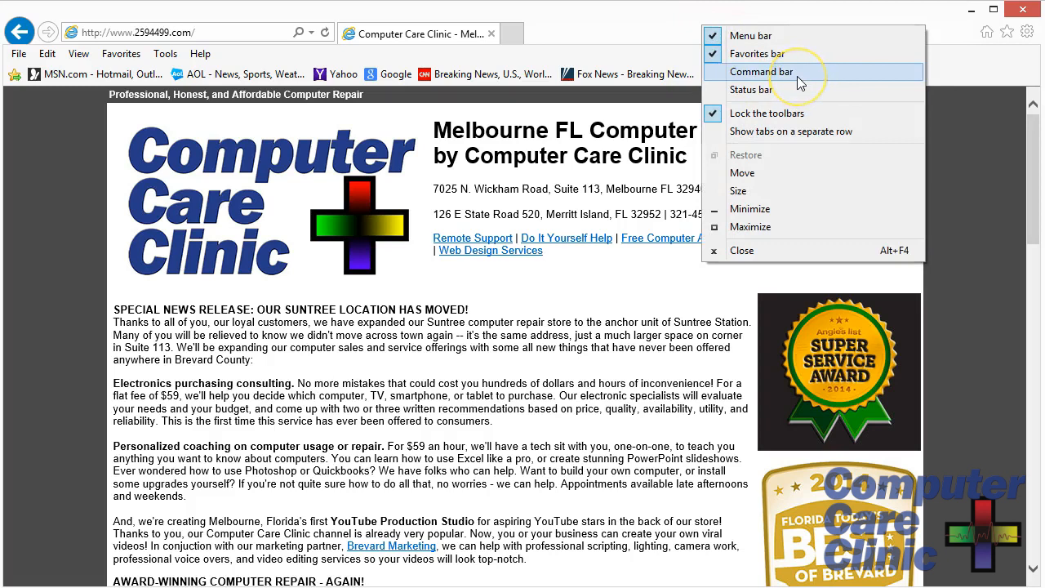
click(767, 73)
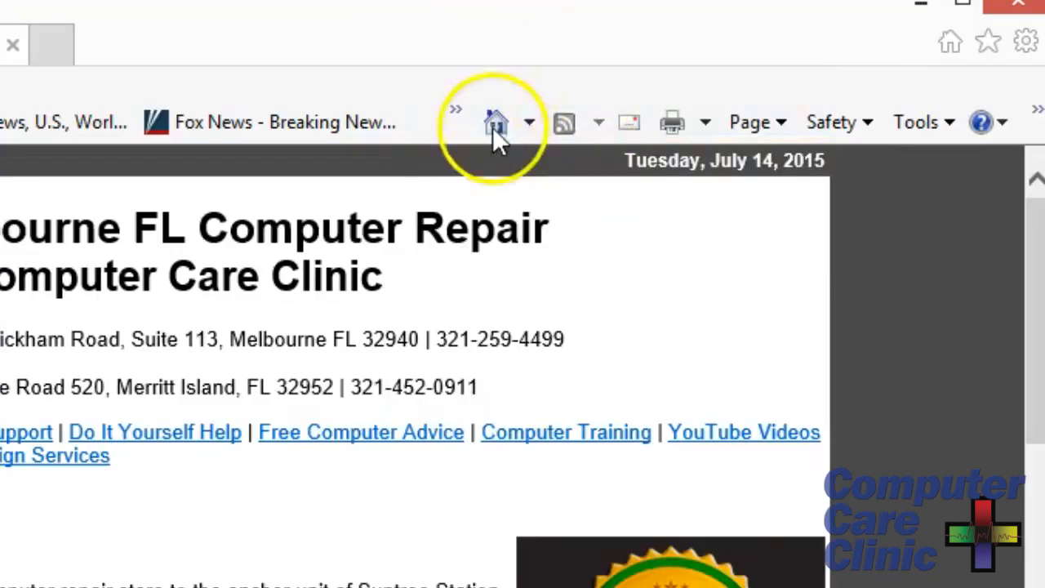
mouse_move(486, 53)
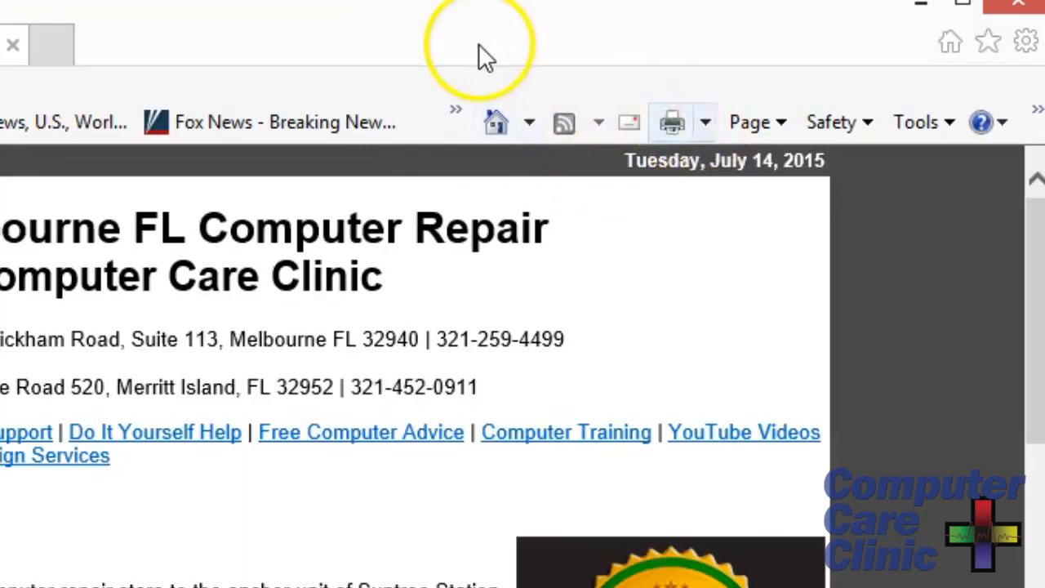
Reopen the toolbar list to enable the Status bar
right_click(490, 57)
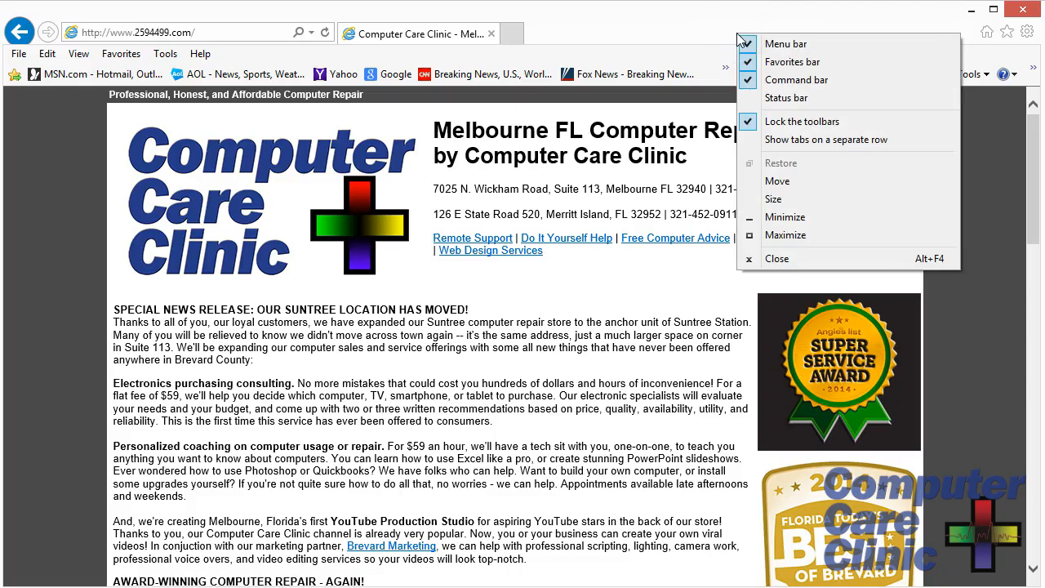
mouse_move(808, 101)
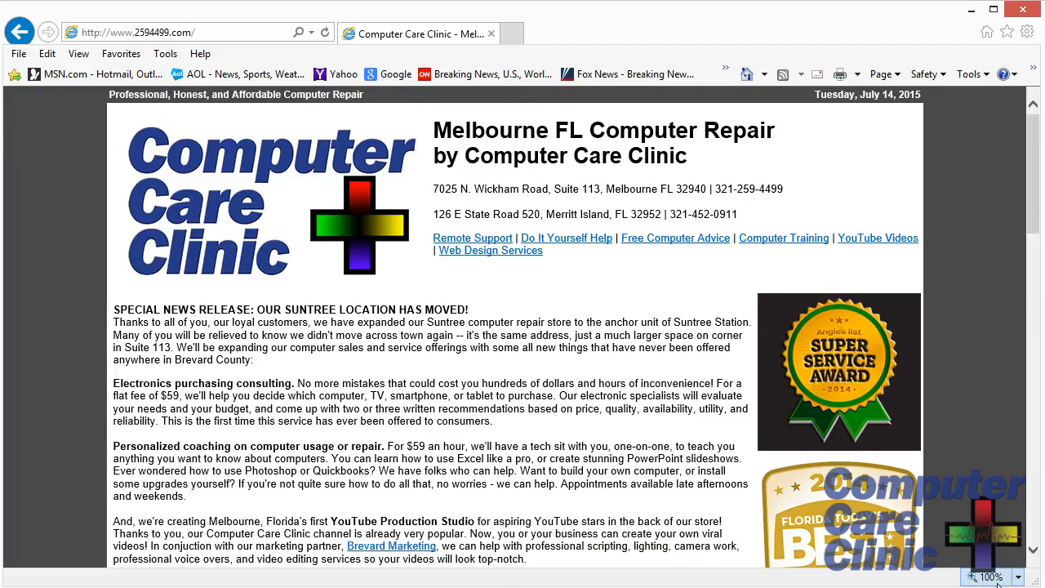
mouse_move(1007, 582)
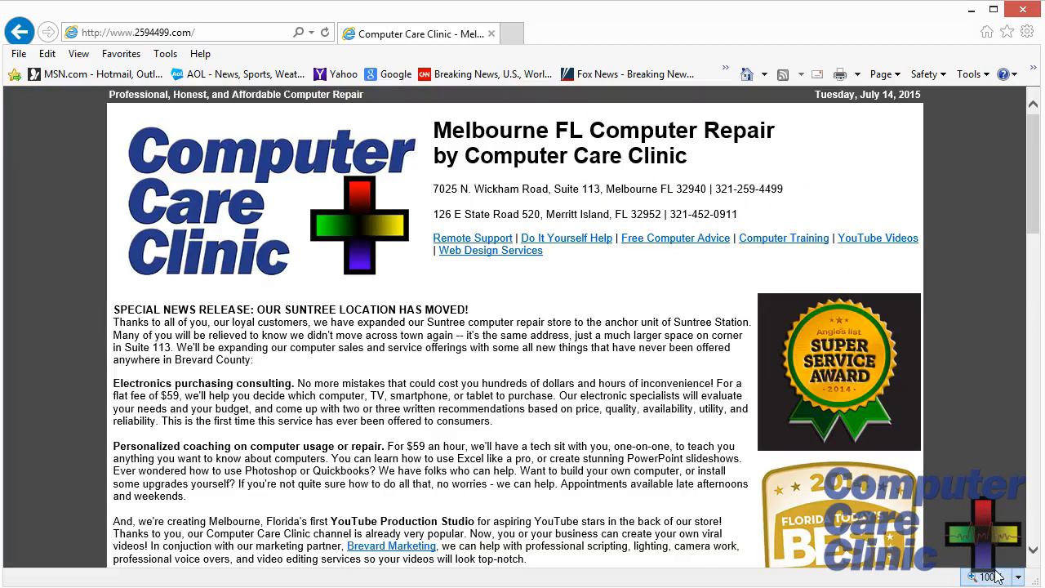
mouse_move(870, 580)
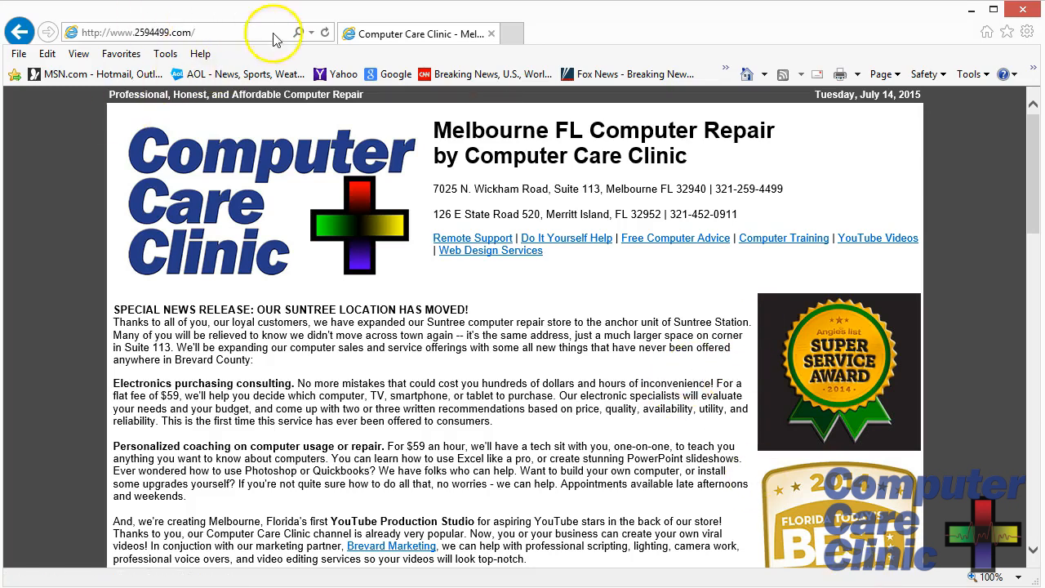
mouse_move(47, 78)
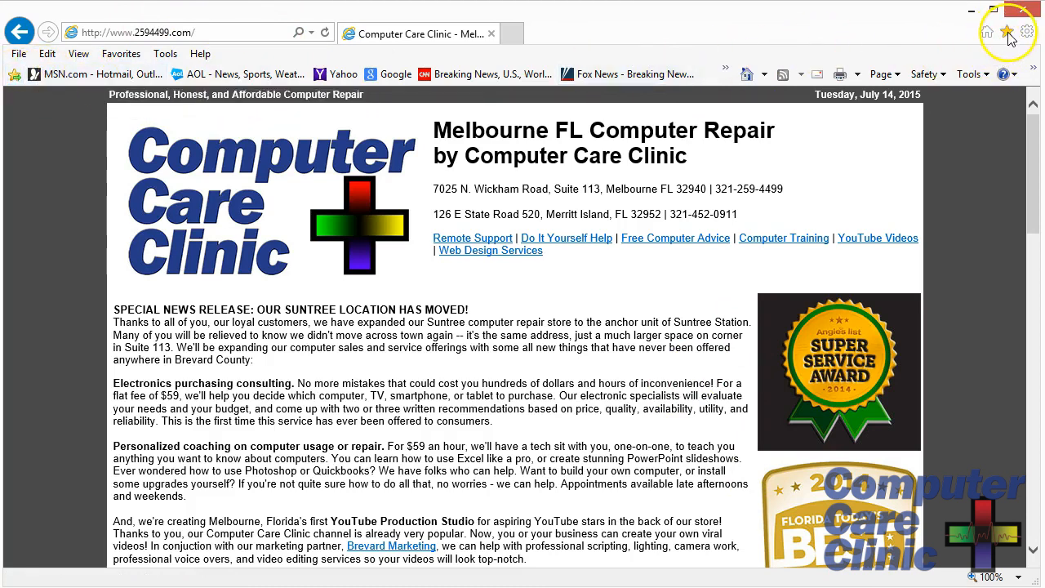
mouse_move(993, 36)
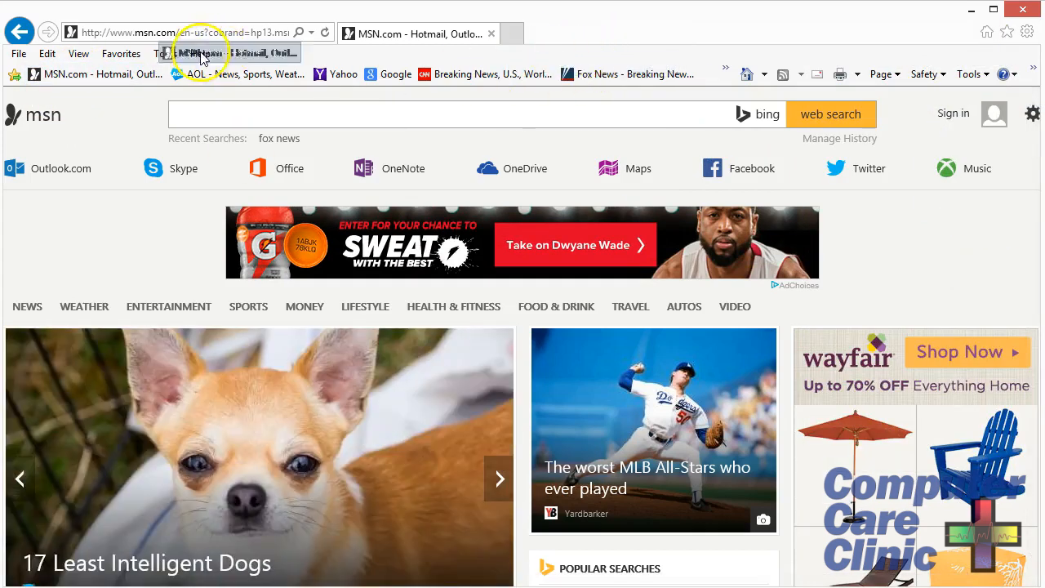
mouse_move(862, 74)
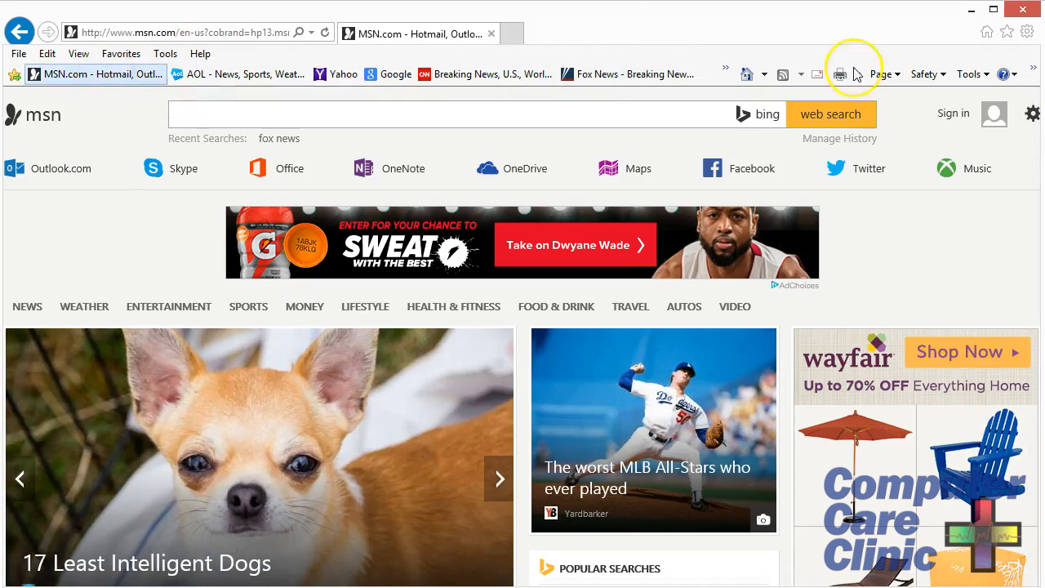
Save the MSN.com home page as a favorite using Add to favorites
click(1007, 30)
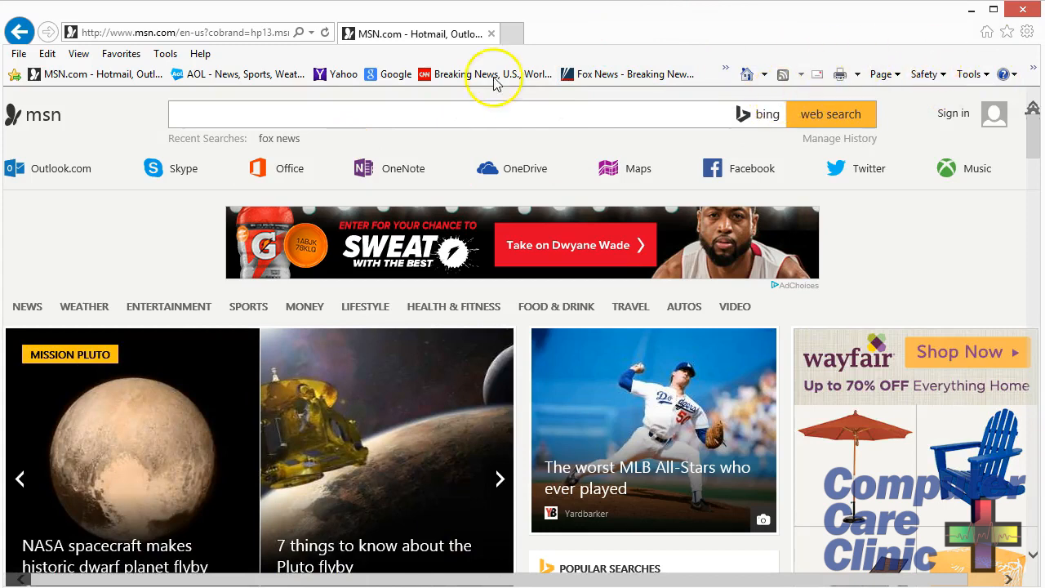
mouse_move(114, 78)
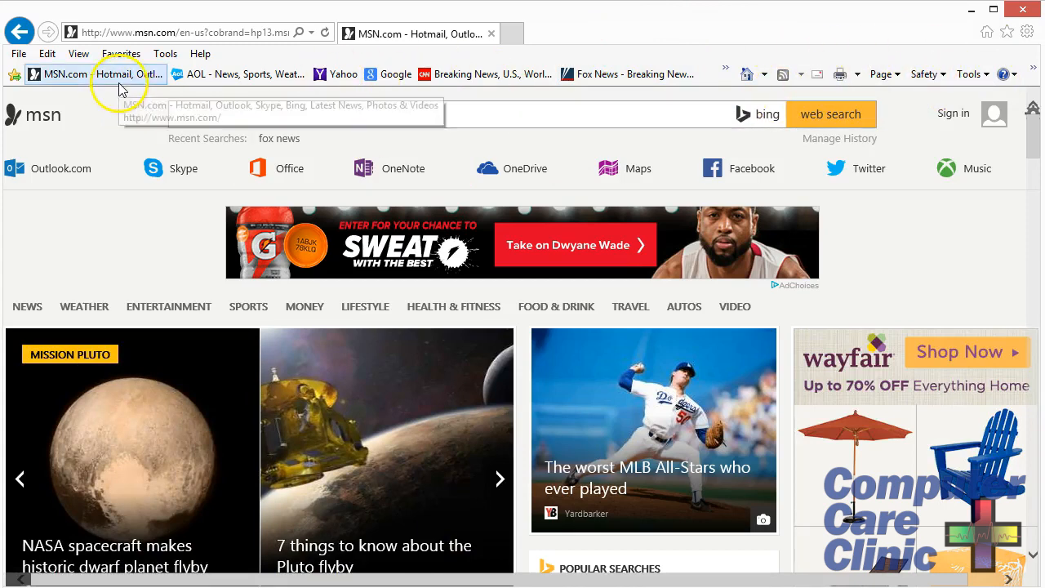
click(1007, 30)
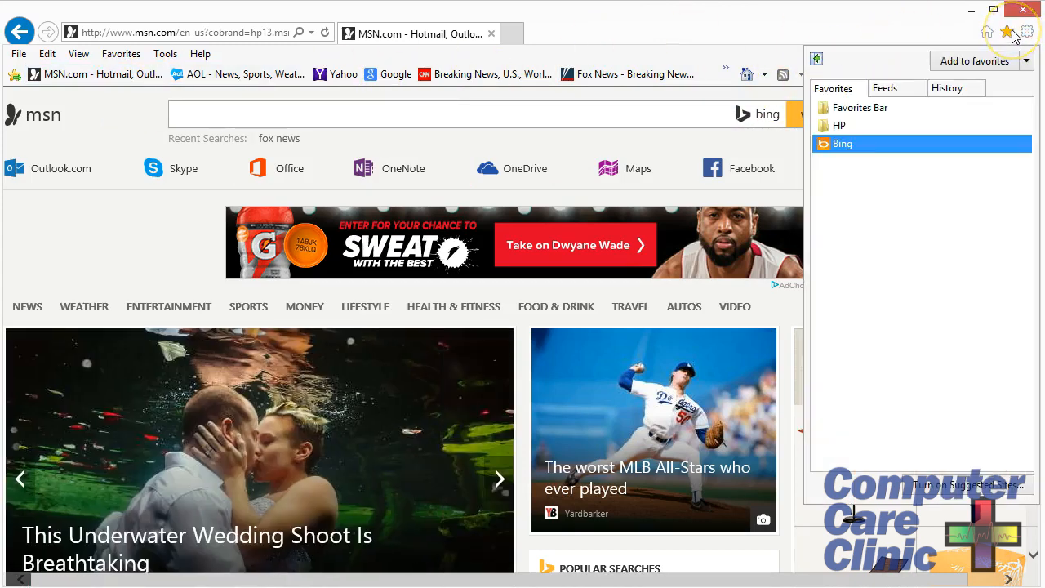
click(976, 59)
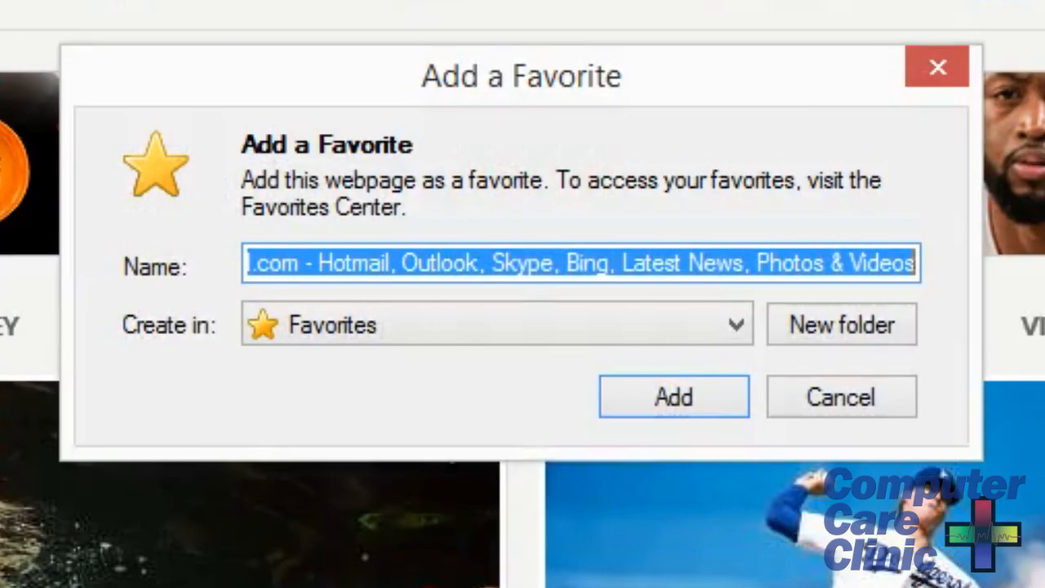
click(318, 265)
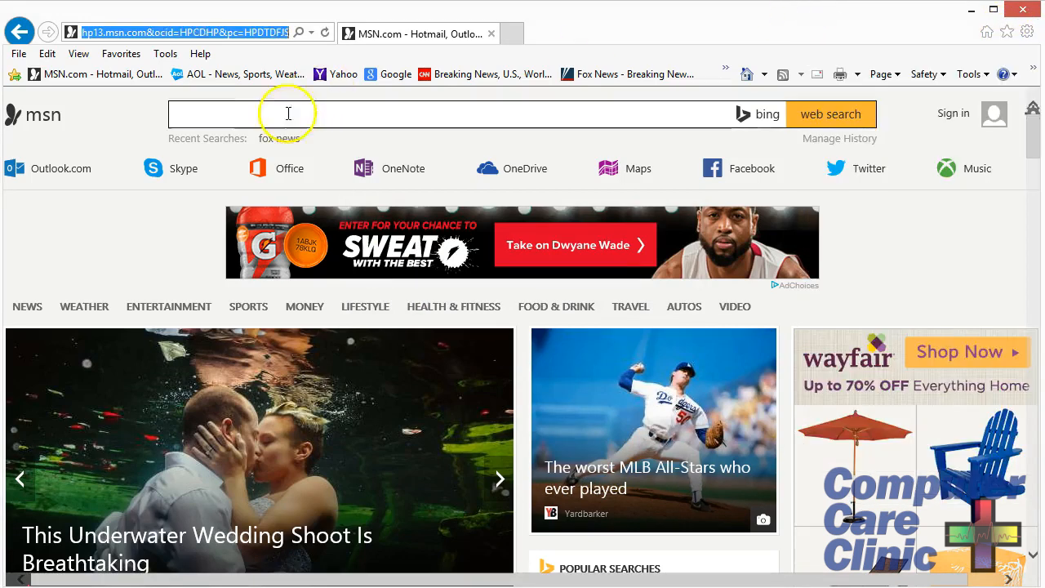
Add the AOL home page to favorites and confirm it is listed
click(237, 74)
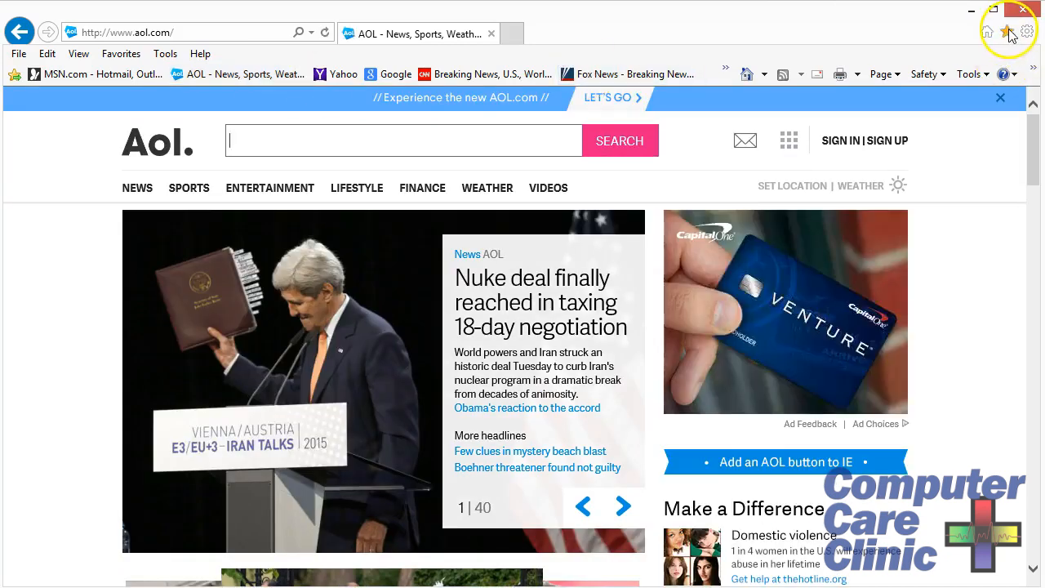
click(1010, 30)
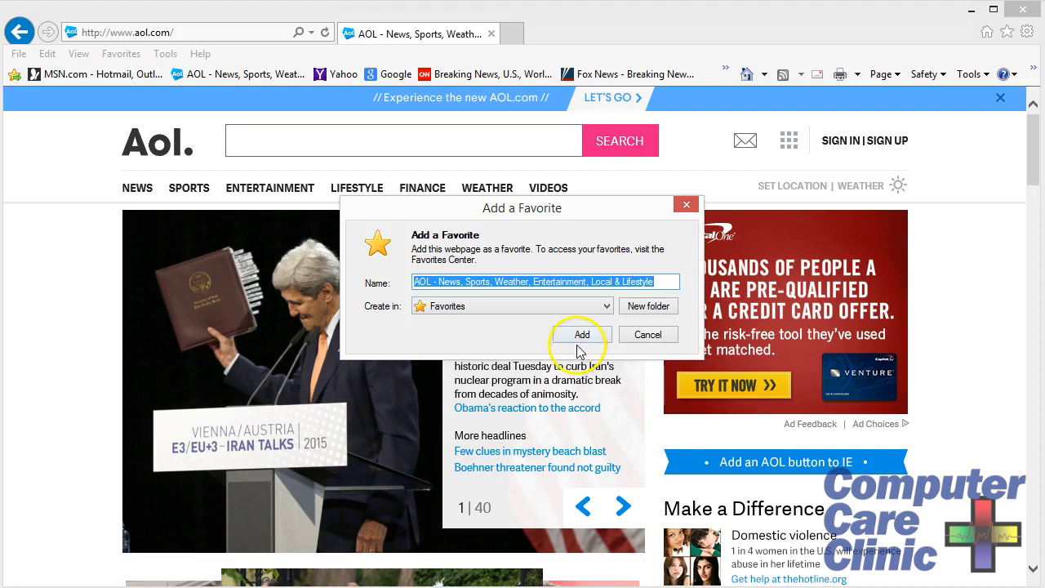
click(581, 334)
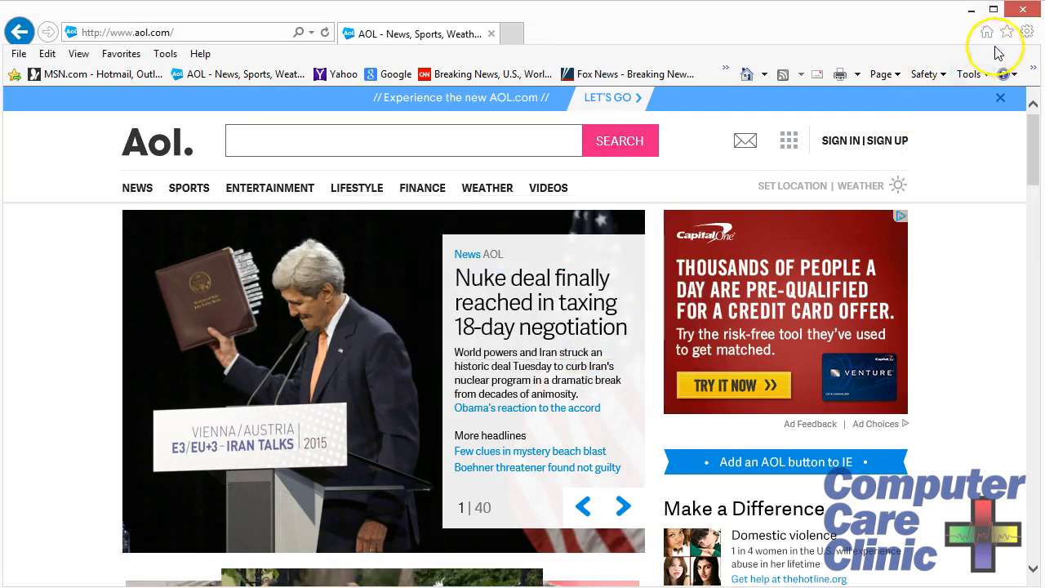
click(1005, 31)
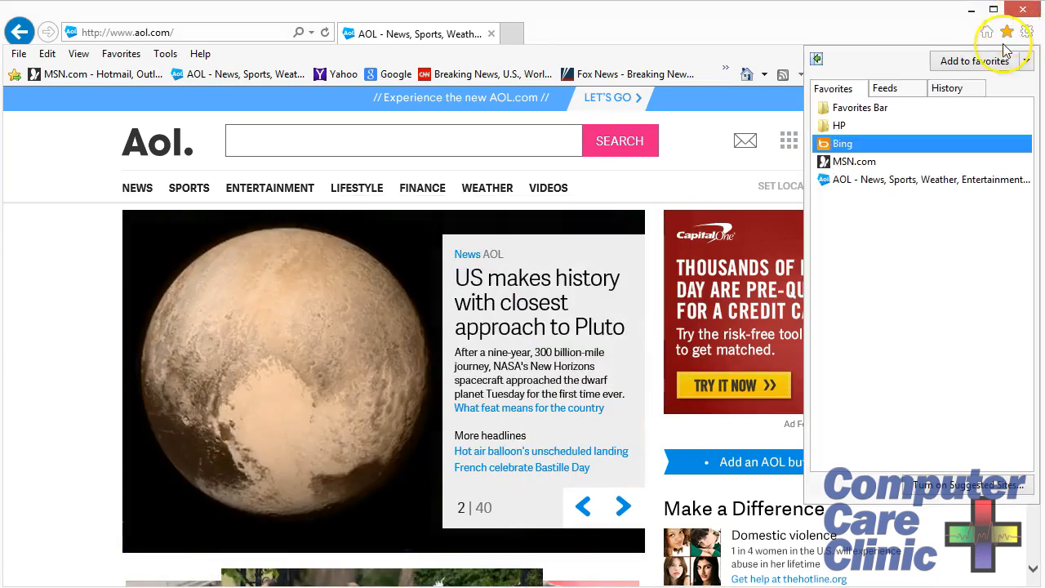
mouse_move(850, 161)
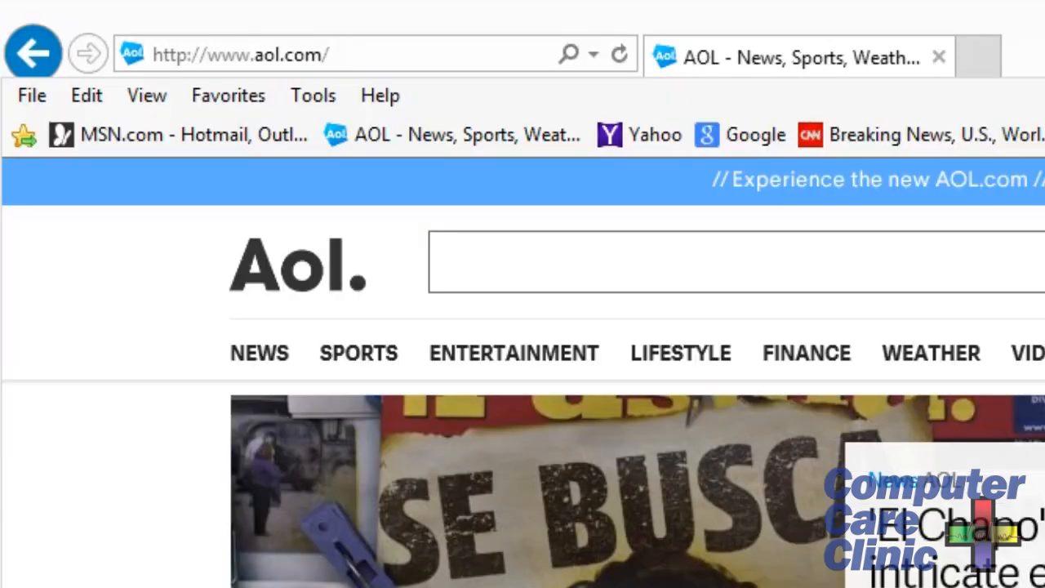
Rename the AOL and MSN.com favorites bar shortcuts to 'AOL' and 'MSN'
right_click(441, 135)
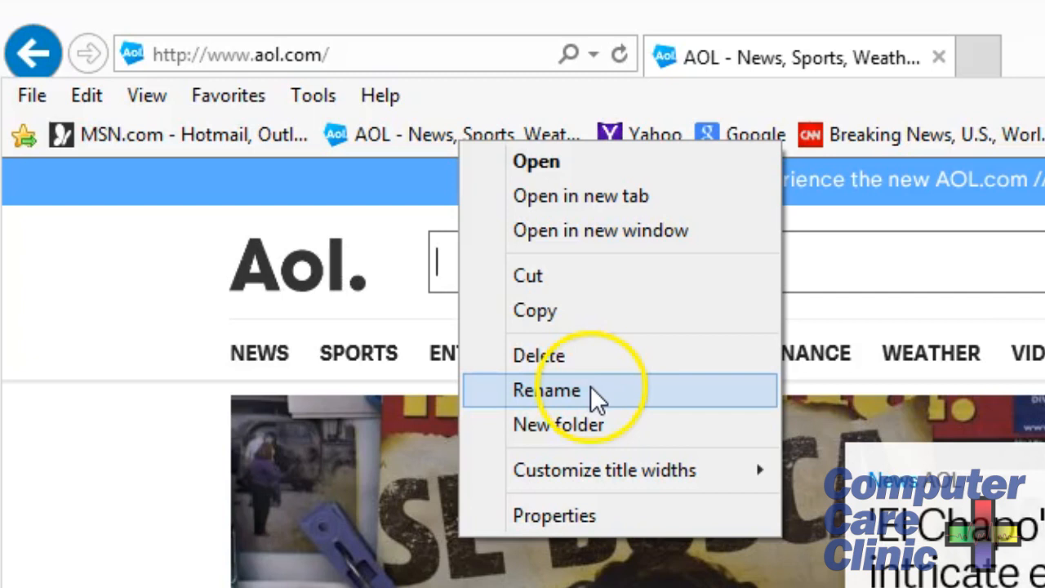
click(547, 390)
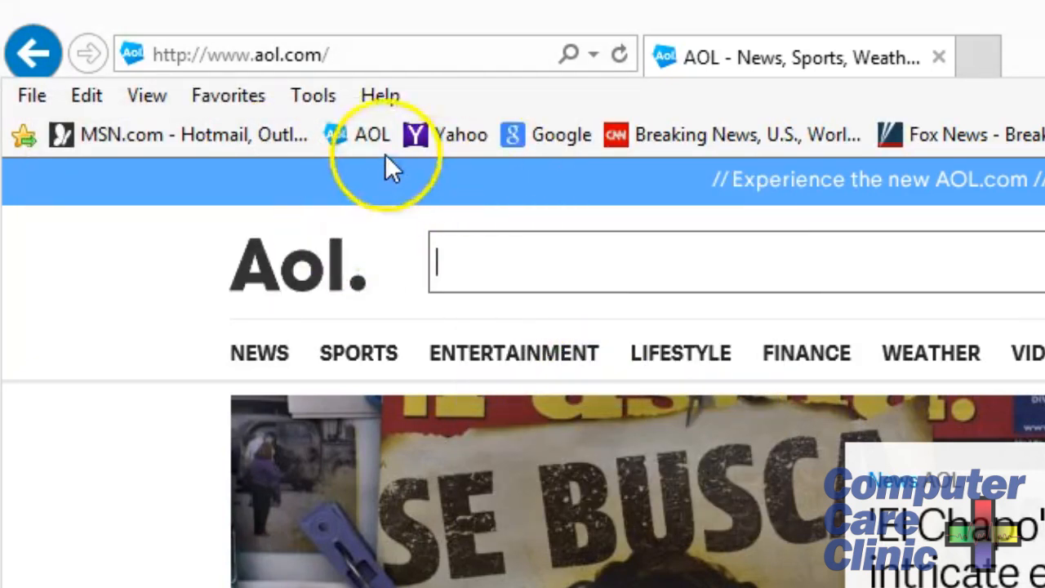
right_click(200, 135)
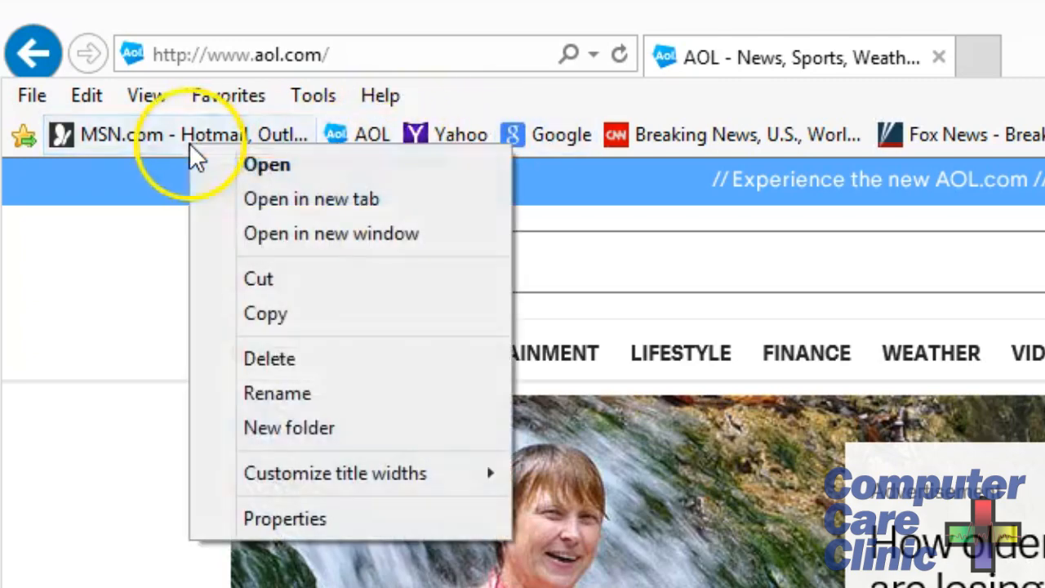
click(277, 393)
text(MSN)
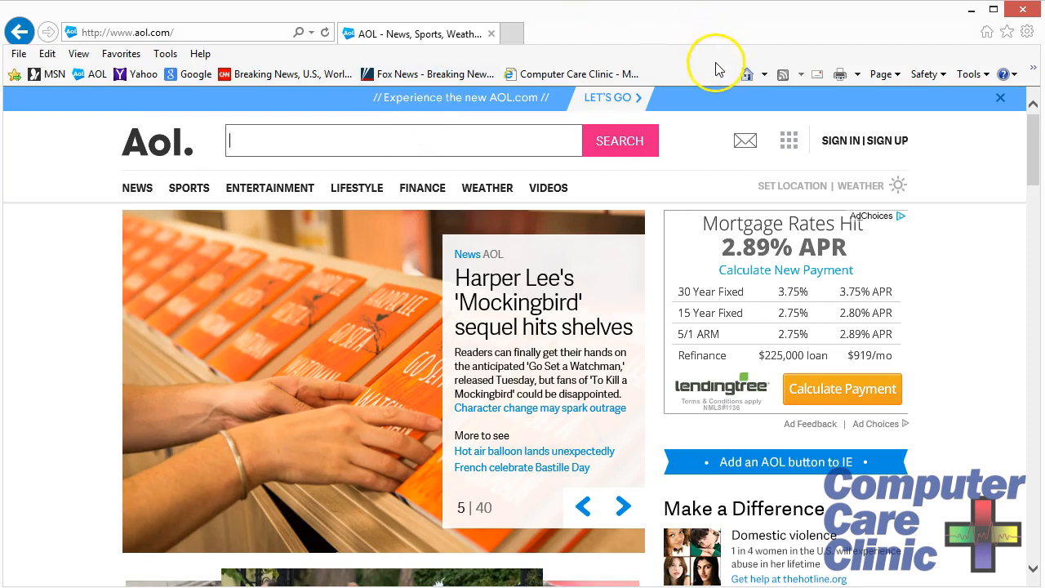
mouse_move(717, 63)
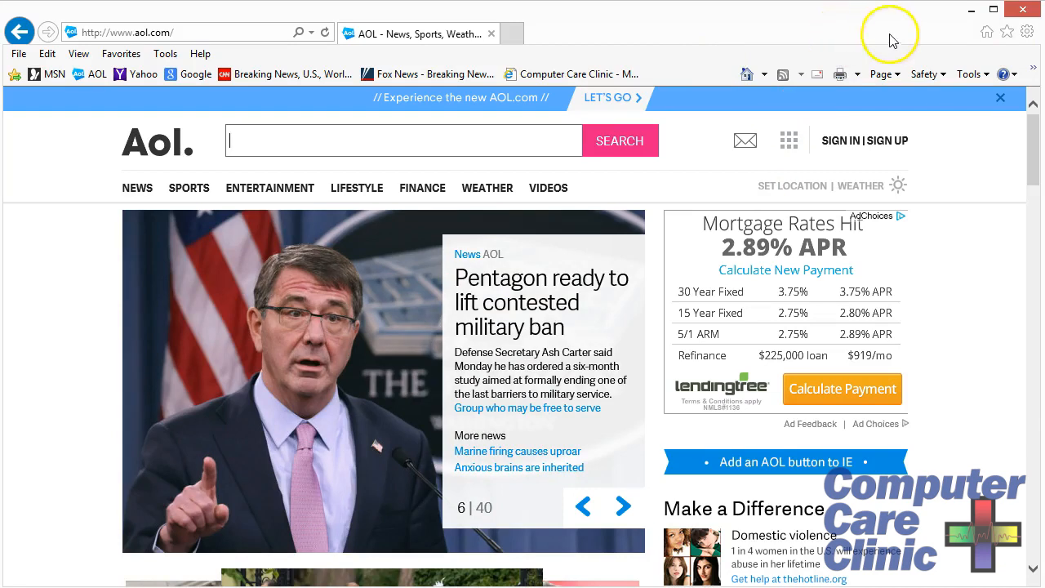
Open the Favorites Center and pin it open as a side panel
click(1004, 30)
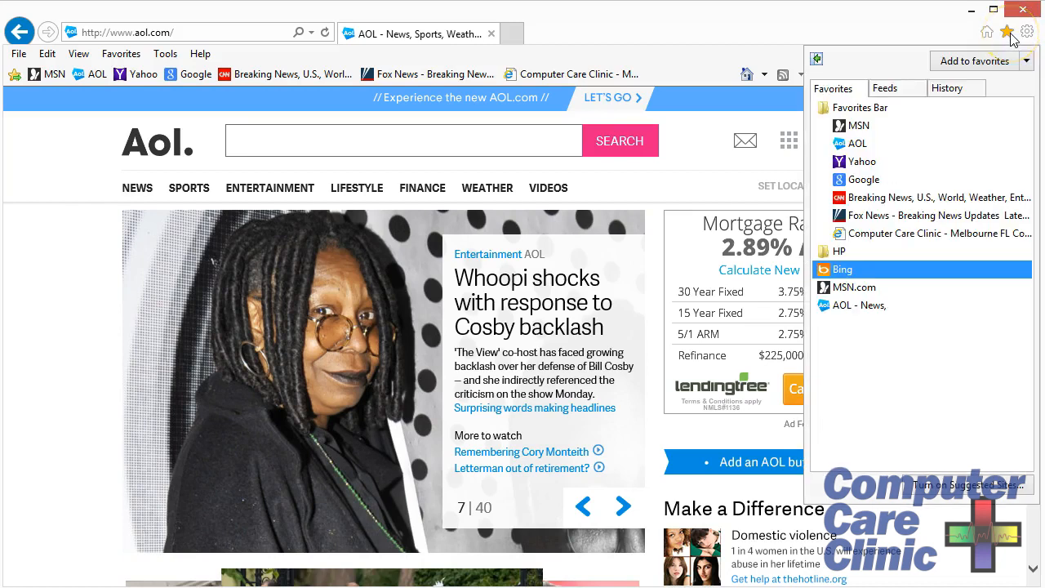
mouse_move(1012, 75)
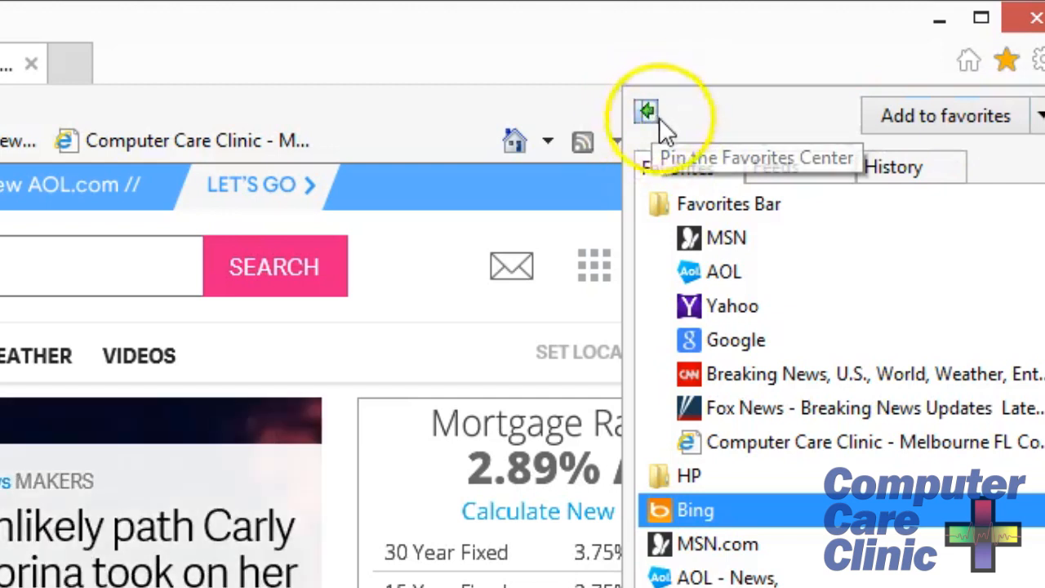
click(645, 111)
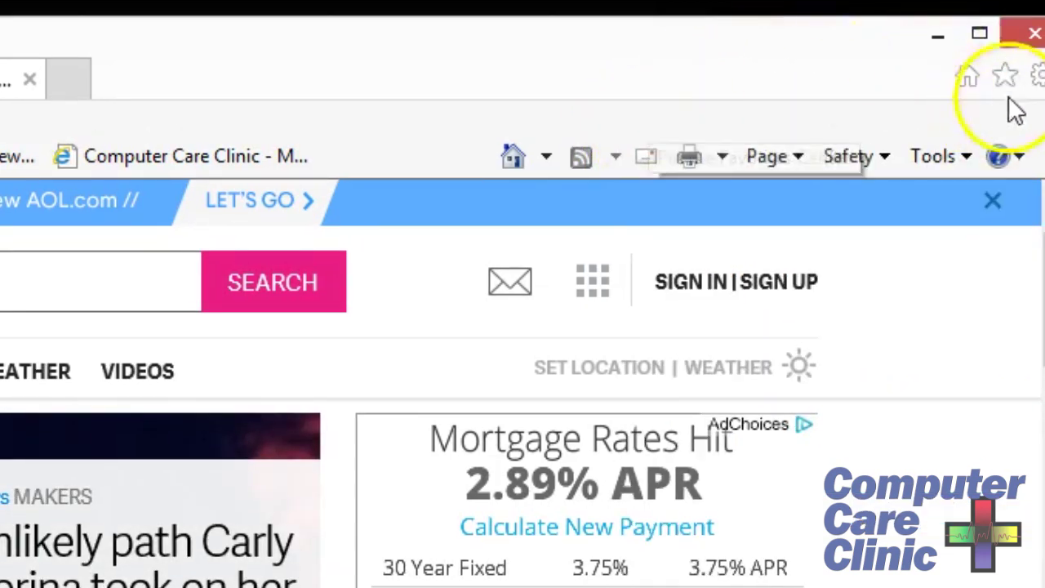
click(1000, 74)
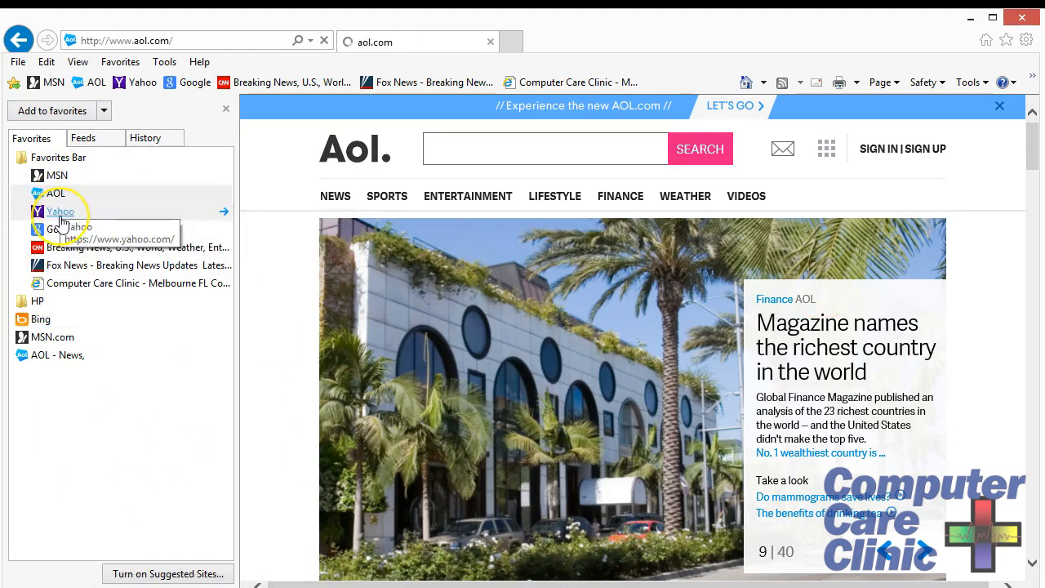
Open the Yahoo, Google and CNN favorites, then close the pinned panel
click(60, 212)
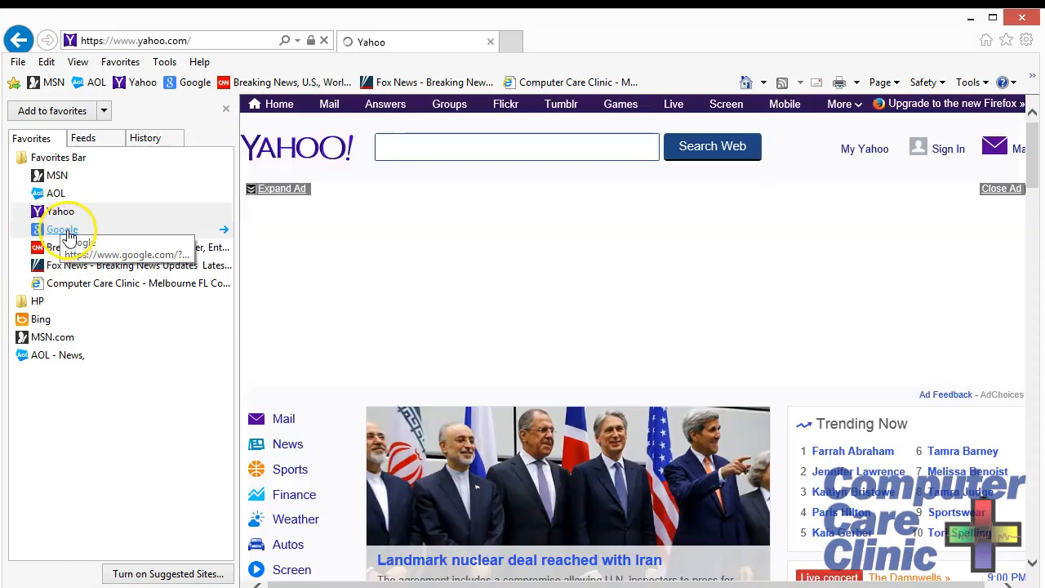
click(98, 247)
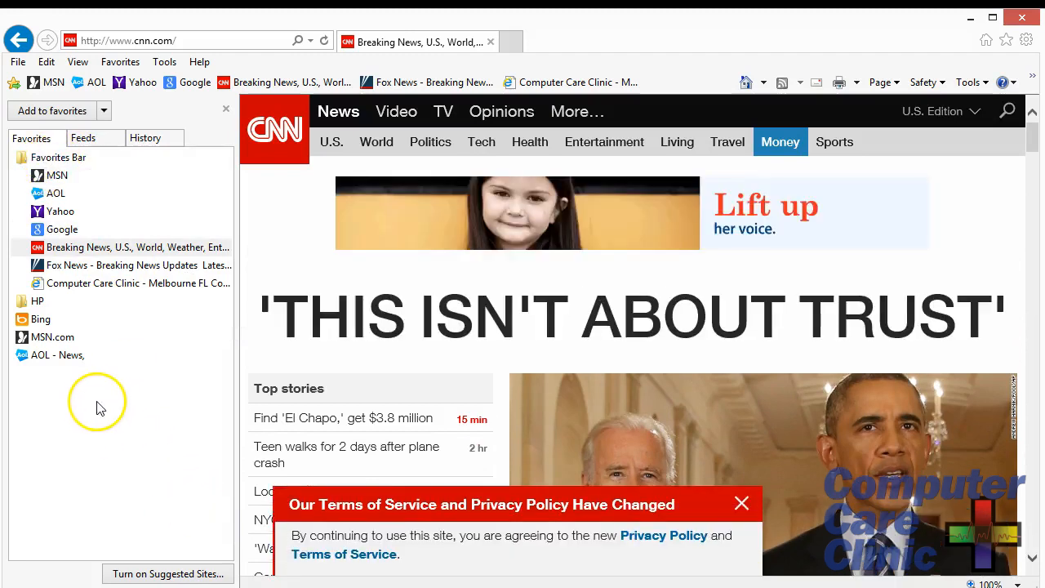
mouse_move(235, 414)
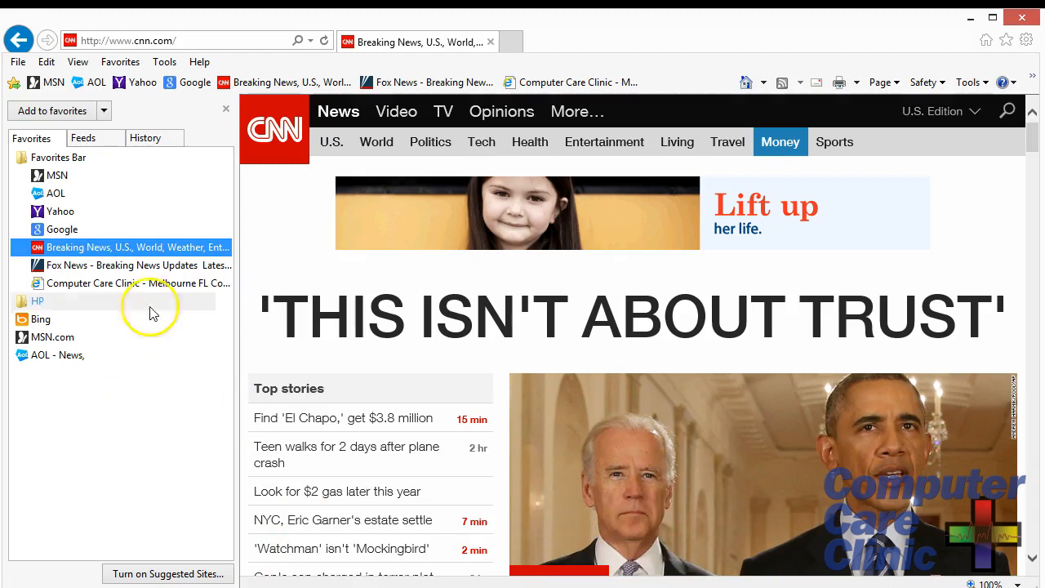
click(104, 110)
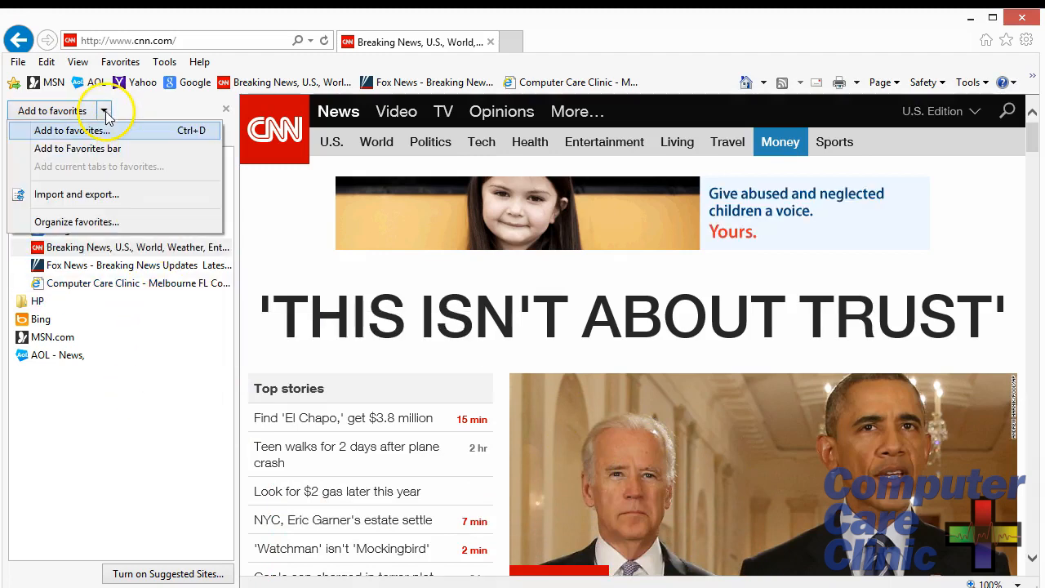
mouse_move(98, 223)
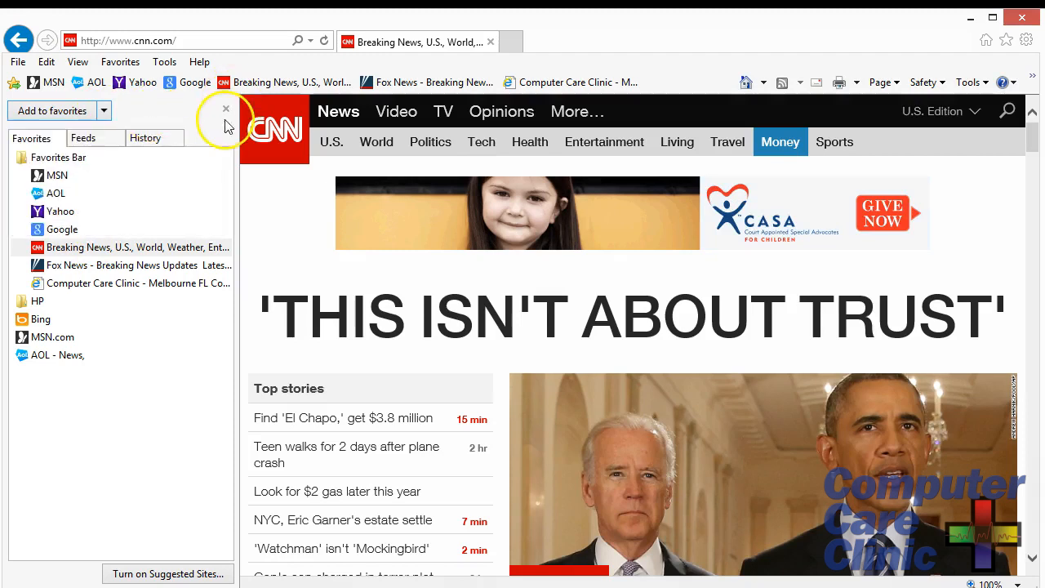
mouse_move(227, 117)
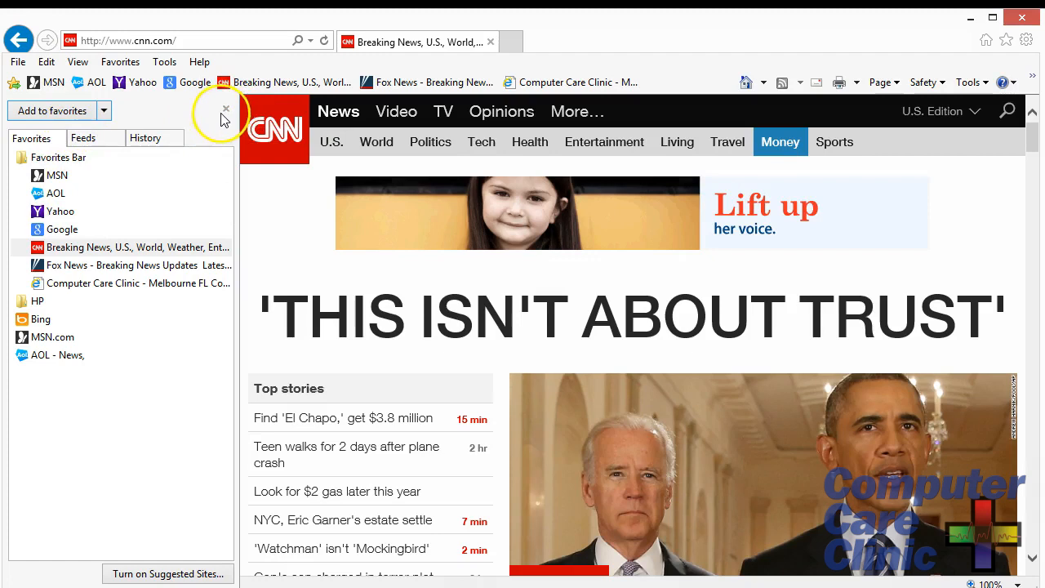
click(226, 110)
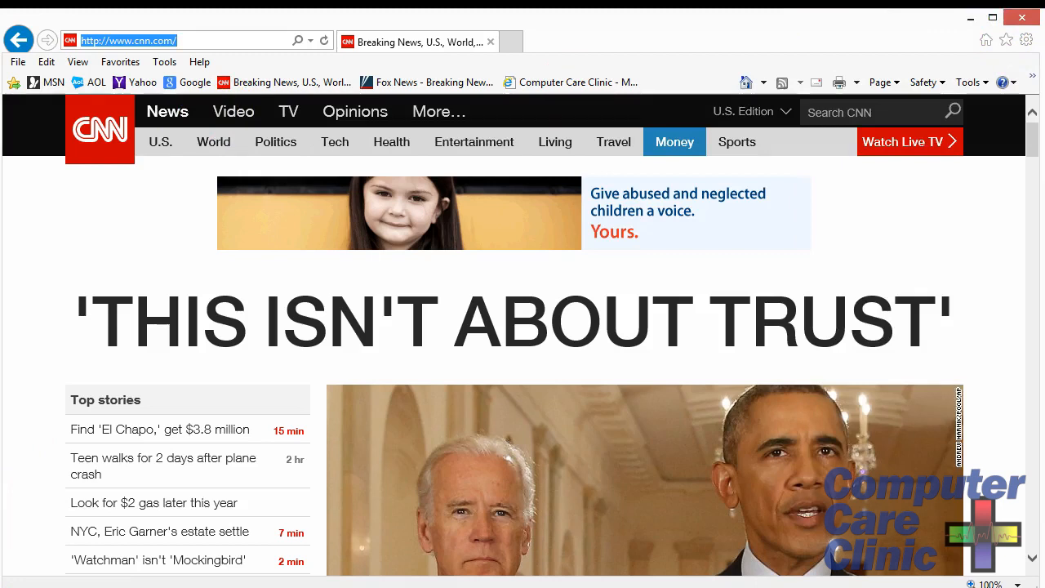
mouse_move(570, 323)
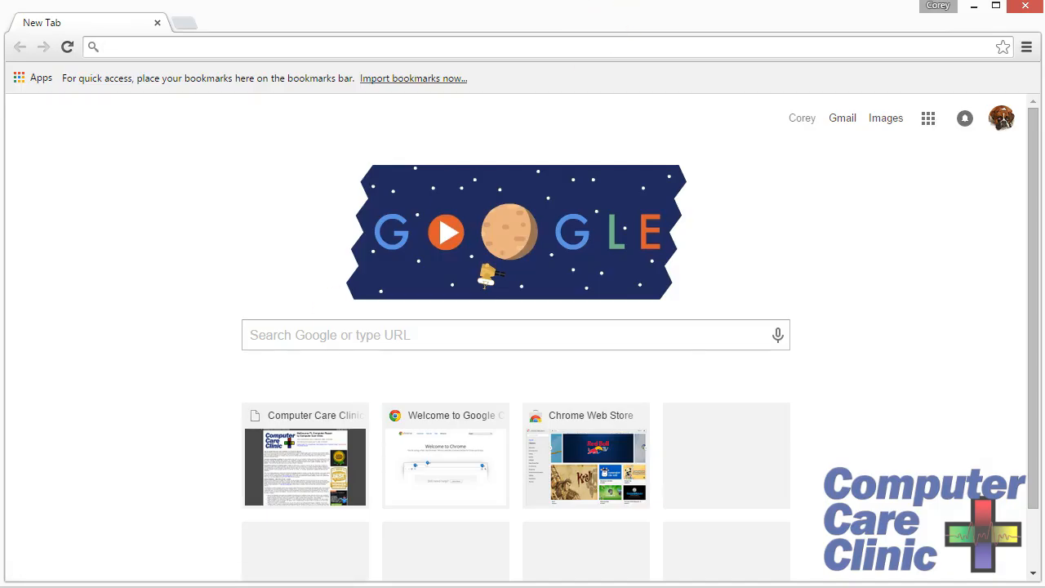
mouse_move(682, 24)
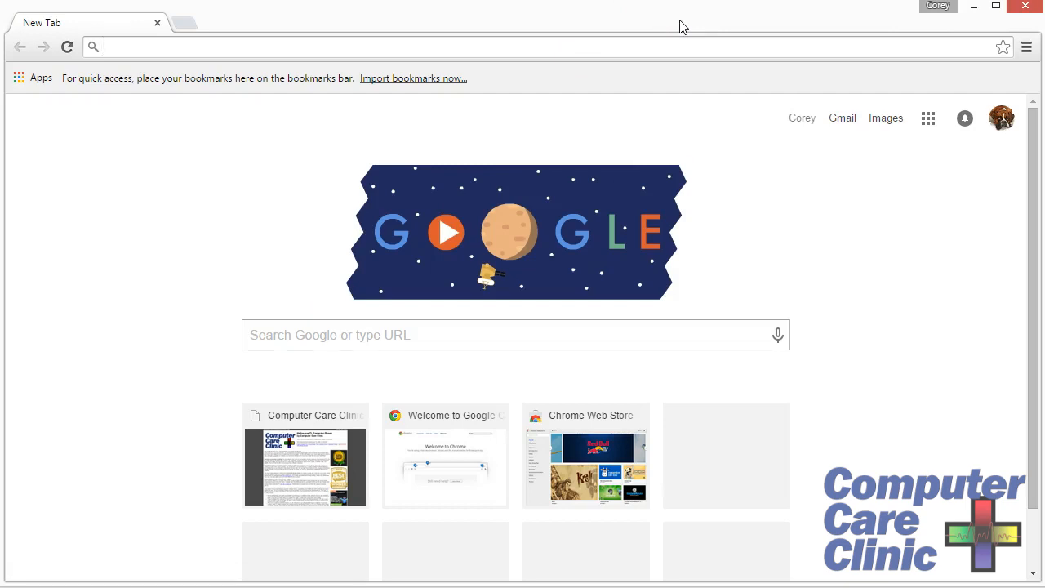
mouse_move(623, 75)
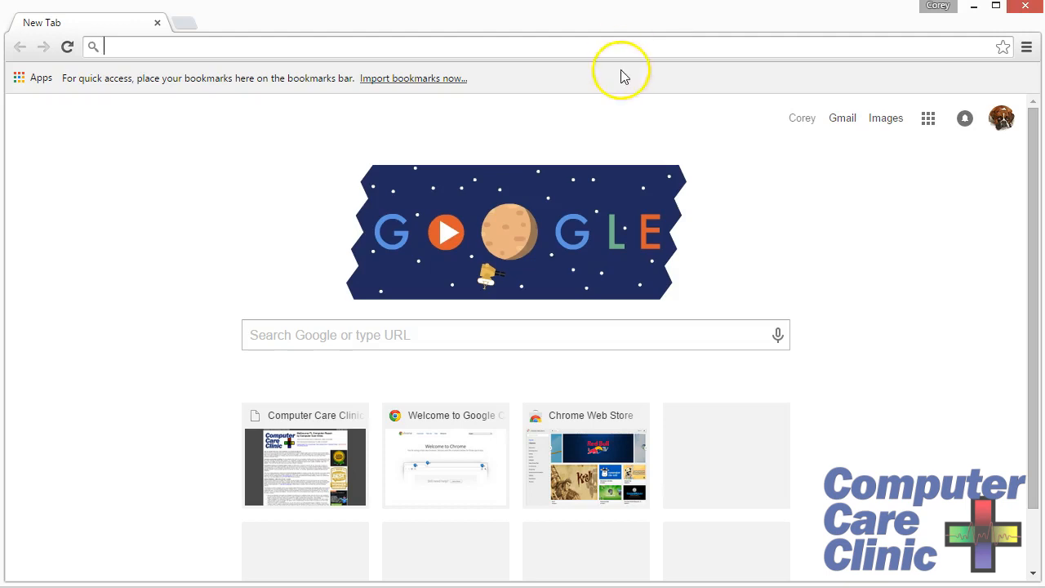
mouse_move(813, 71)
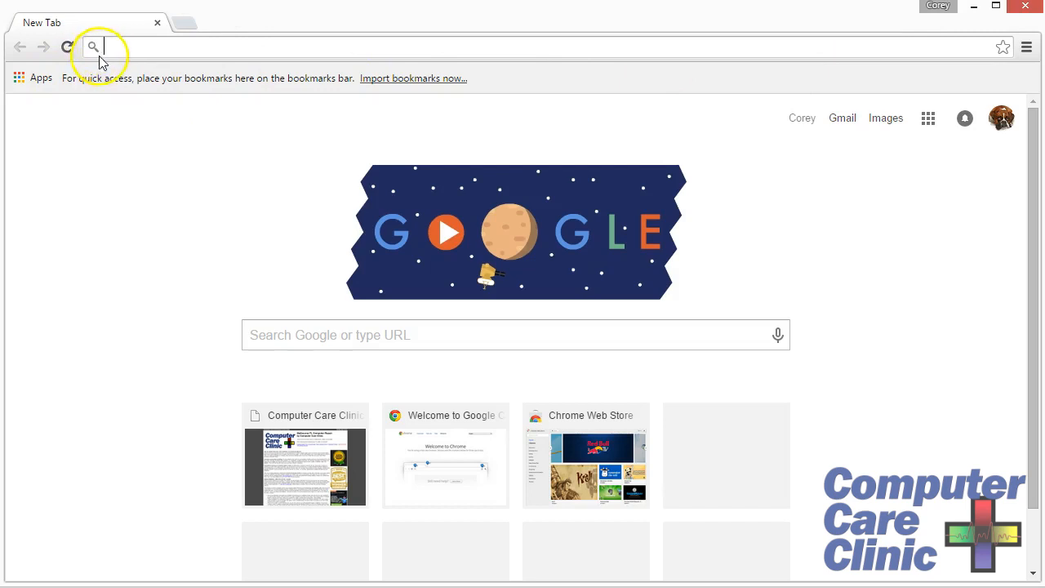
mouse_move(259, 48)
text(www.2594499.)
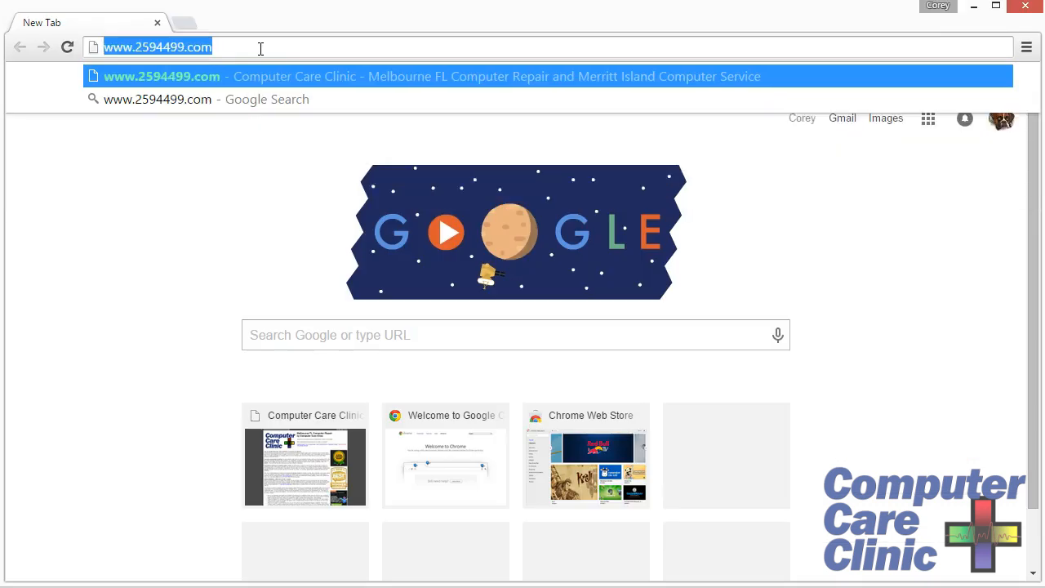
Search Google for 'computer care clinic' from the Chrome omnibox
text(computer care)
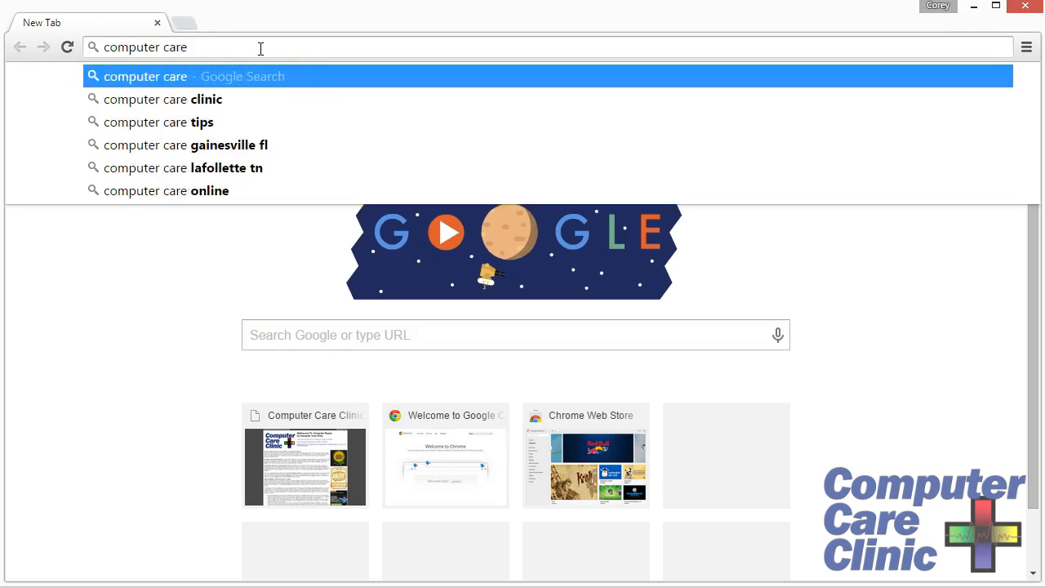
click(162, 99)
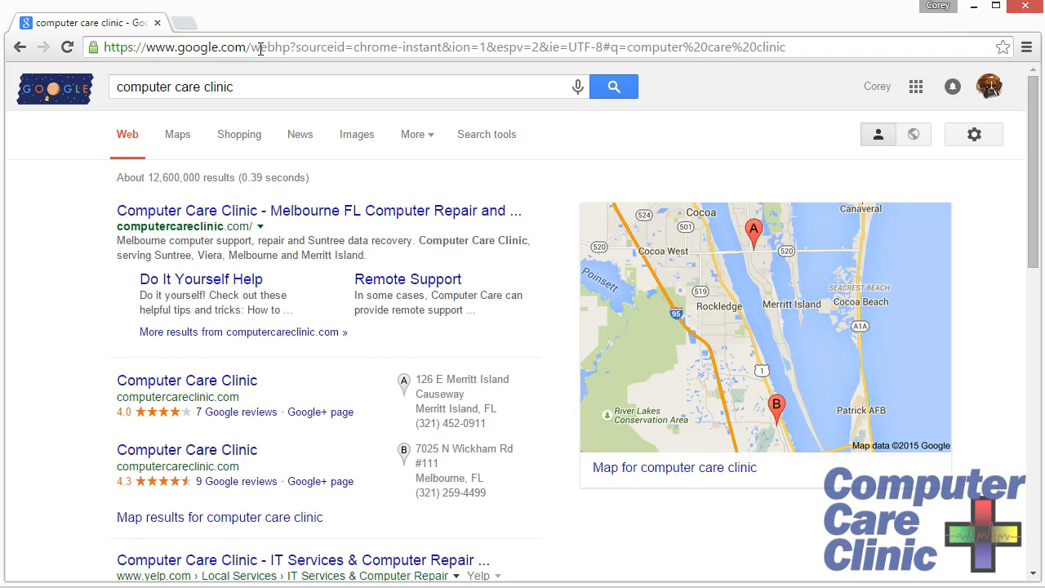
mouse_move(357, 18)
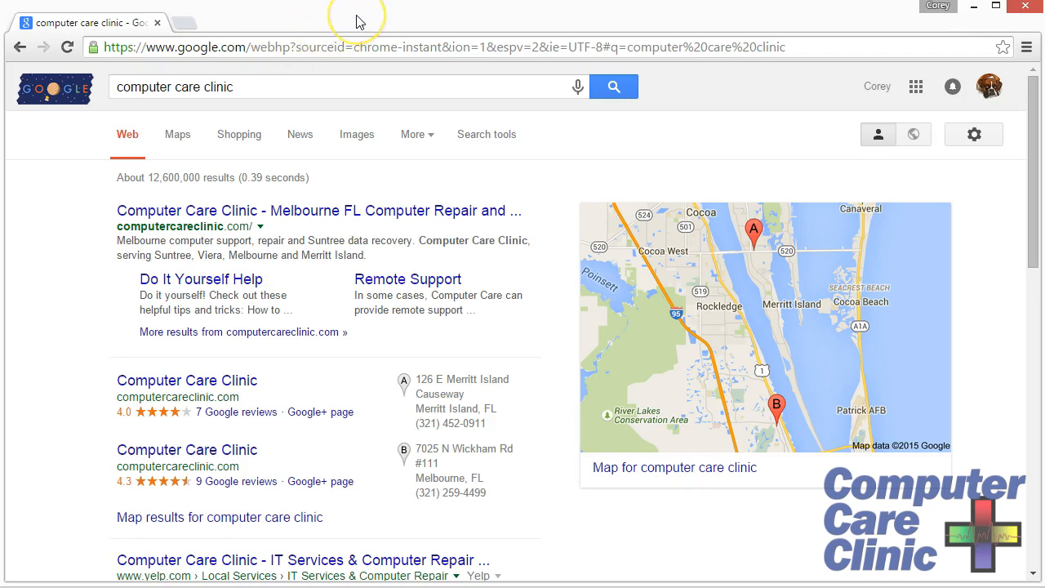
mouse_move(1012, 81)
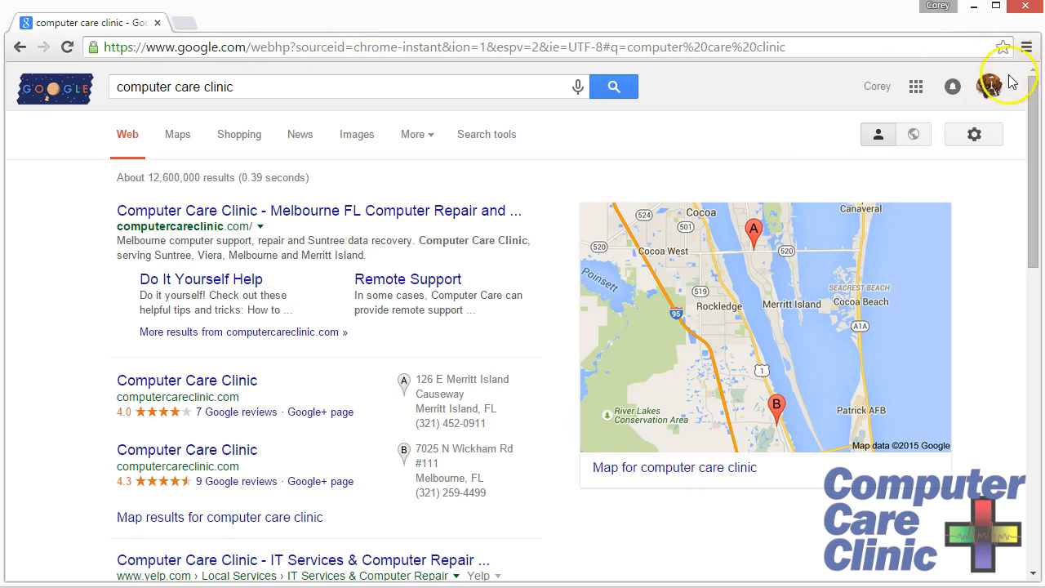
mouse_move(440, 325)
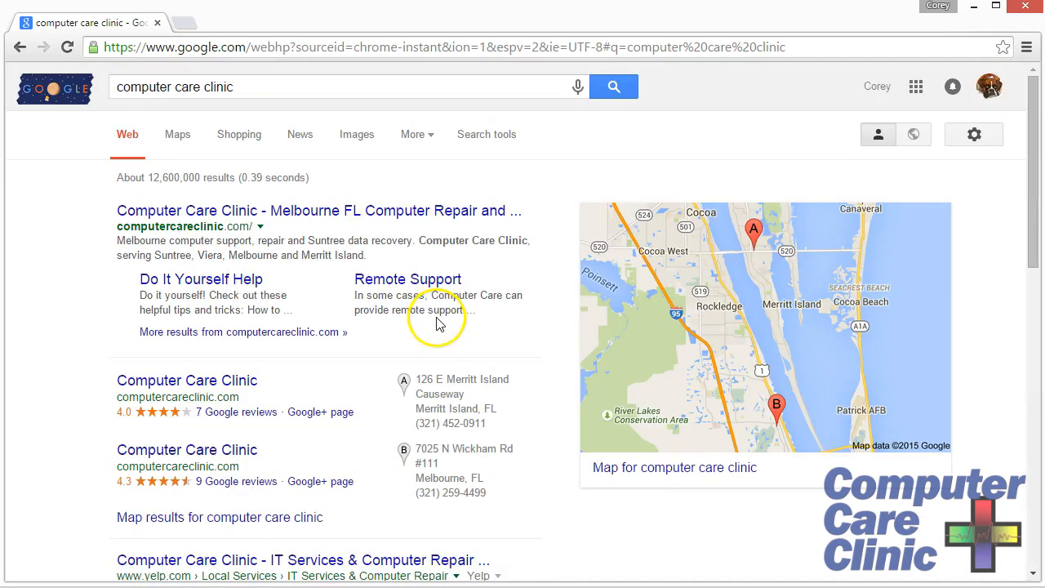
mouse_move(1031, 149)
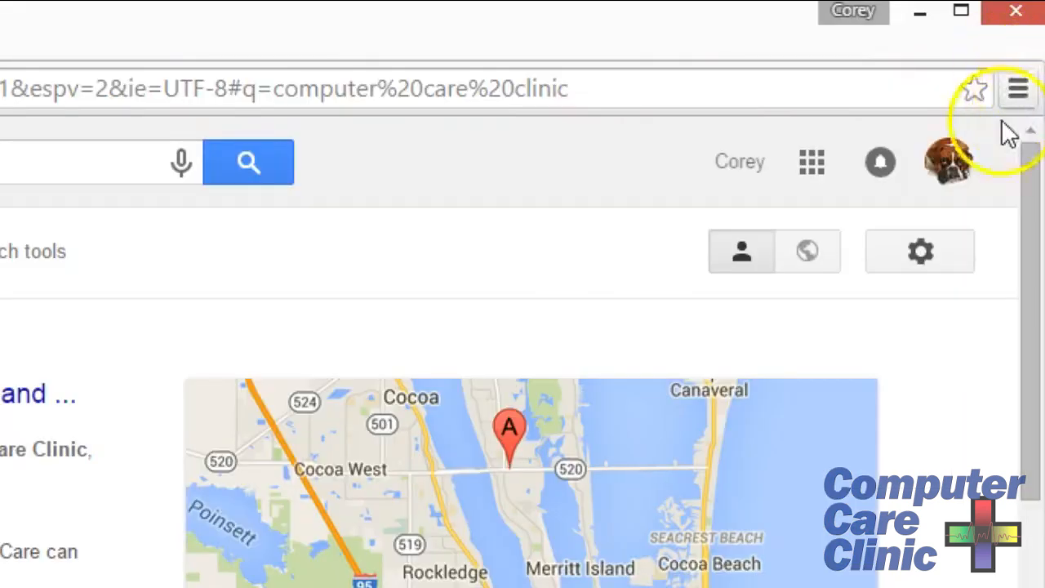
mouse_move(1028, 106)
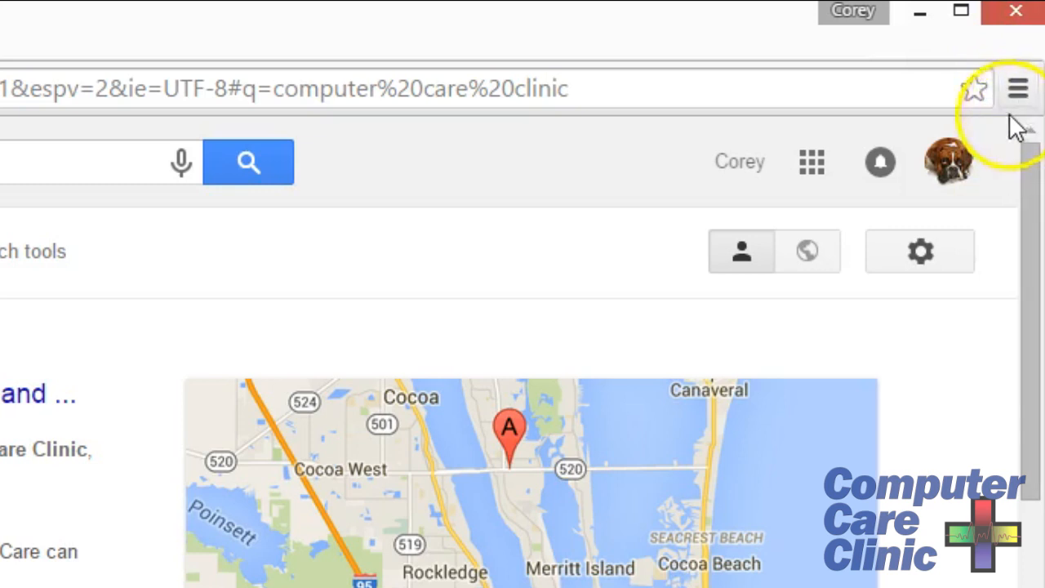
Open Chrome's main menu to reach Bookmarks > Show bookmarks bar
click(1015, 88)
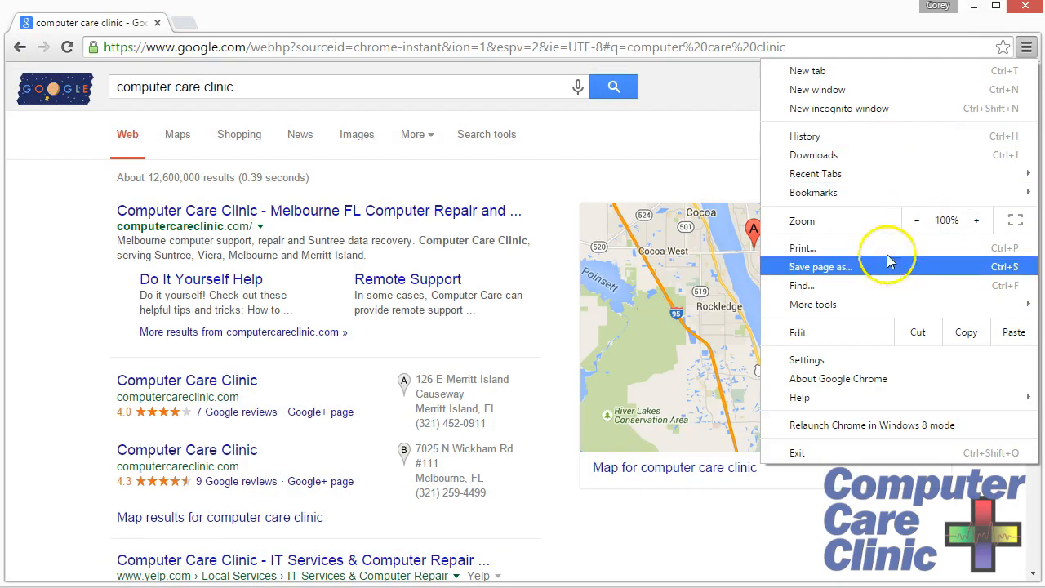
mouse_move(892, 192)
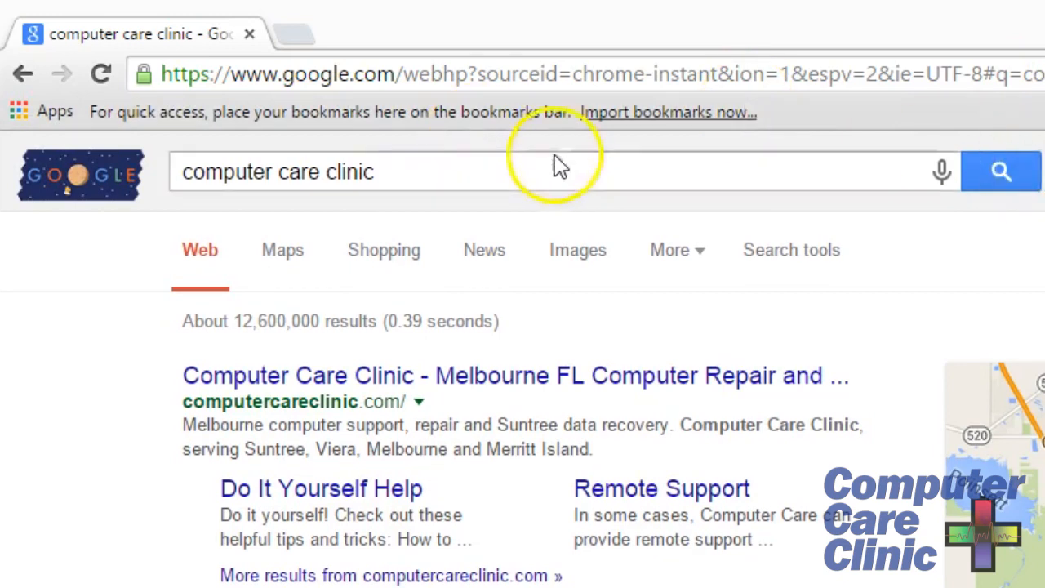
Import Internet Explorer's favorites, history, passwords and search engines into Chrome
click(642, 111)
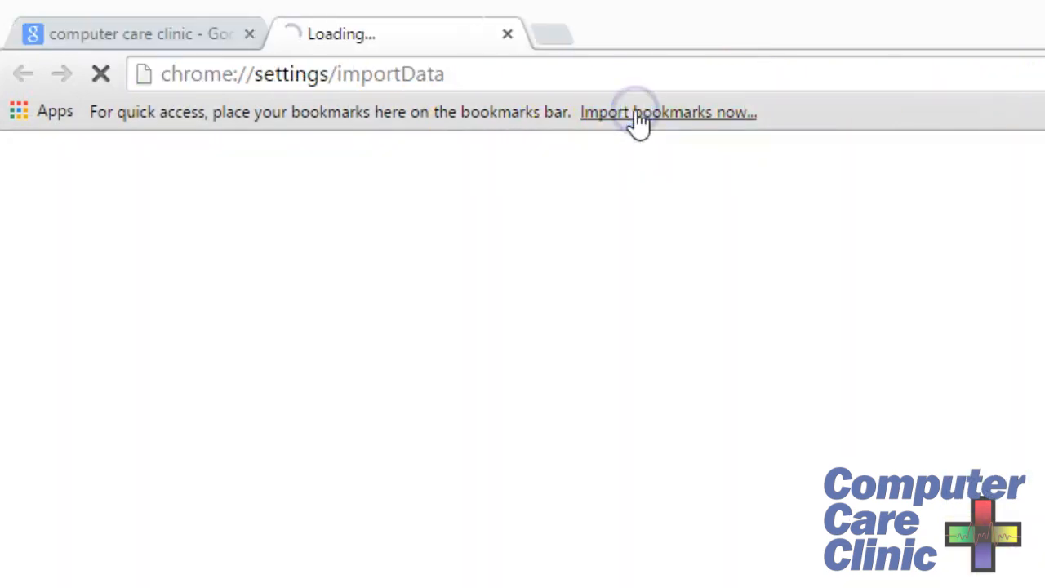
click(641, 112)
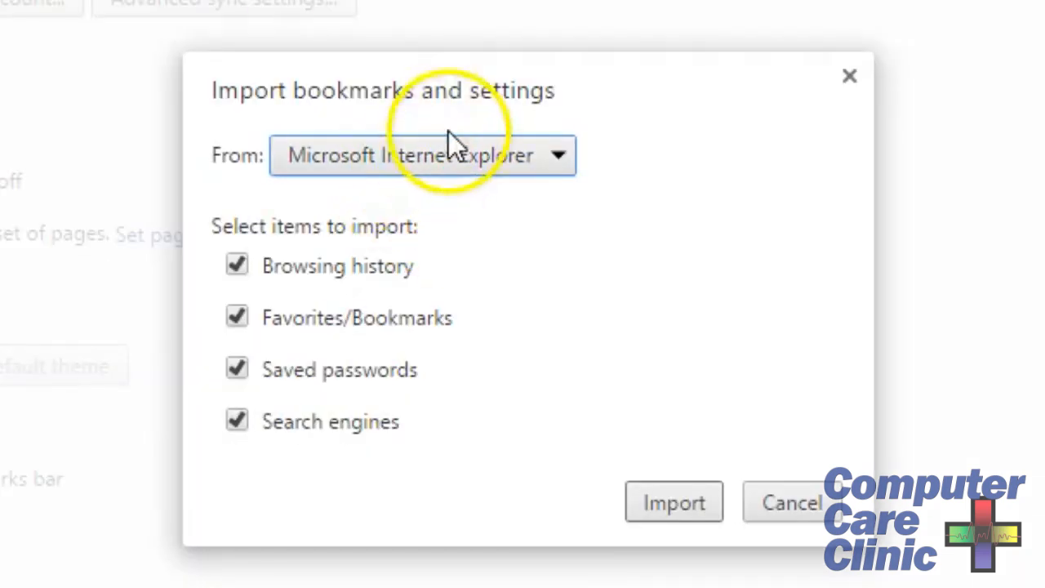
mouse_move(465, 404)
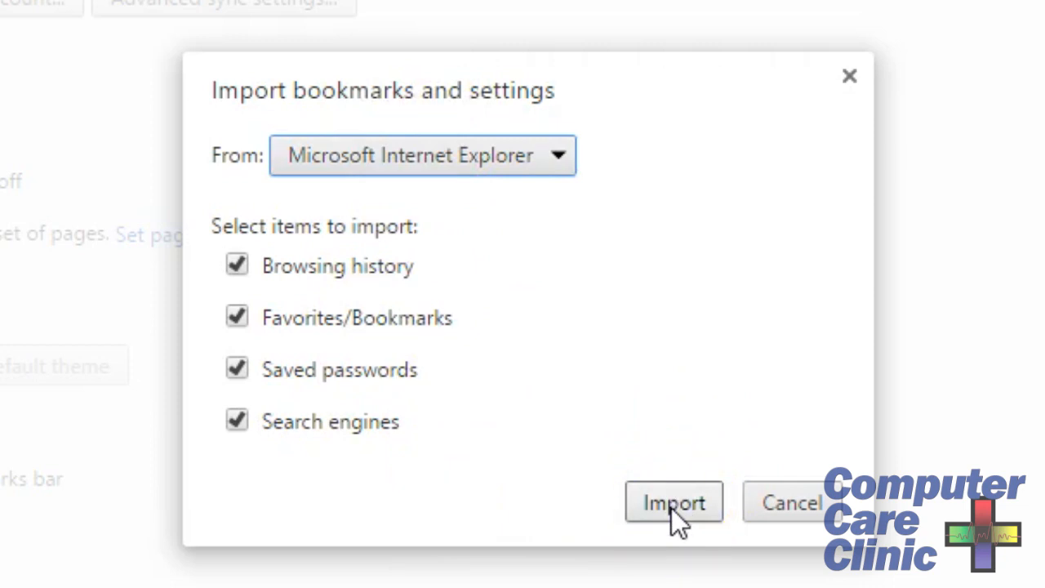
click(675, 503)
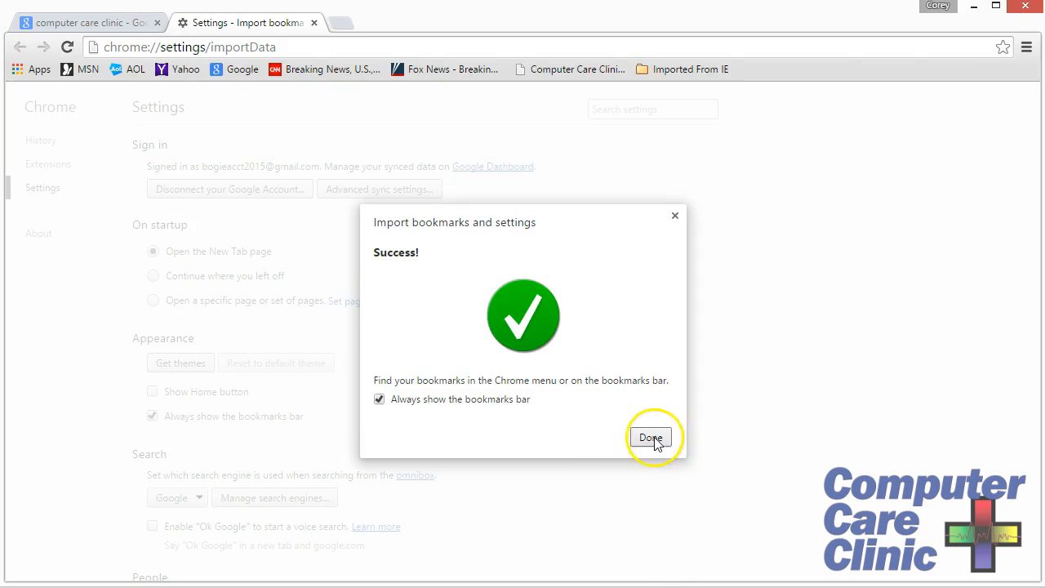
mouse_move(379, 405)
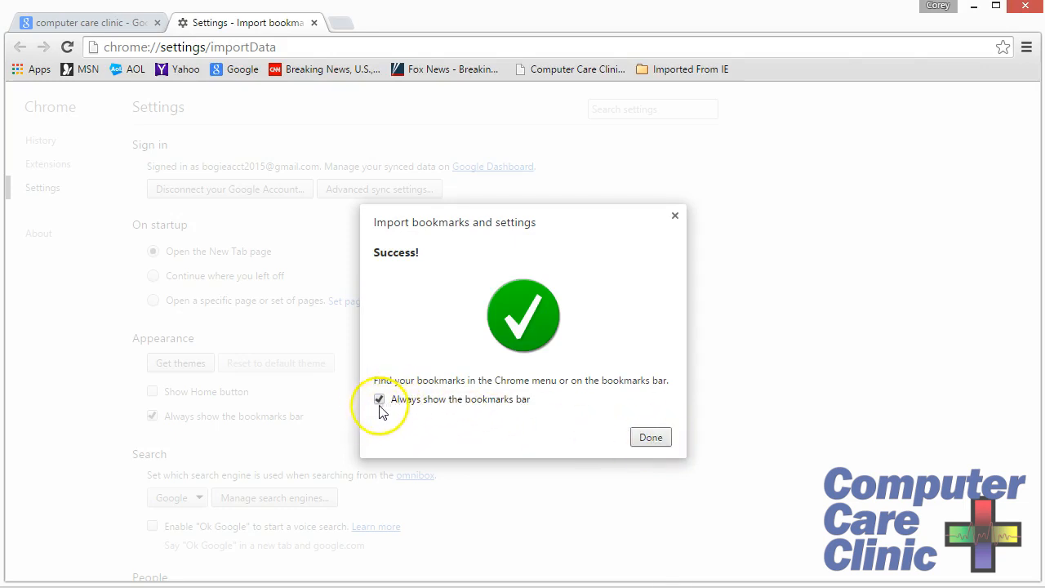
click(651, 437)
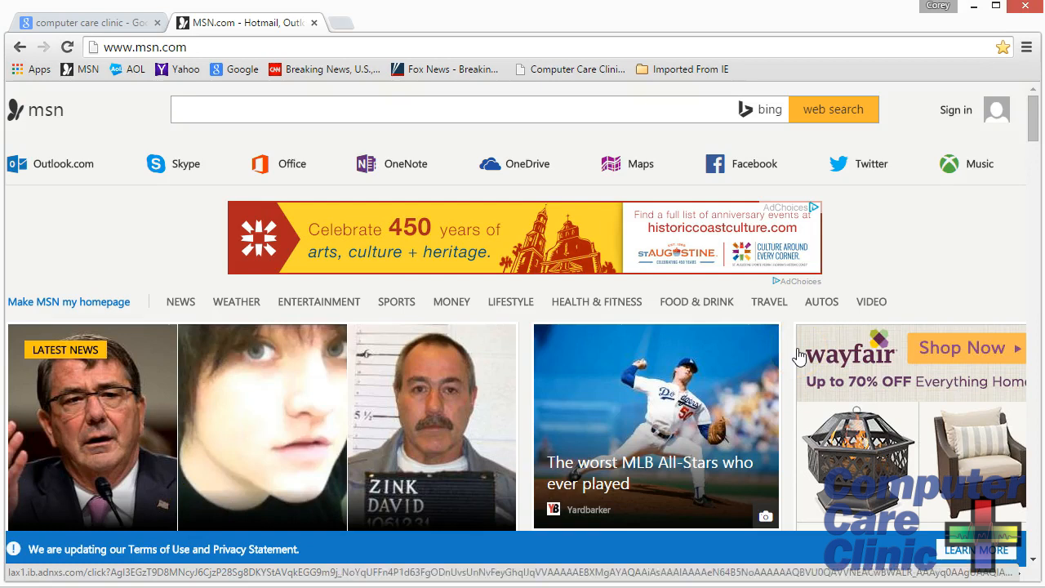
mouse_move(135, 76)
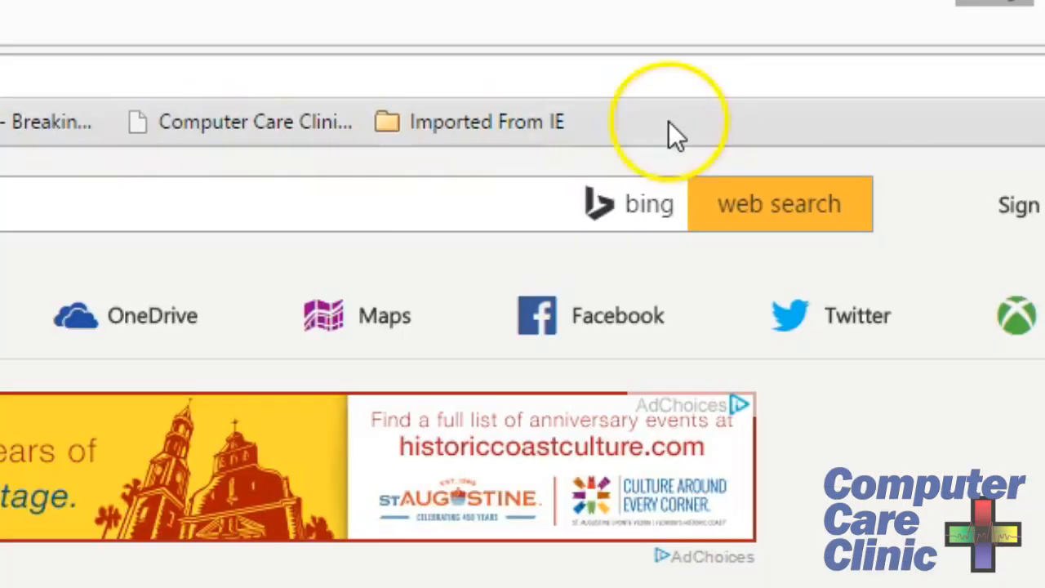
Open the Google bookmark from the Imported From IE folder
click(485, 122)
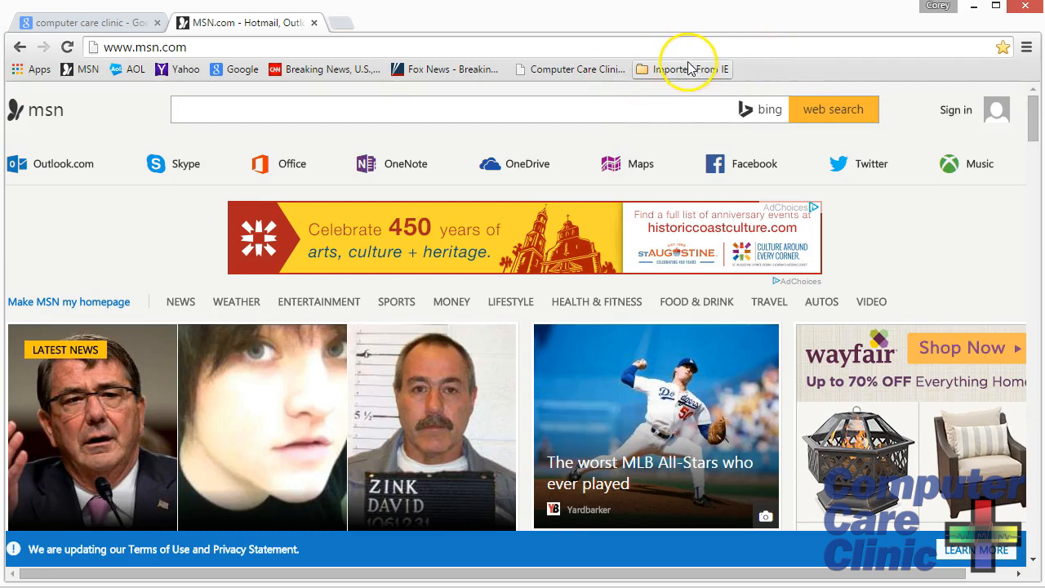
click(1028, 46)
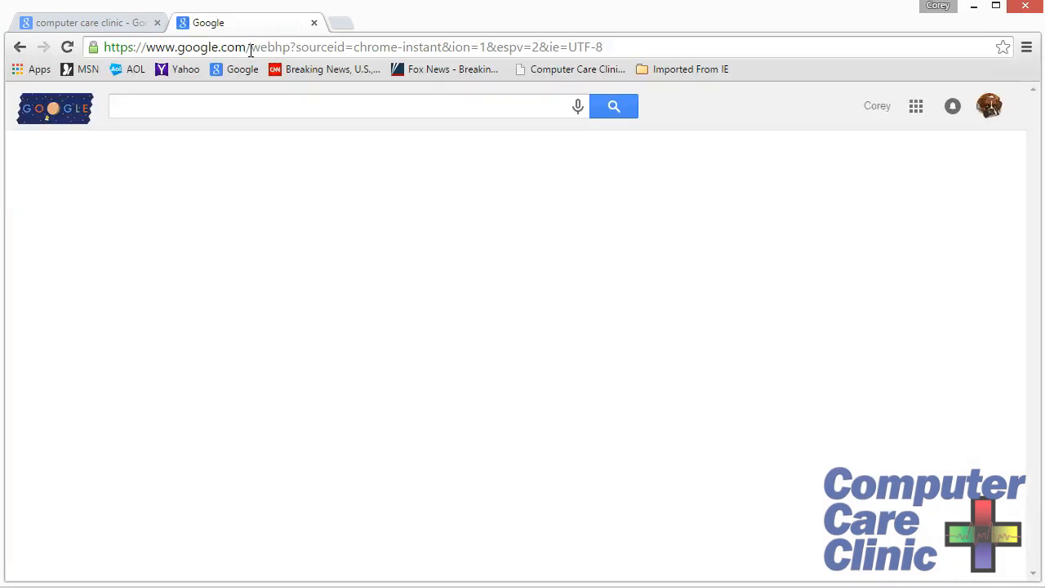
Search youtube, then play Computer Care Clinic's 'Digital Photography Basics' video and open the player's menu
text(youtube)
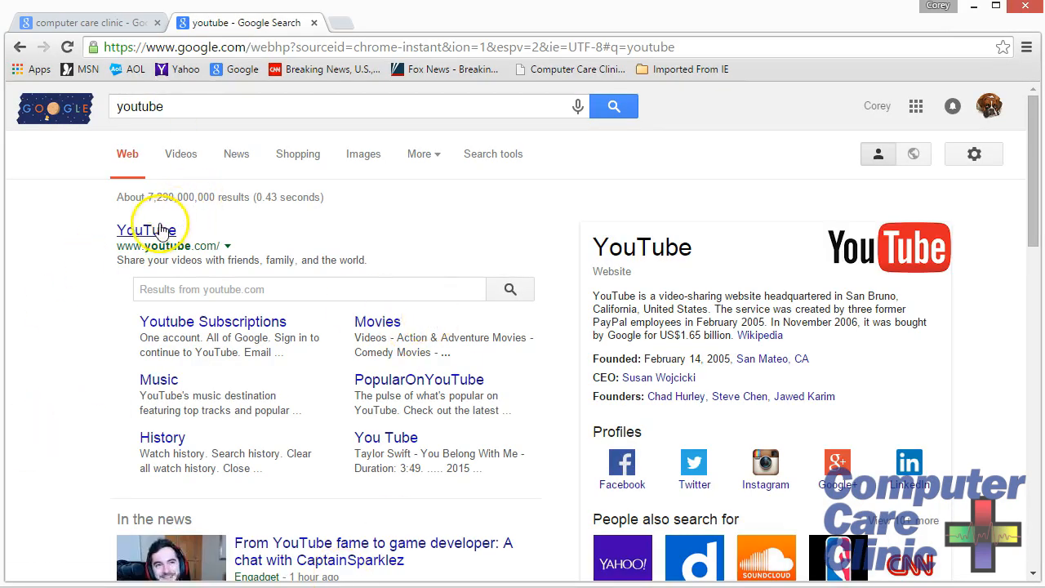
click(149, 230)
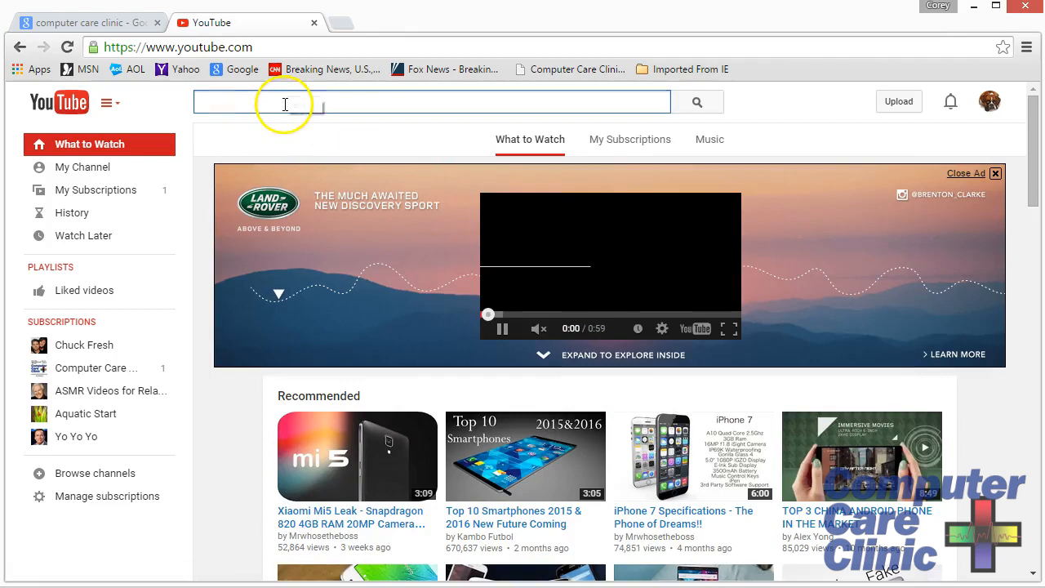
click(96, 368)
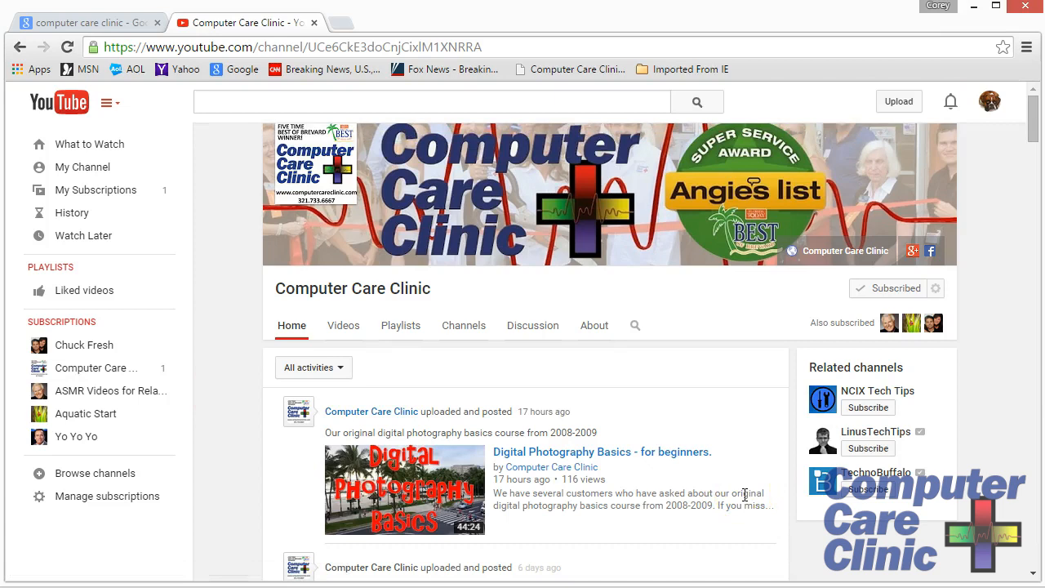
click(406, 488)
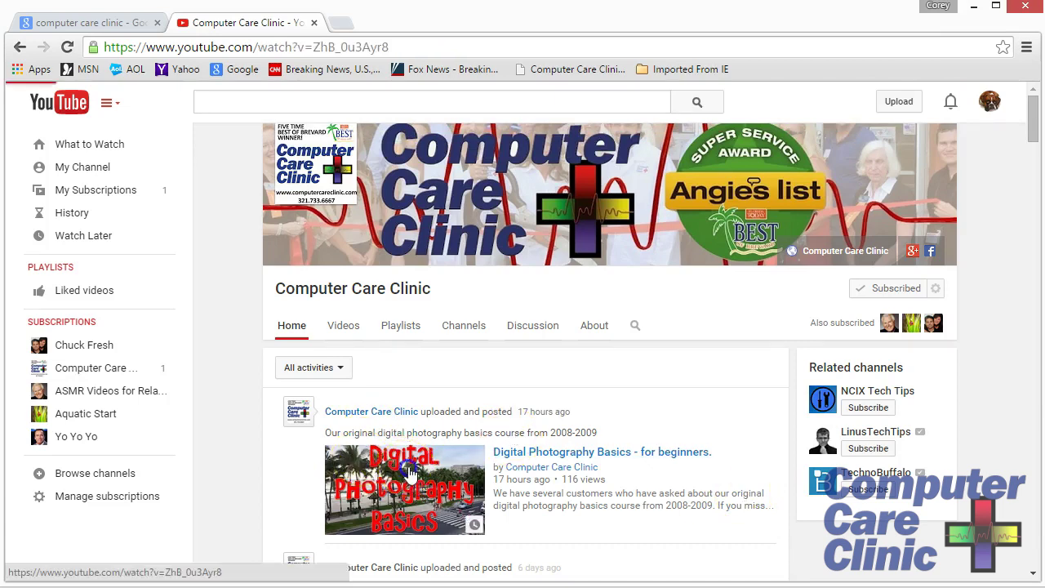
click(405, 489)
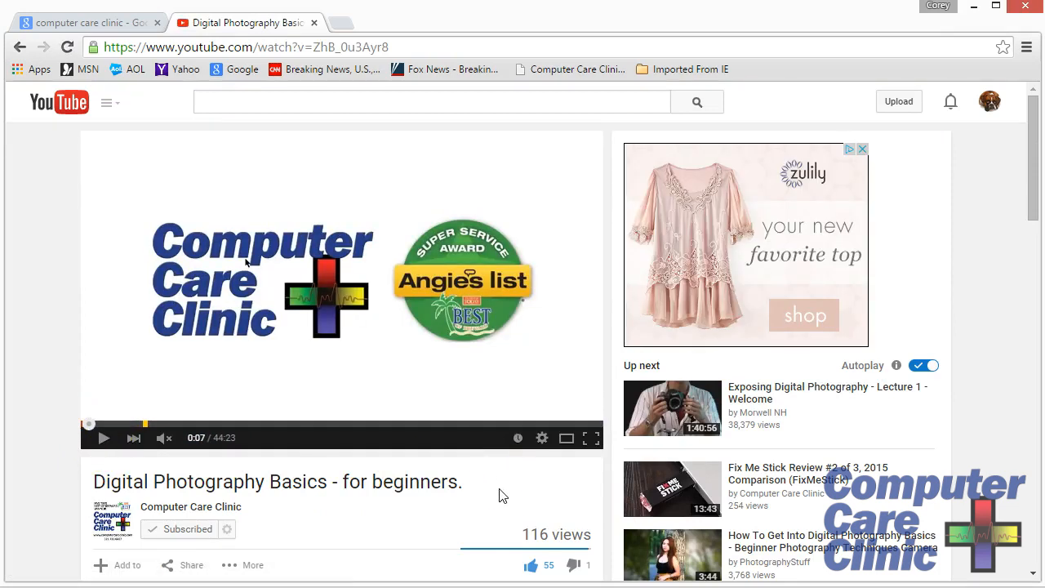
right_click(308, 282)
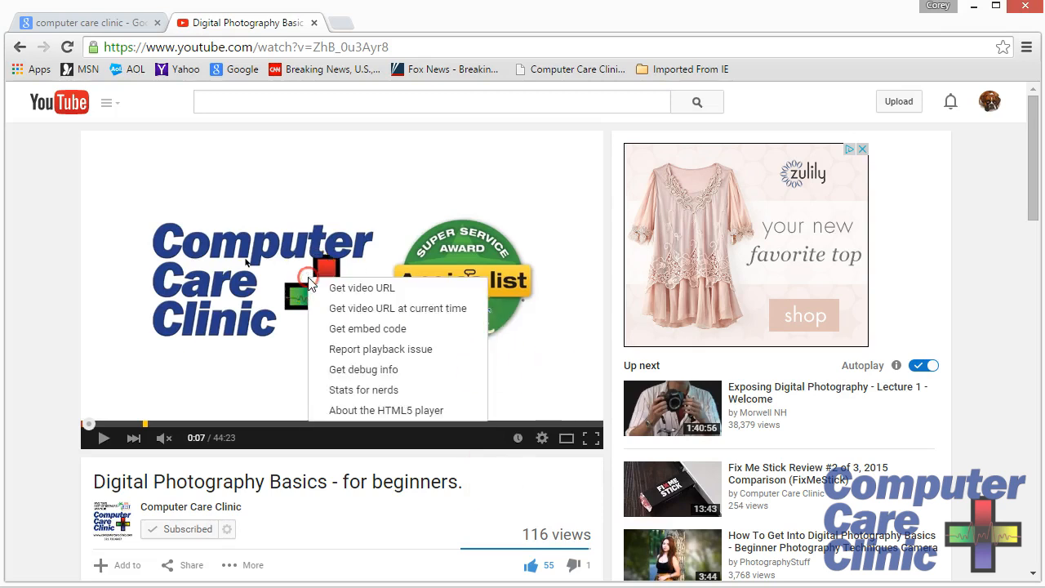
mouse_move(423, 412)
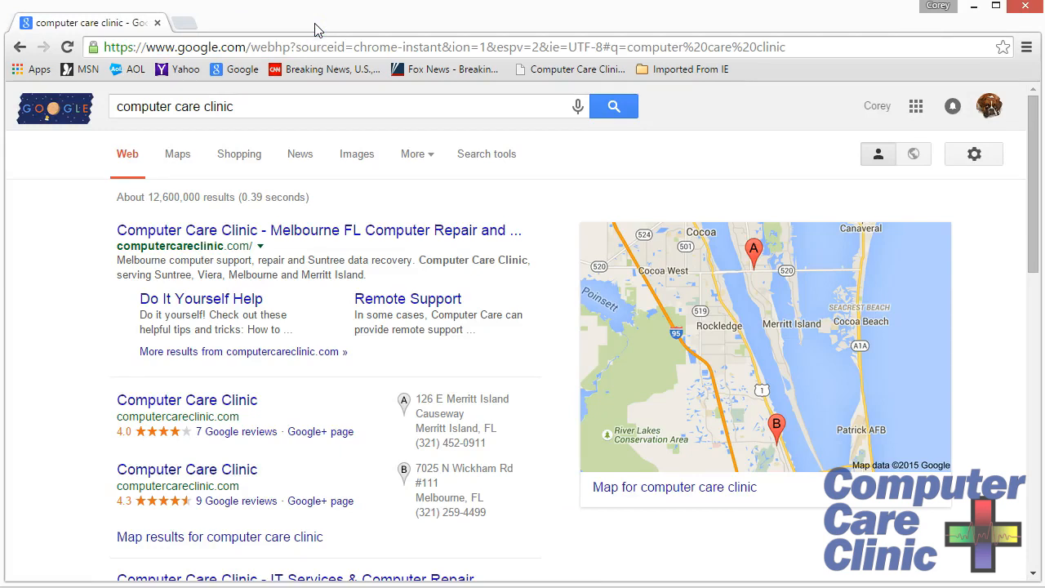
mouse_move(492, 328)
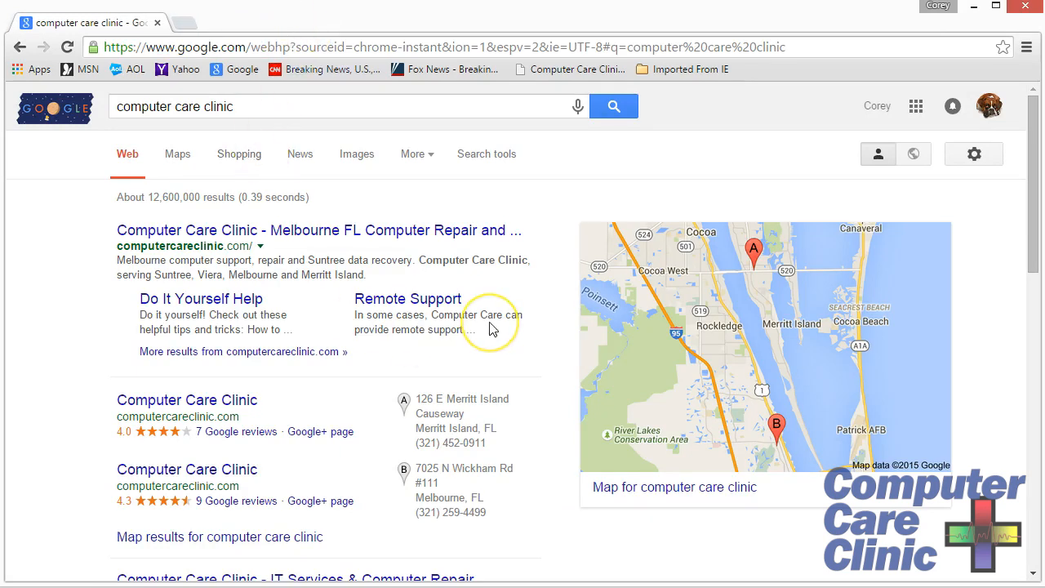
mouse_move(634, 175)
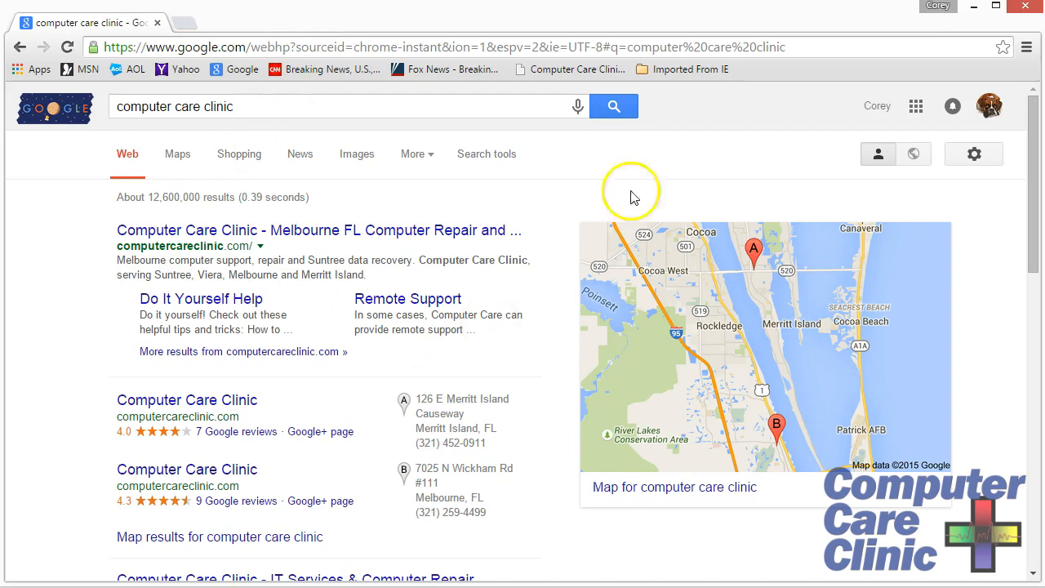
mouse_move(1027, 47)
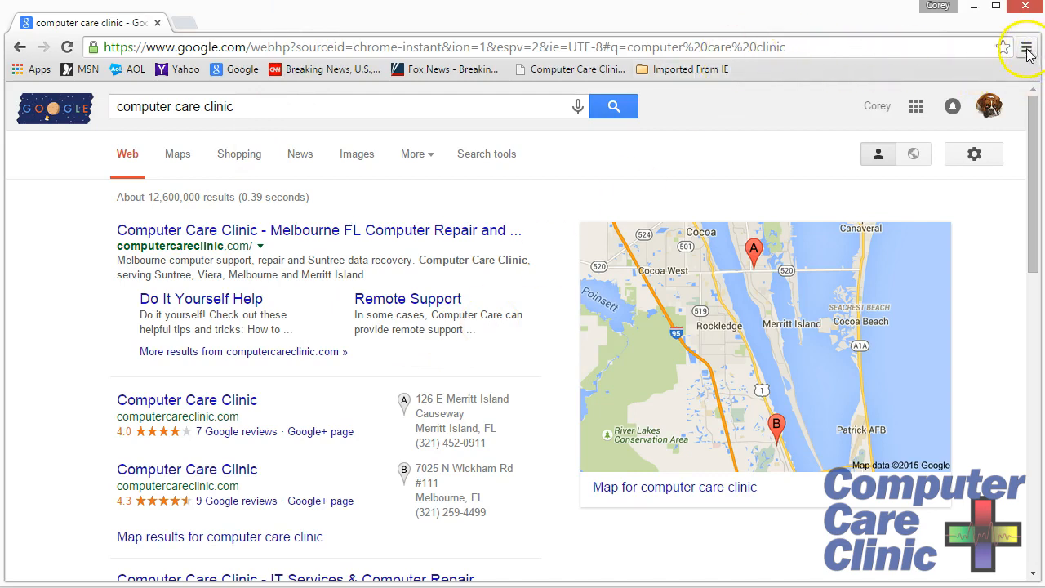
Exit Google Chrome from its main menu
click(1029, 47)
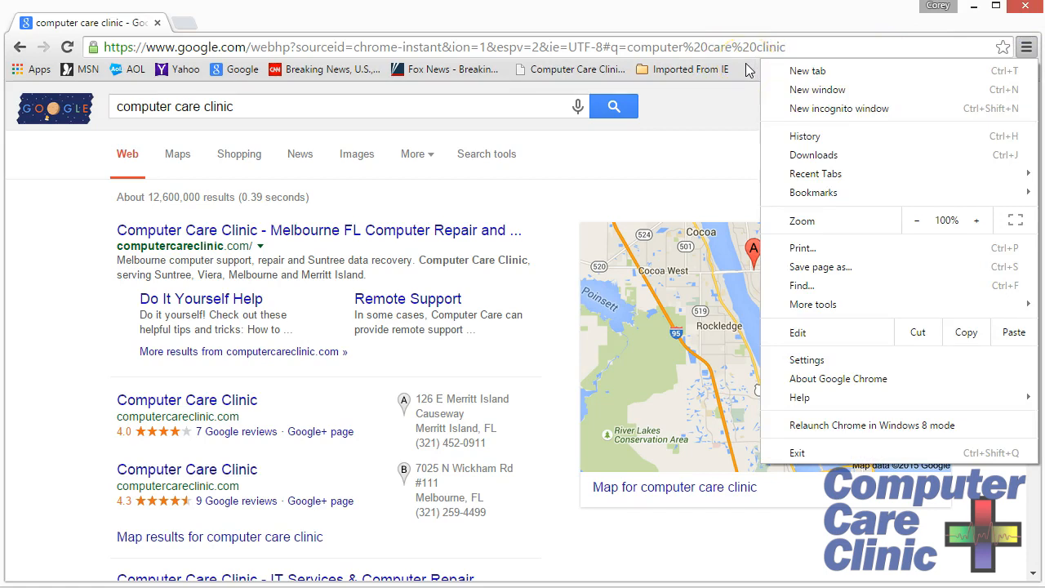
click(807, 360)
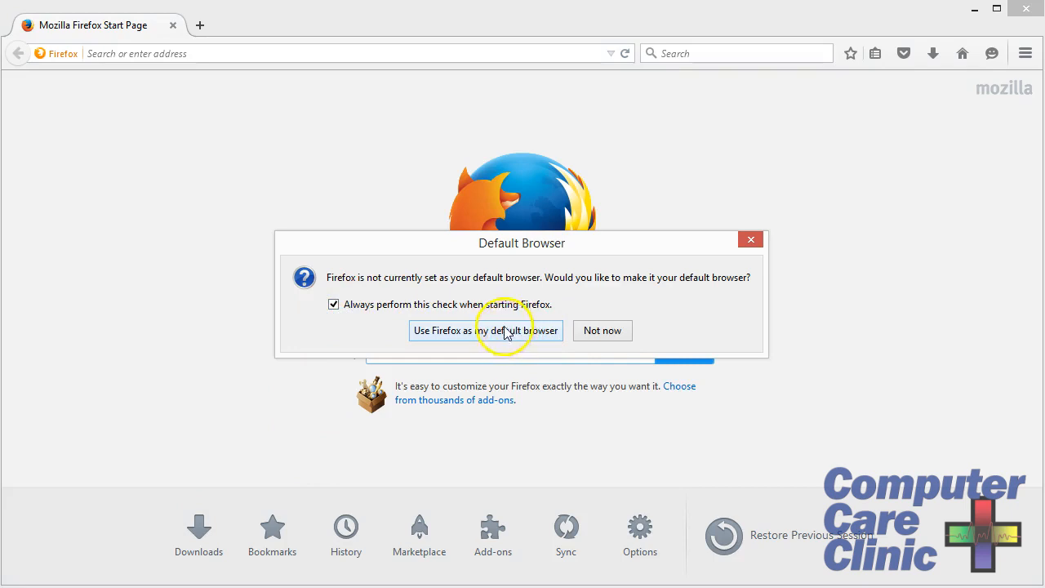
Dismiss Firefox's default-browser prompt, open and close the bookmarks sidebar, and show the main menu
click(333, 304)
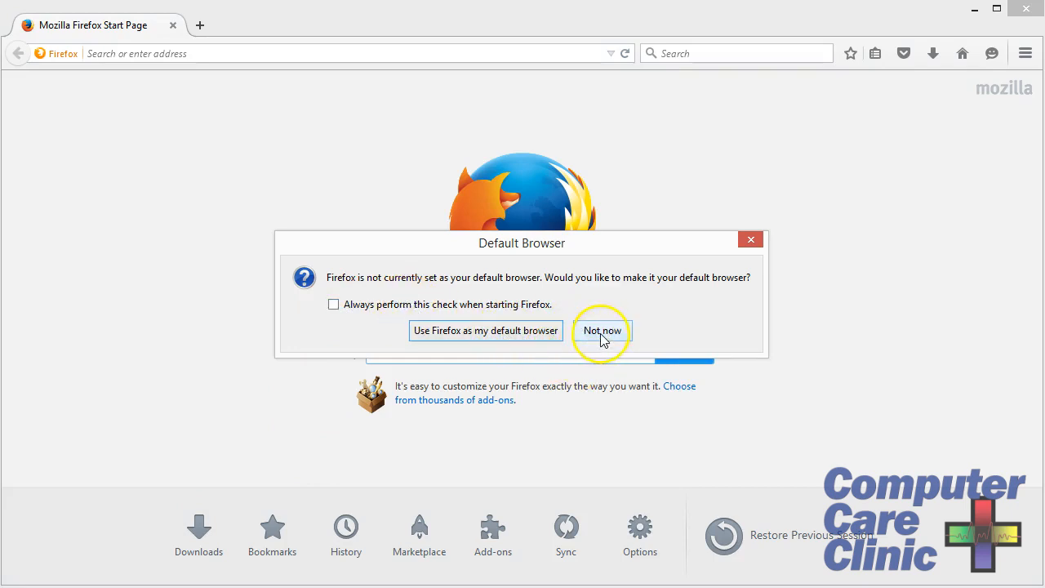
click(603, 330)
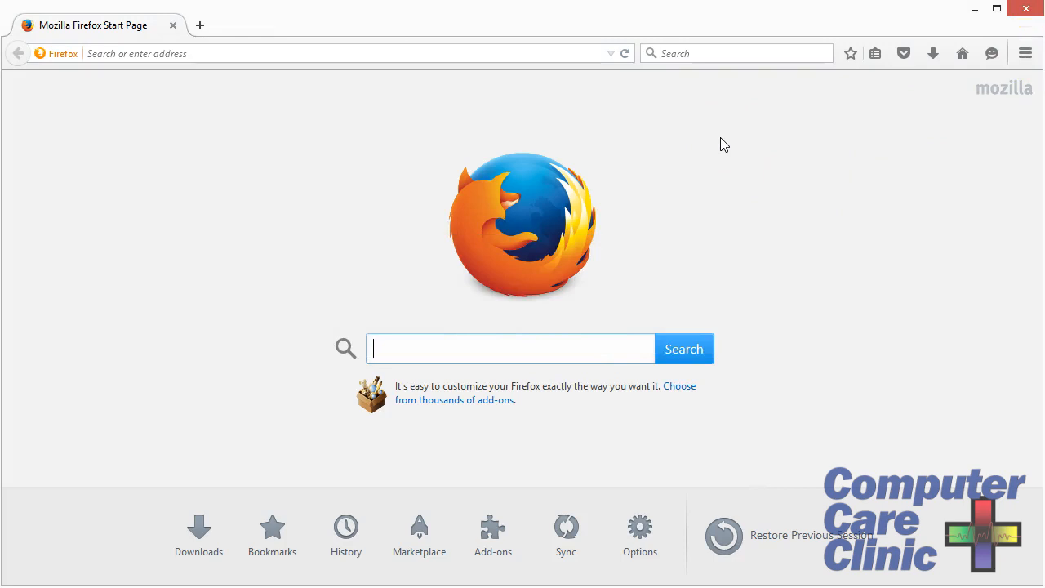
mouse_move(876, 53)
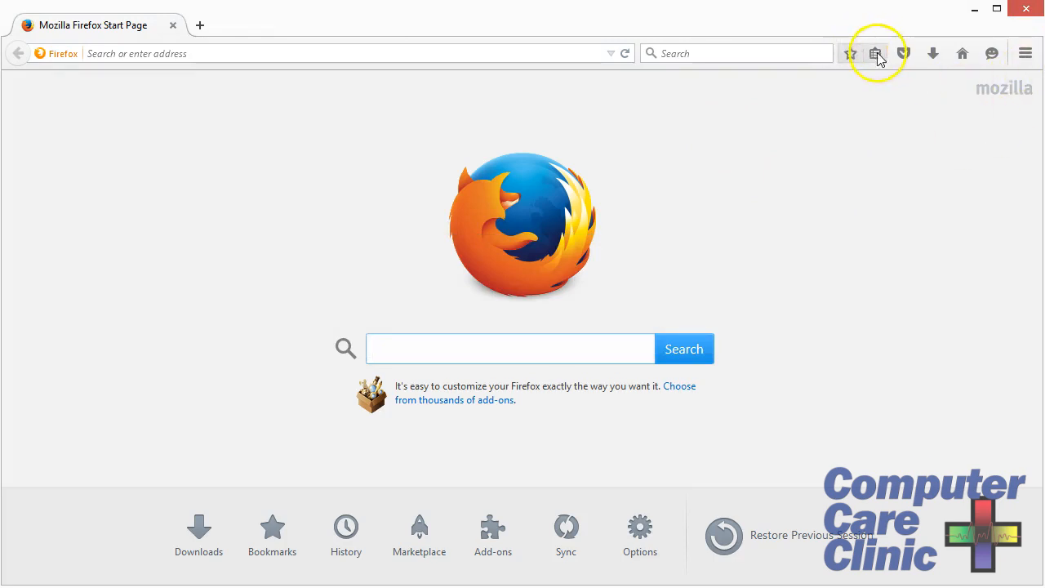
click(877, 53)
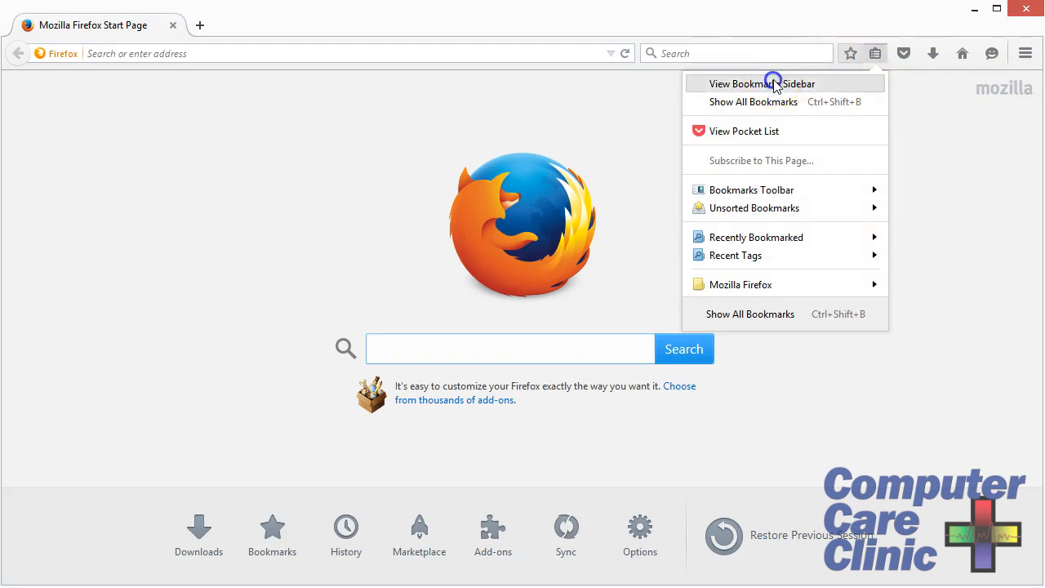
click(762, 83)
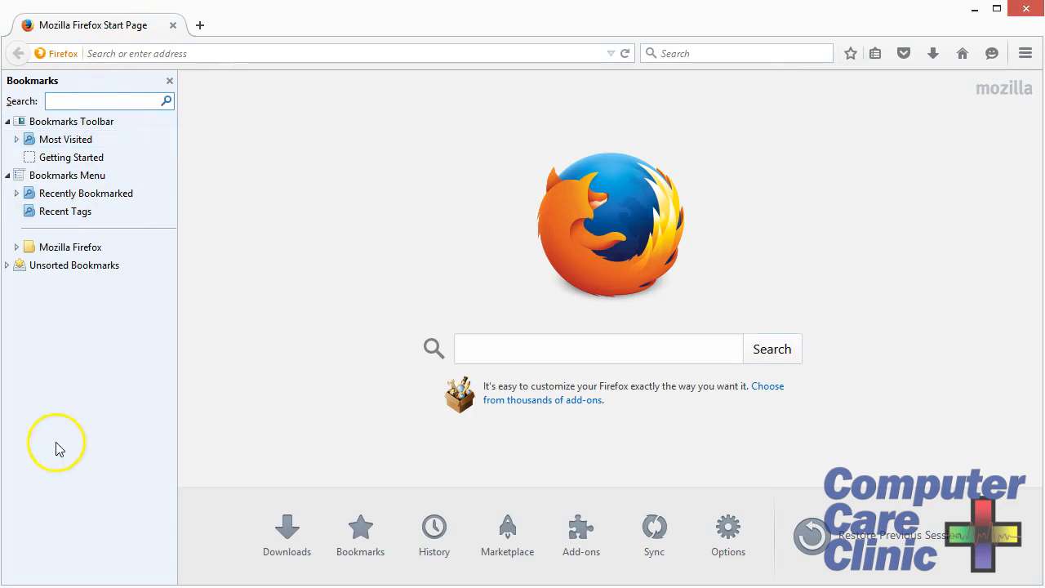
mouse_move(169, 81)
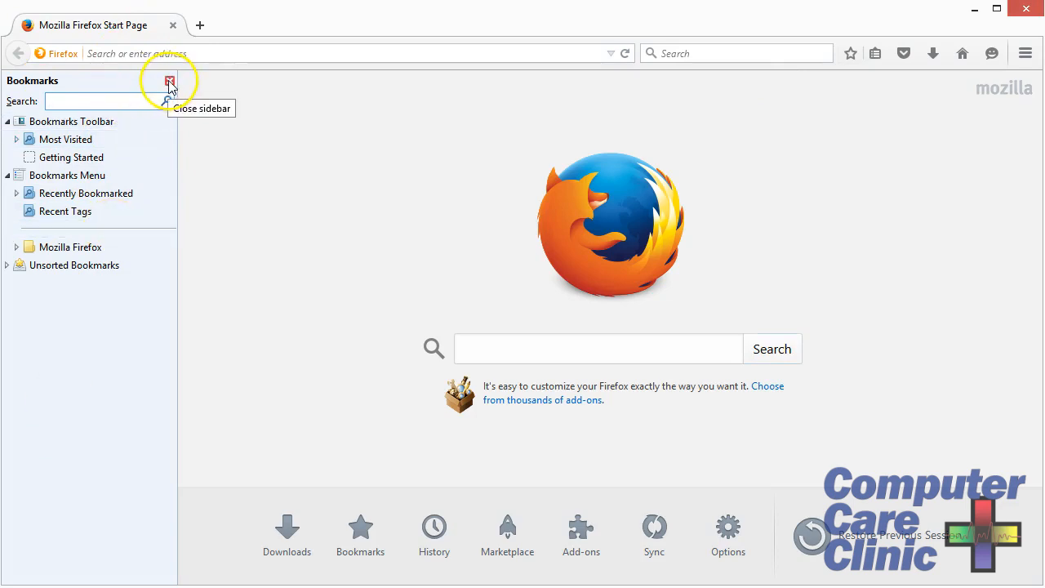
click(169, 81)
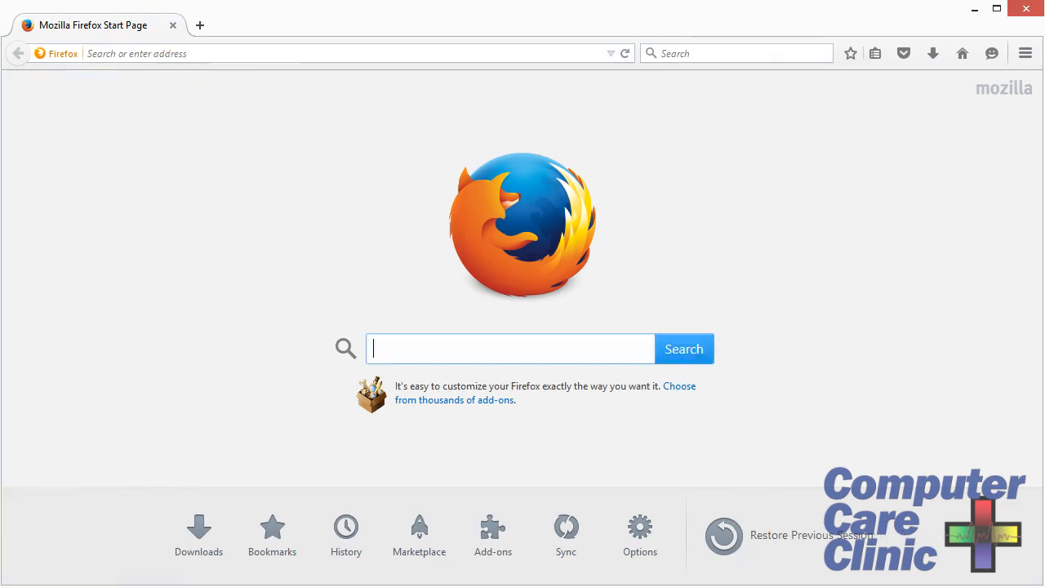
click(1025, 52)
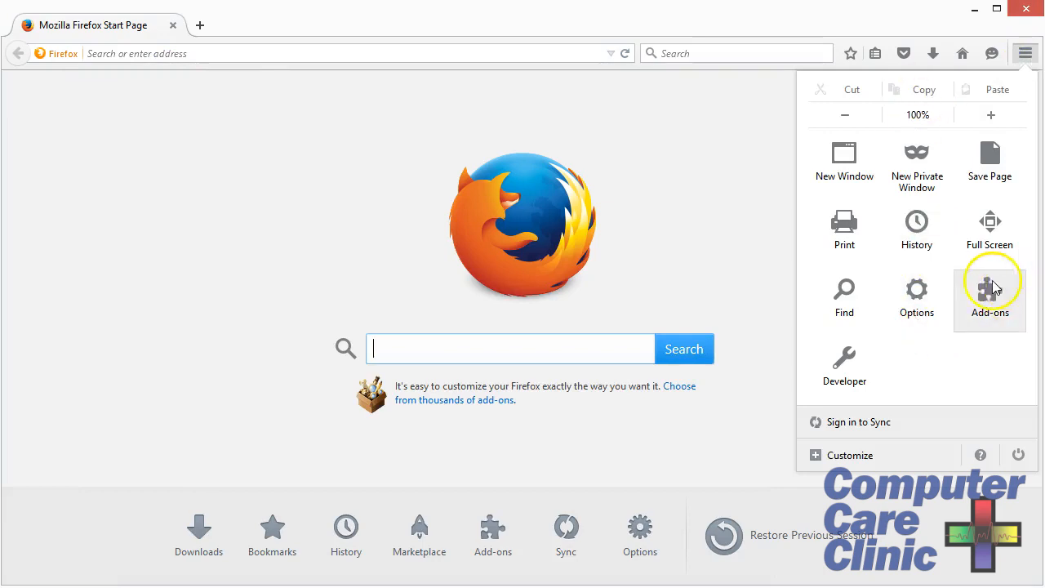
mouse_move(992, 295)
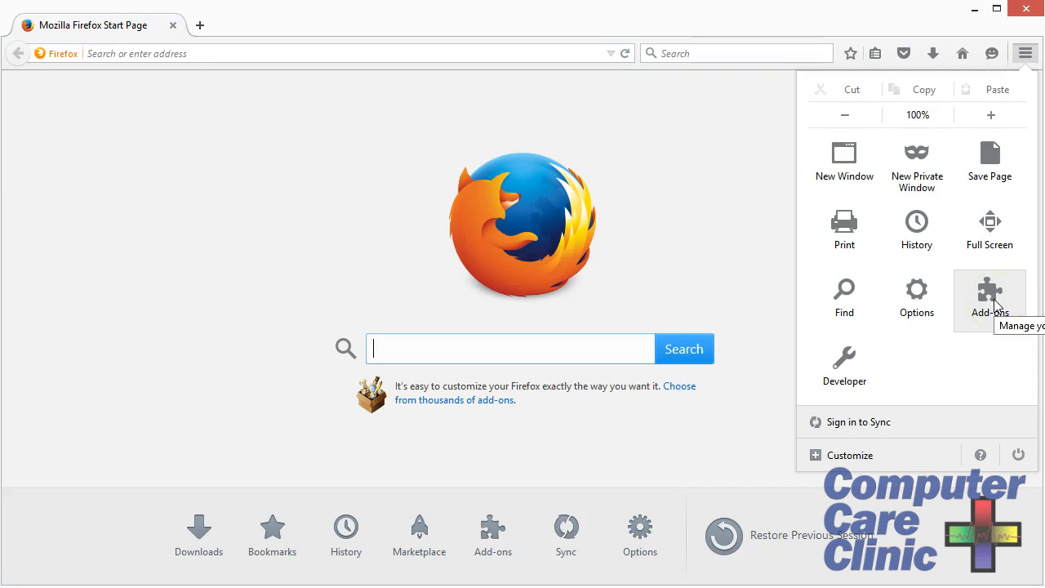
click(916, 298)
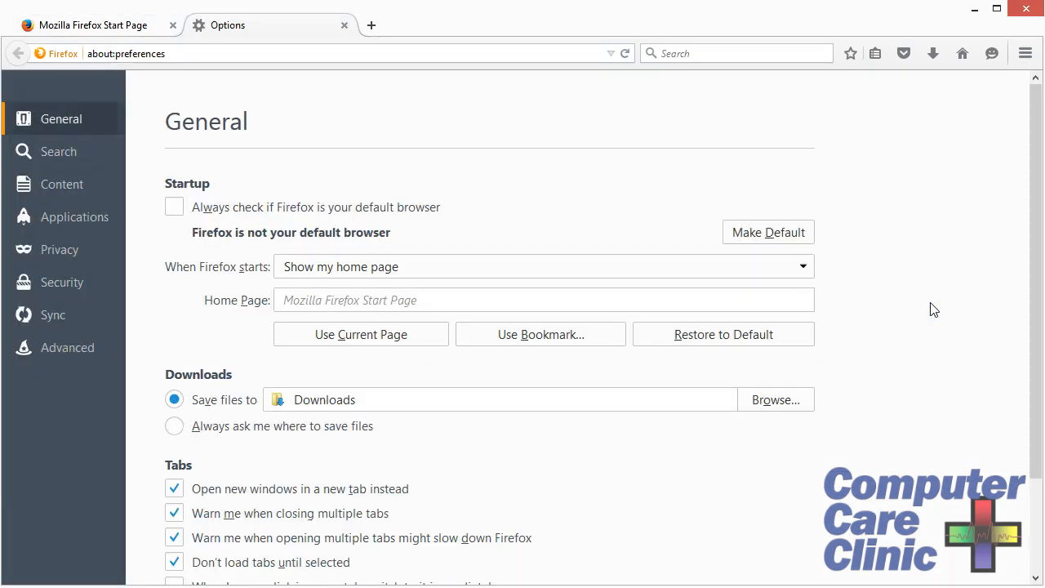
click(414, 300)
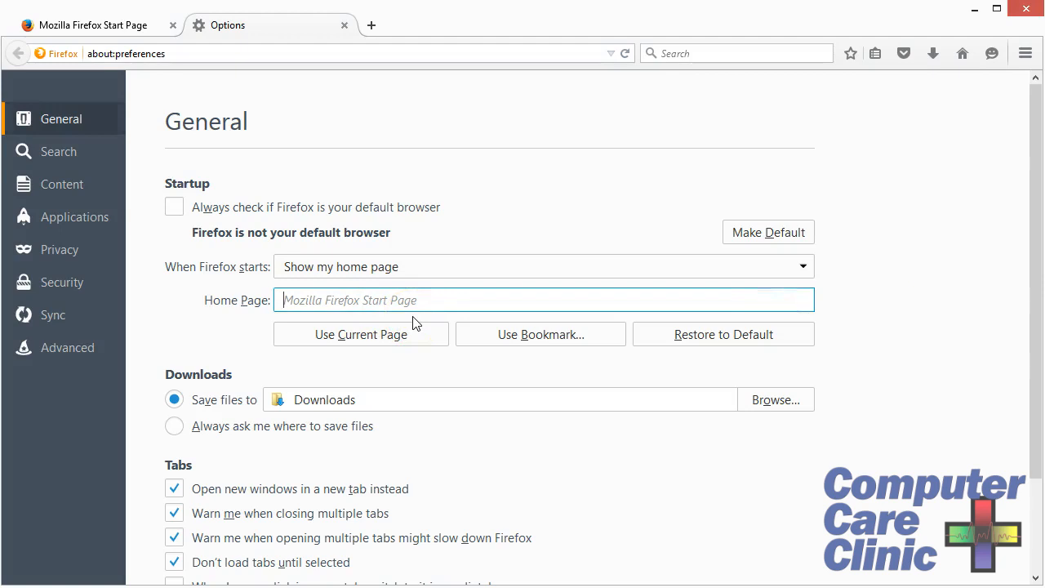
text(www.y)
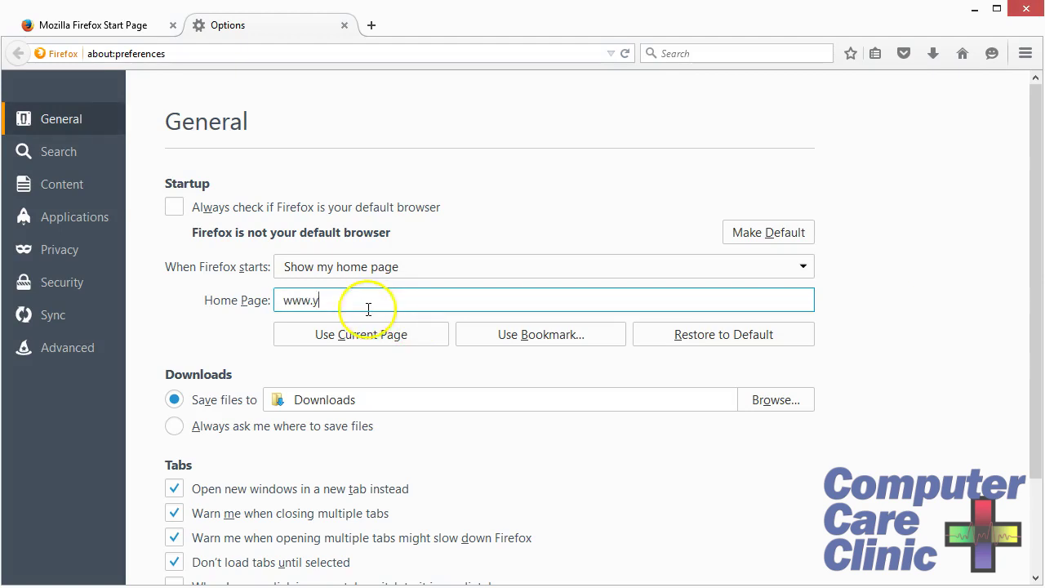
text(ahoo.com)
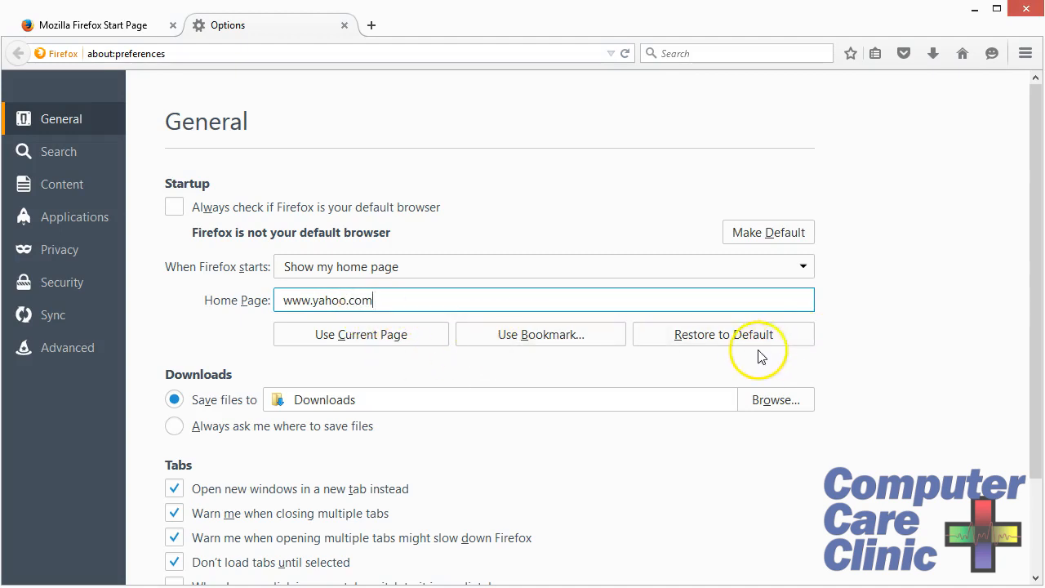
mouse_move(835, 282)
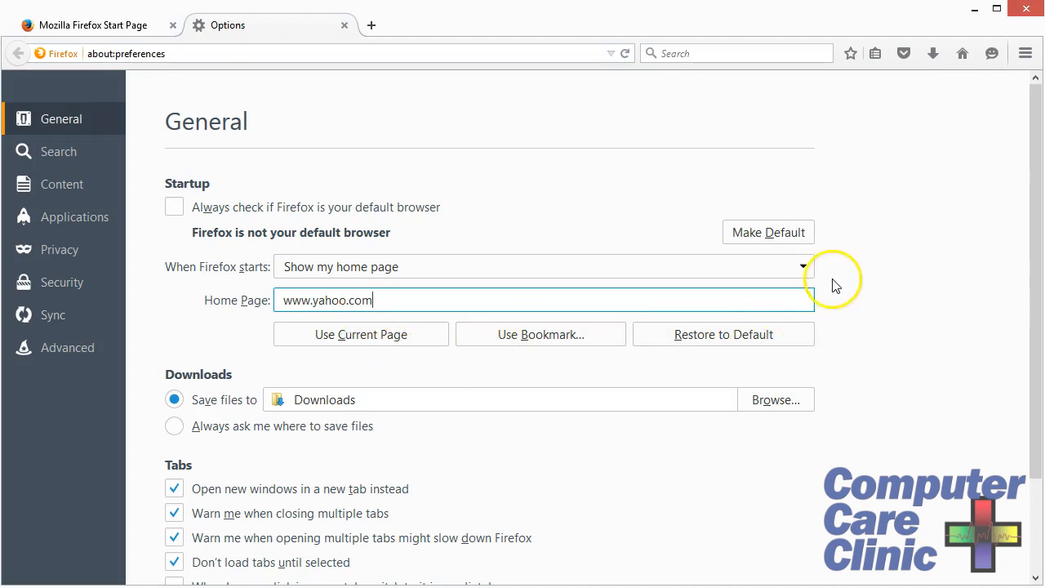
click(174, 207)
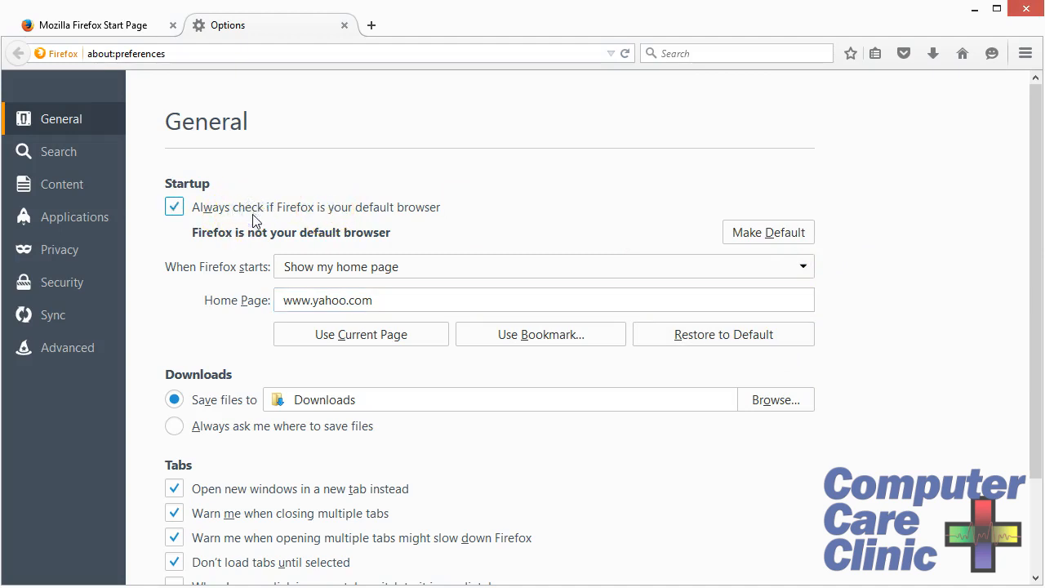
click(174, 206)
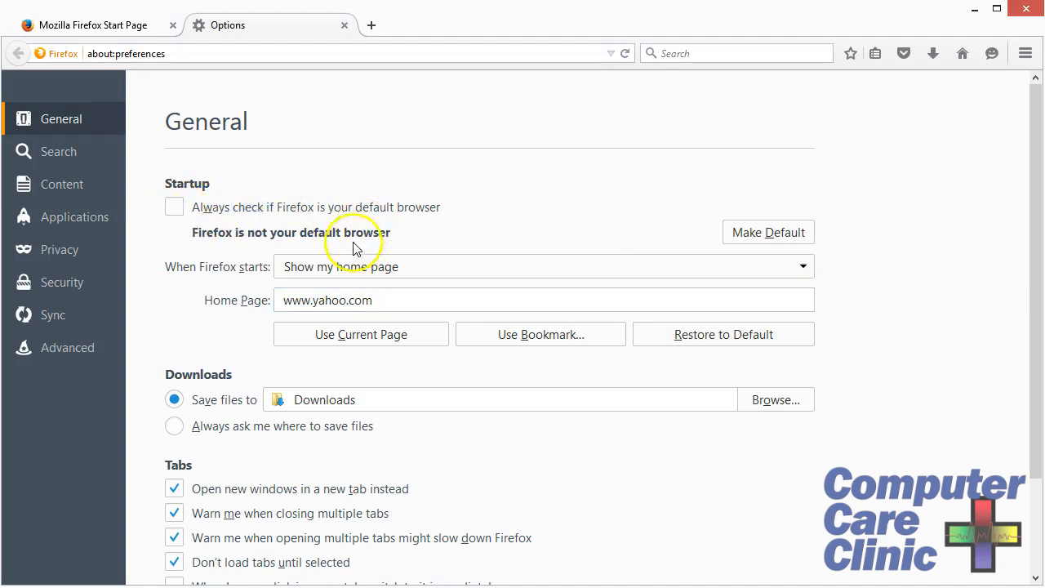
mouse_move(378, 223)
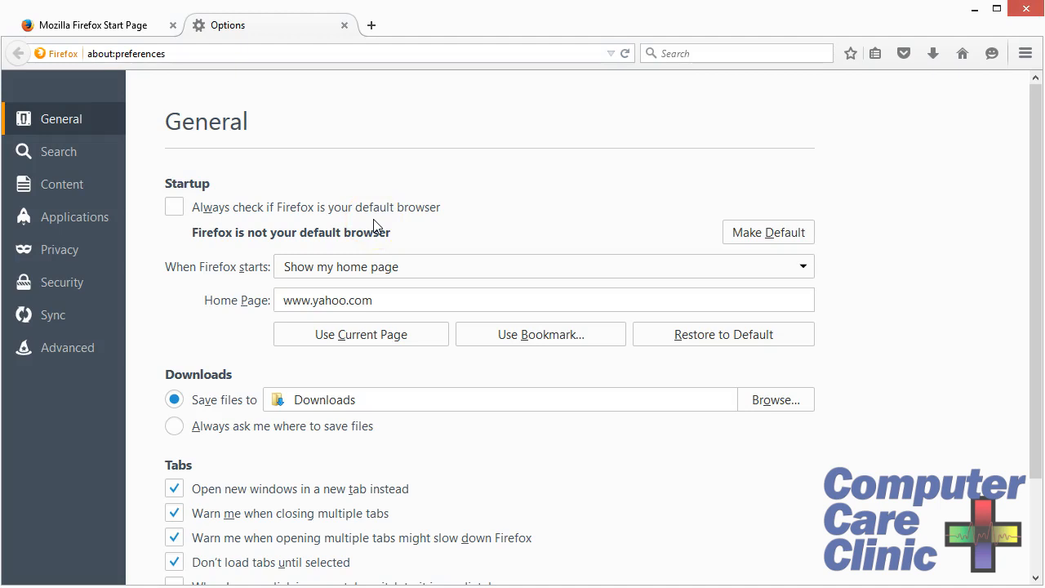
mouse_move(907, 52)
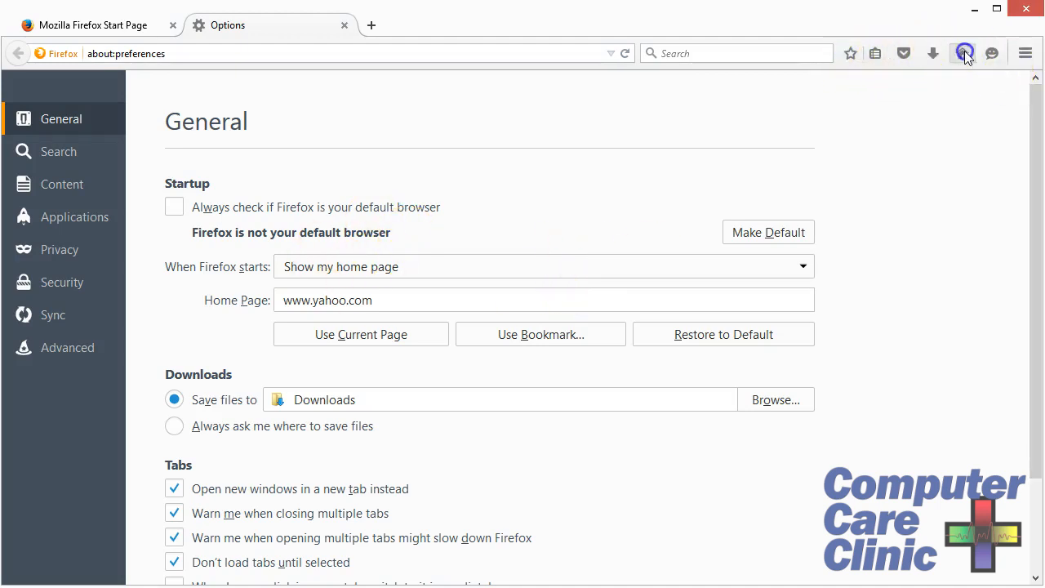
Load Yahoo with the Home button, then close the Yahoo tab
click(963, 53)
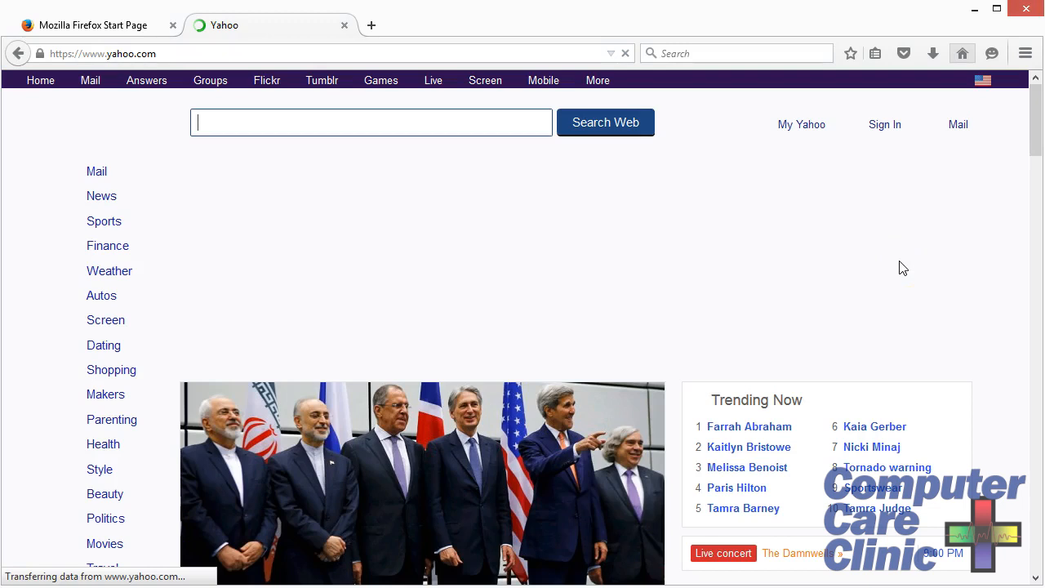
mouse_move(331, 22)
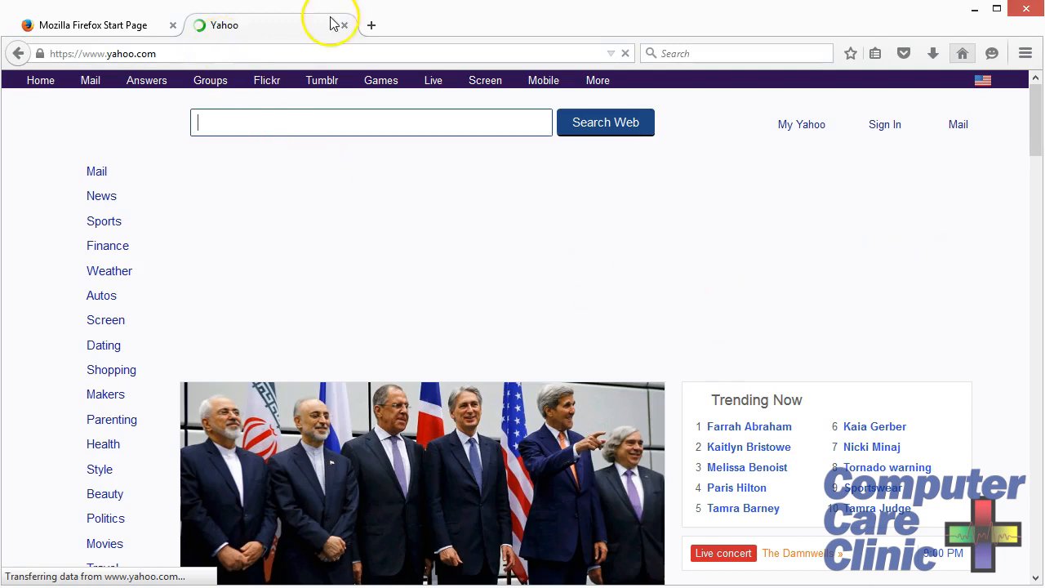
mouse_move(345, 27)
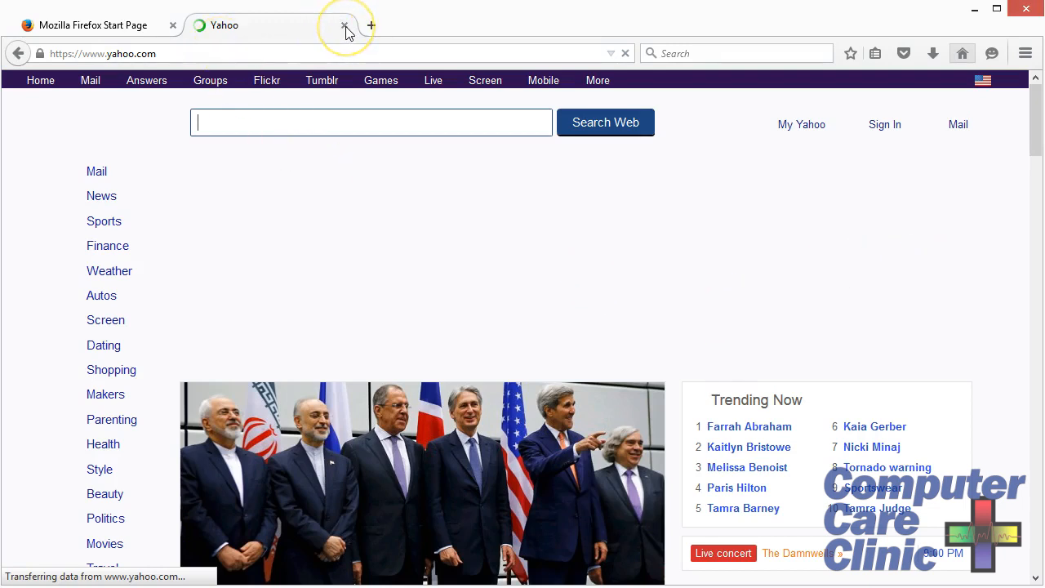
mouse_move(92, 27)
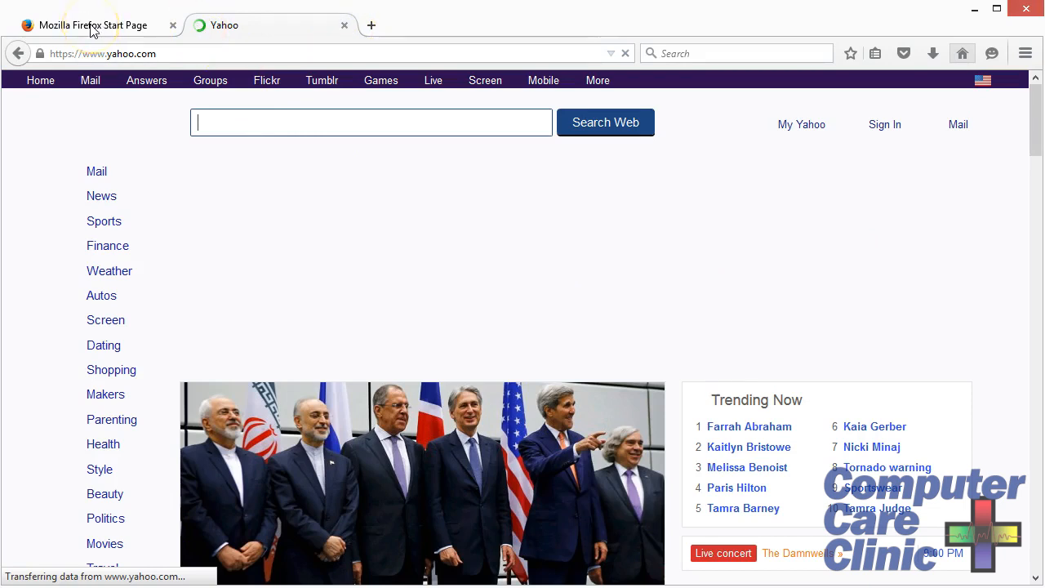
click(344, 25)
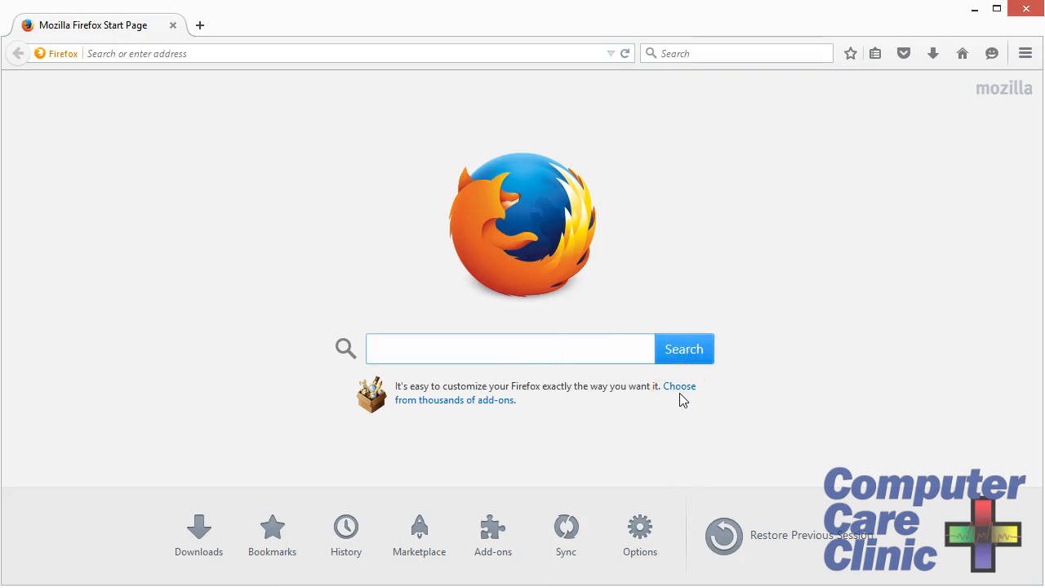
mouse_move(684, 398)
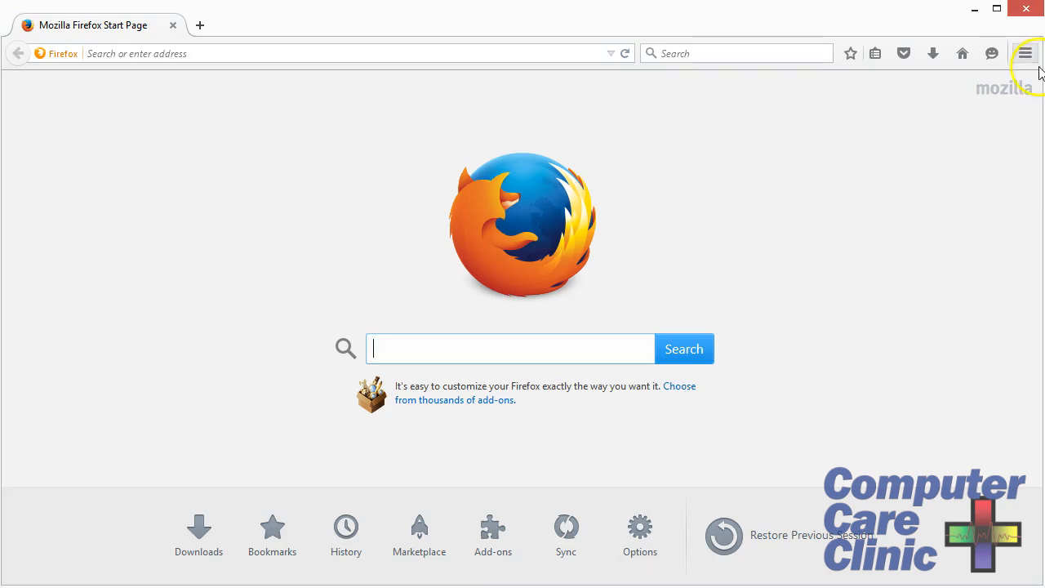
mouse_move(302, 510)
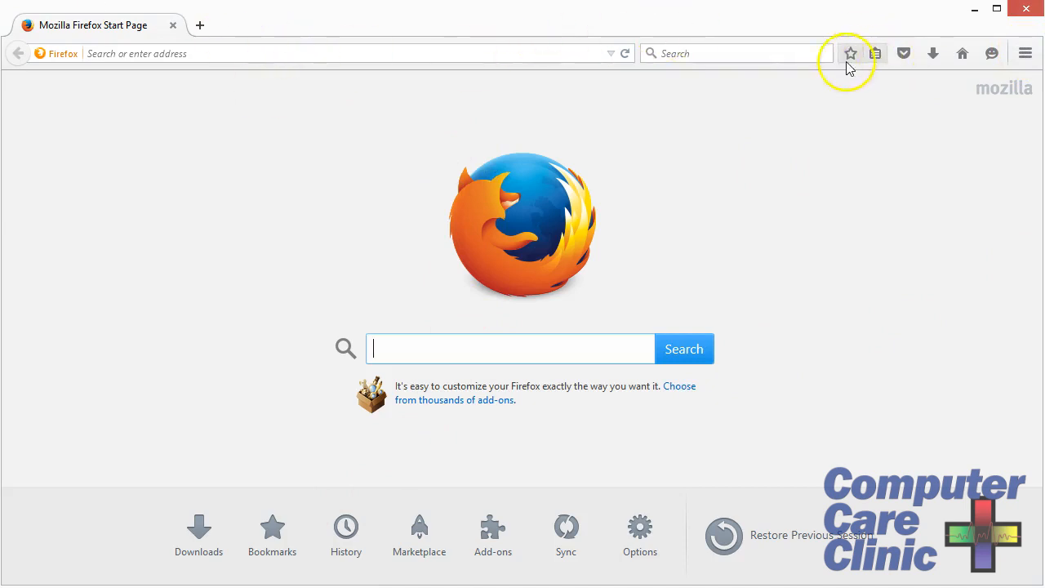
Load google.com in place of the Firefox start page using the search and address fields
click(735, 53)
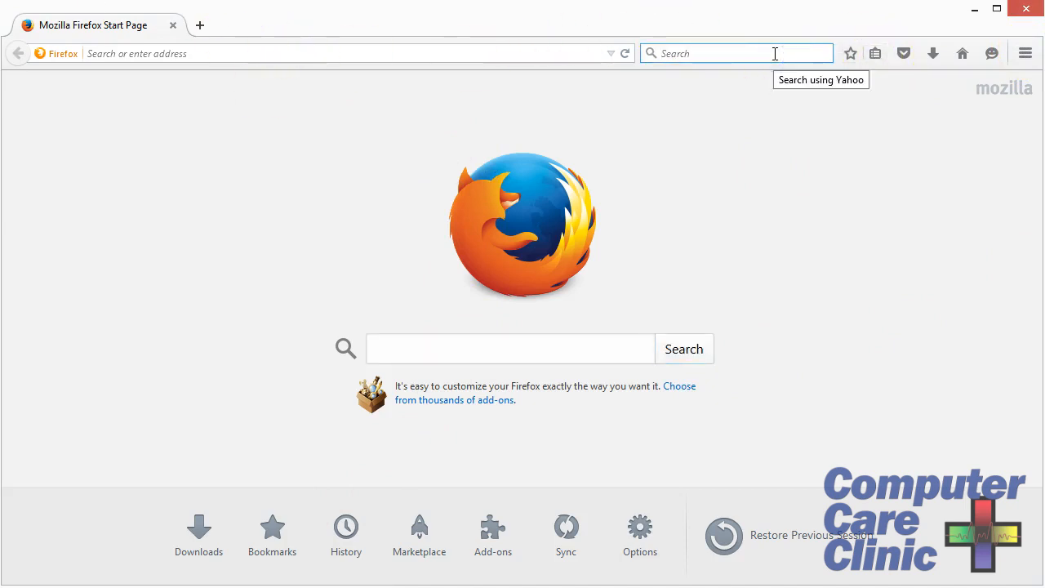
click(243, 54)
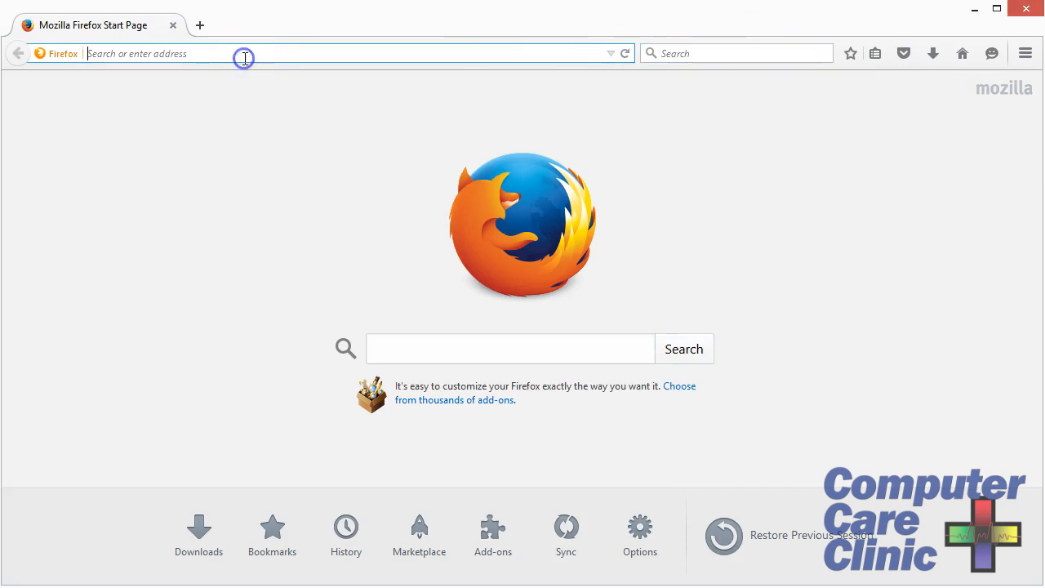
mouse_move(794, 147)
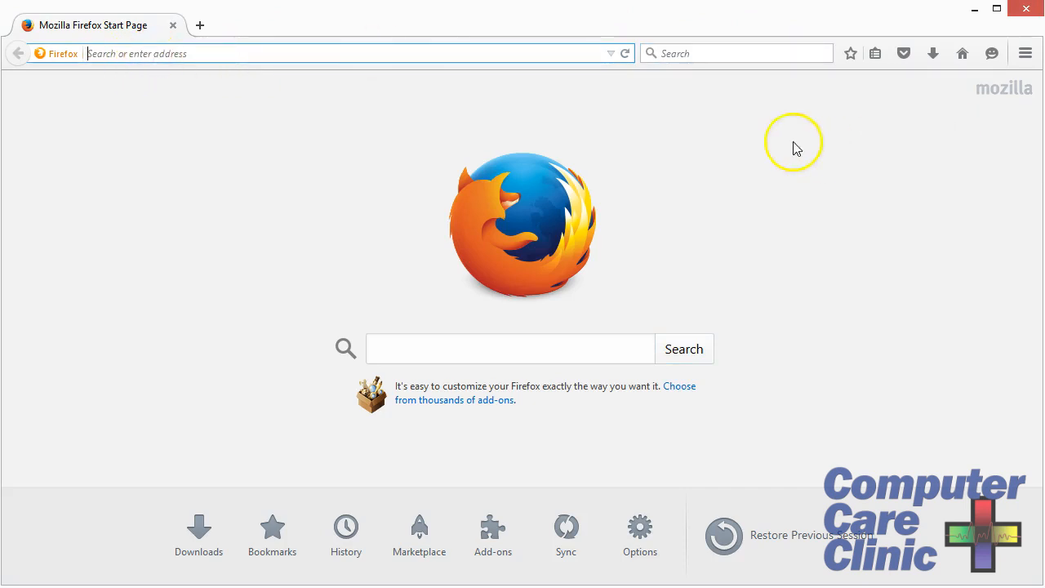
click(735, 53)
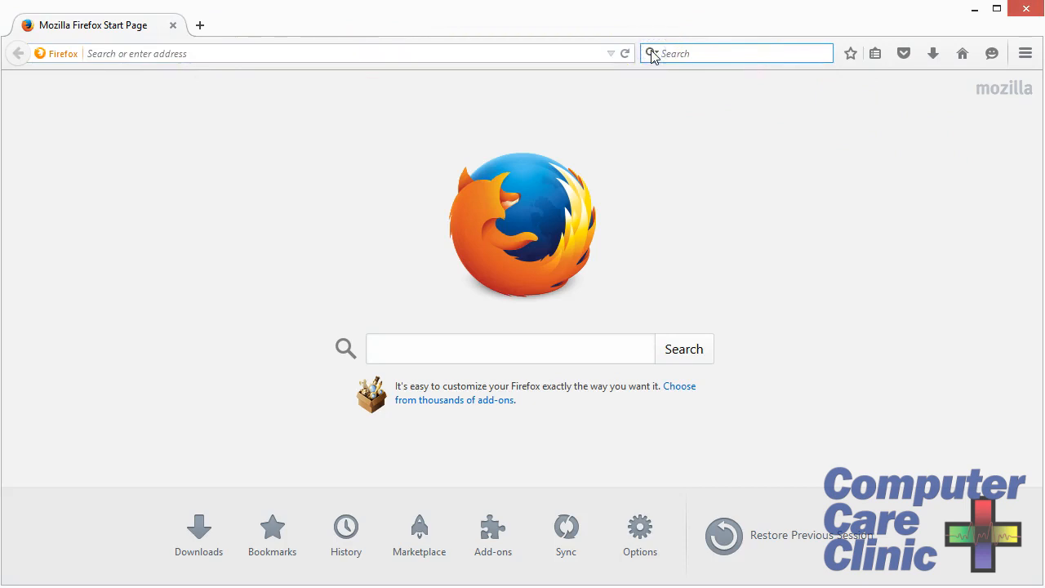
click(652, 53)
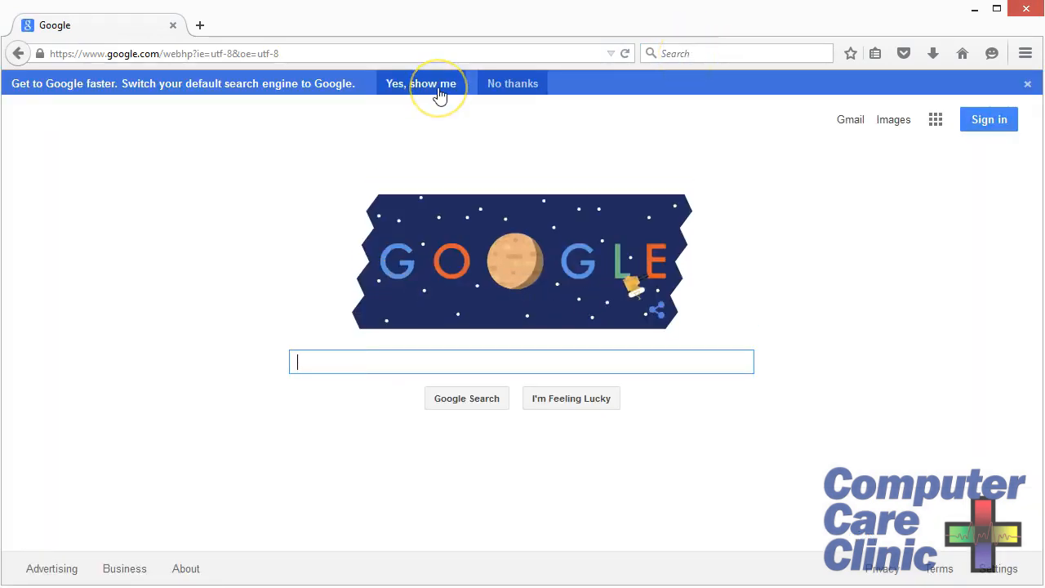
mouse_move(798, 211)
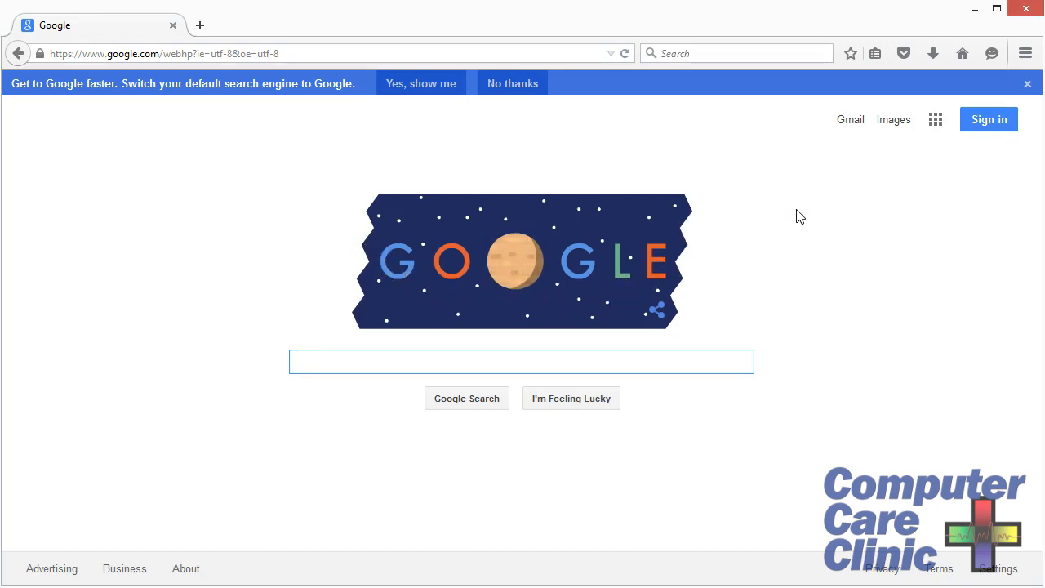
click(521, 362)
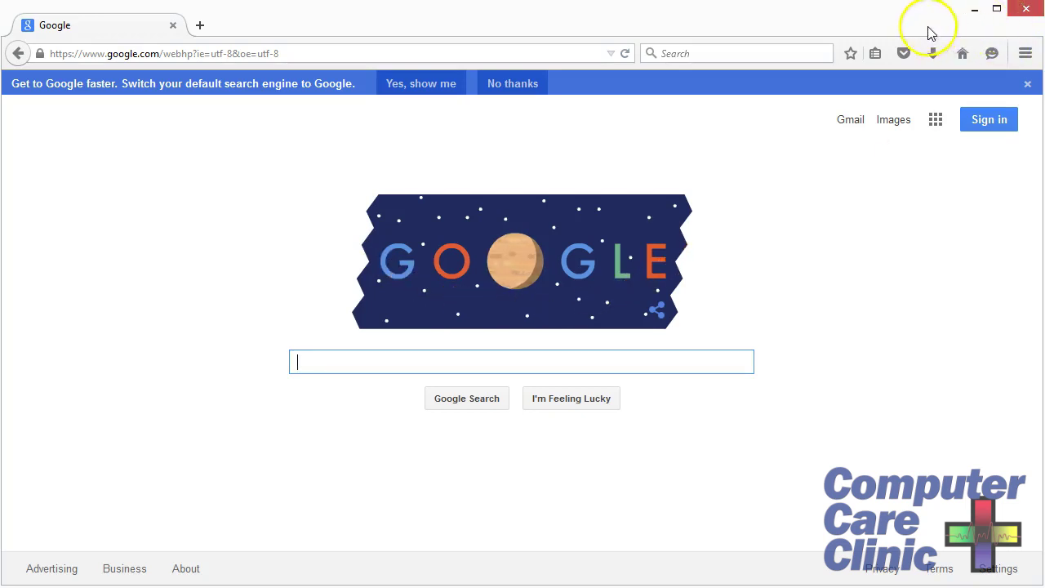
Import cookies, history and bookmarks from Internet Explorer through the Library, then close it
click(877, 53)
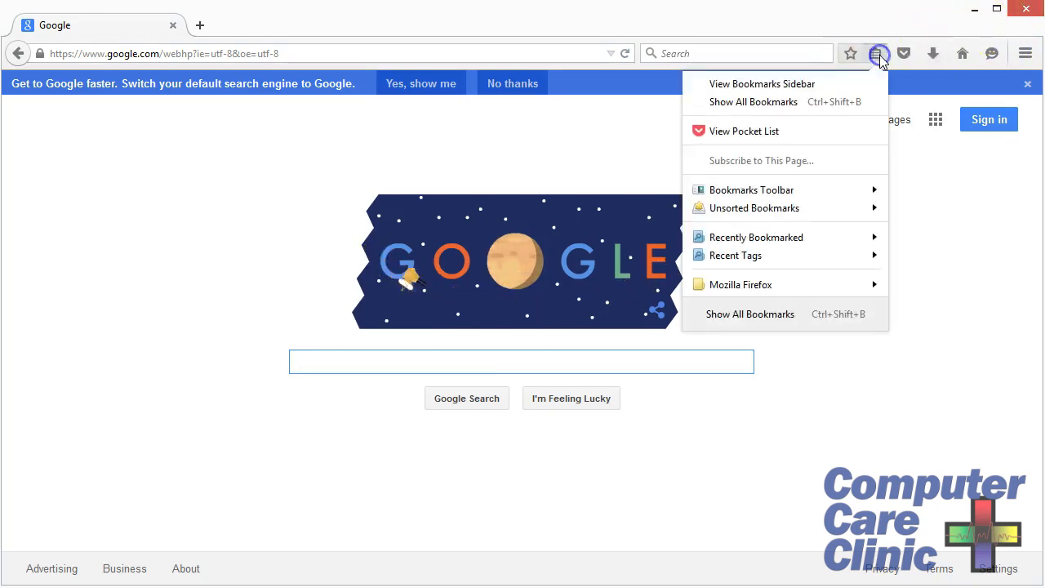
mouse_move(790, 137)
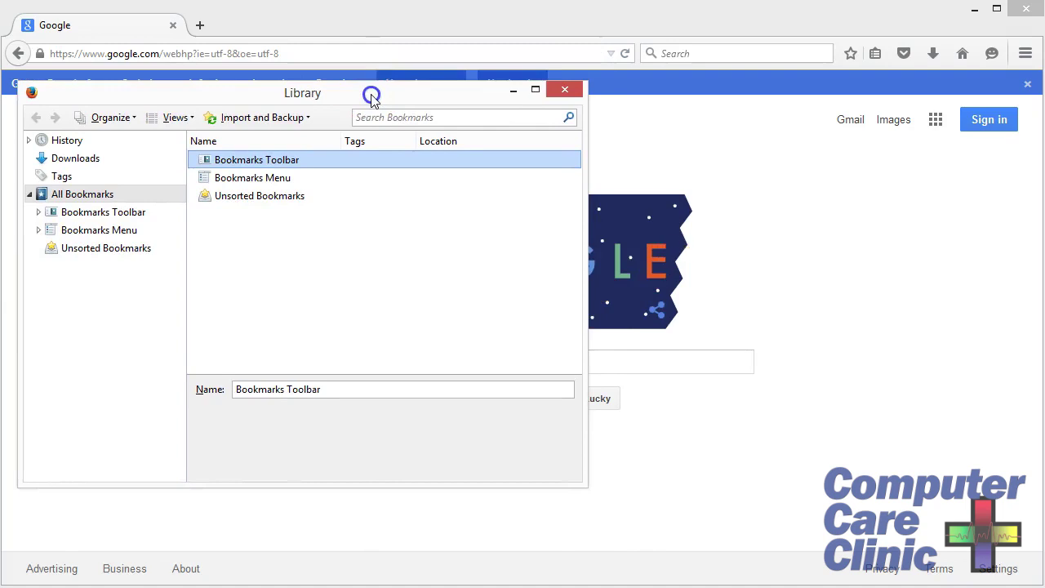
click(262, 117)
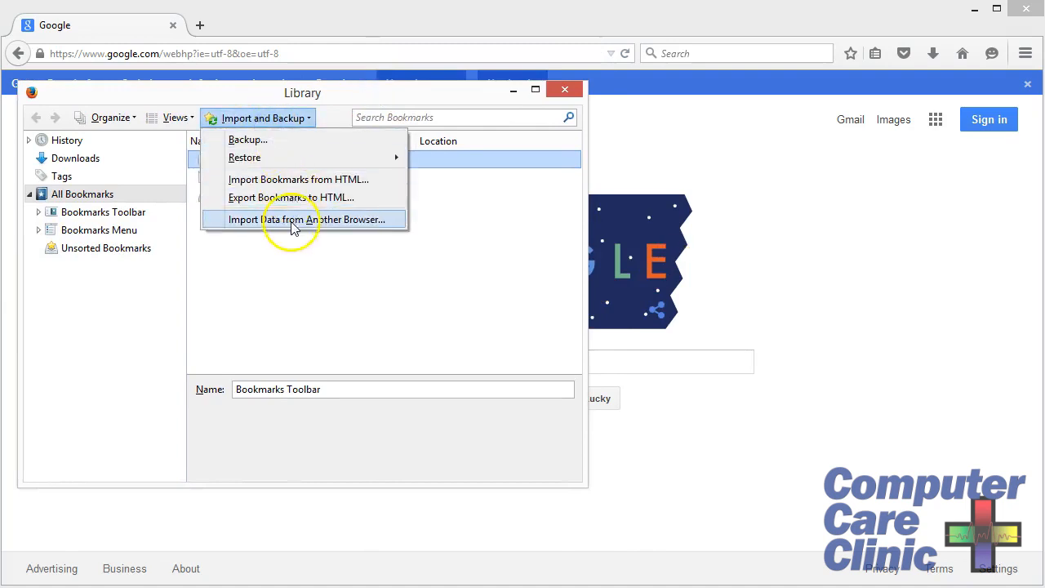
click(309, 219)
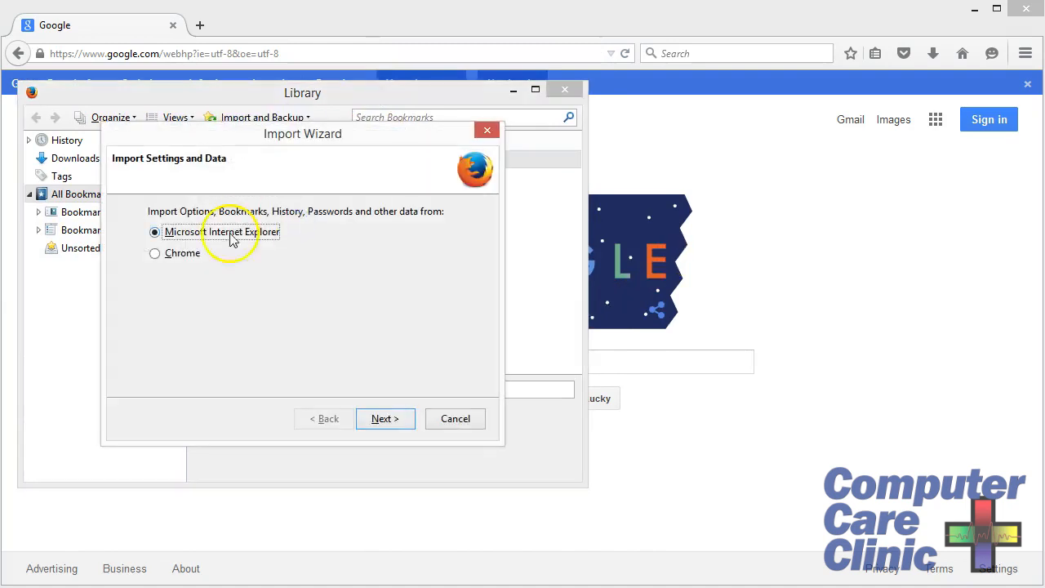
click(386, 419)
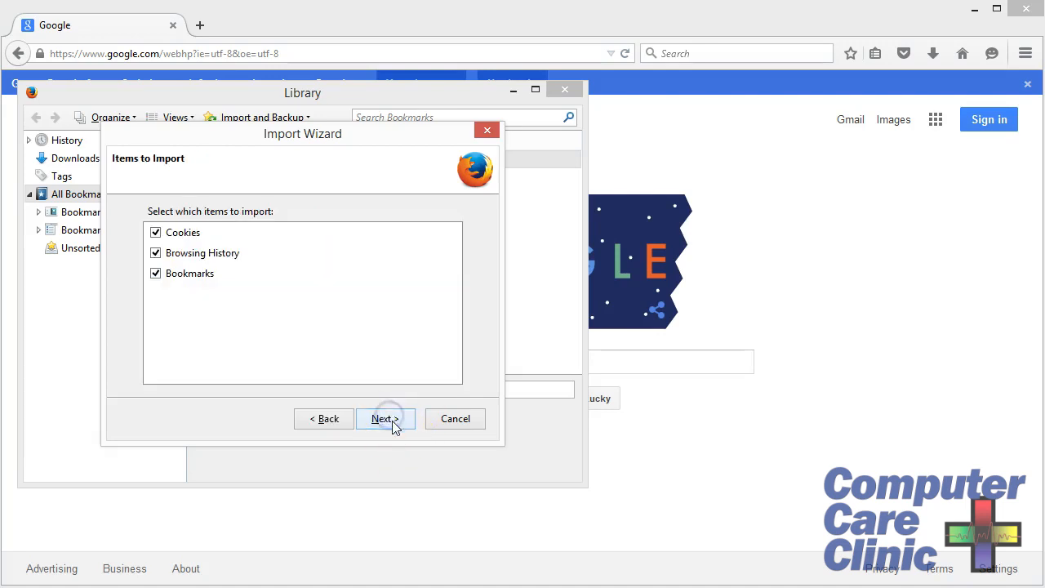
click(385, 419)
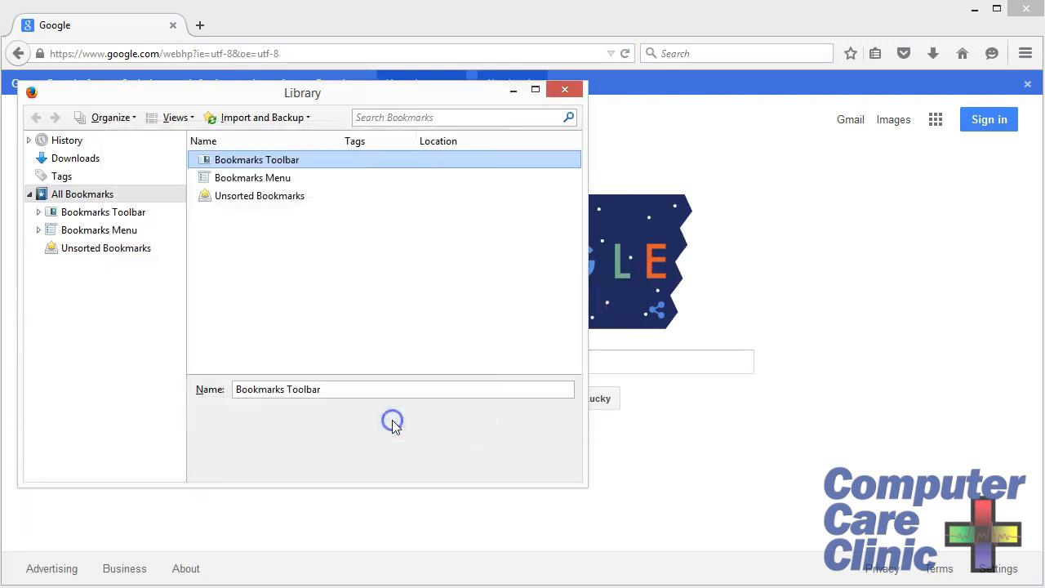
click(559, 88)
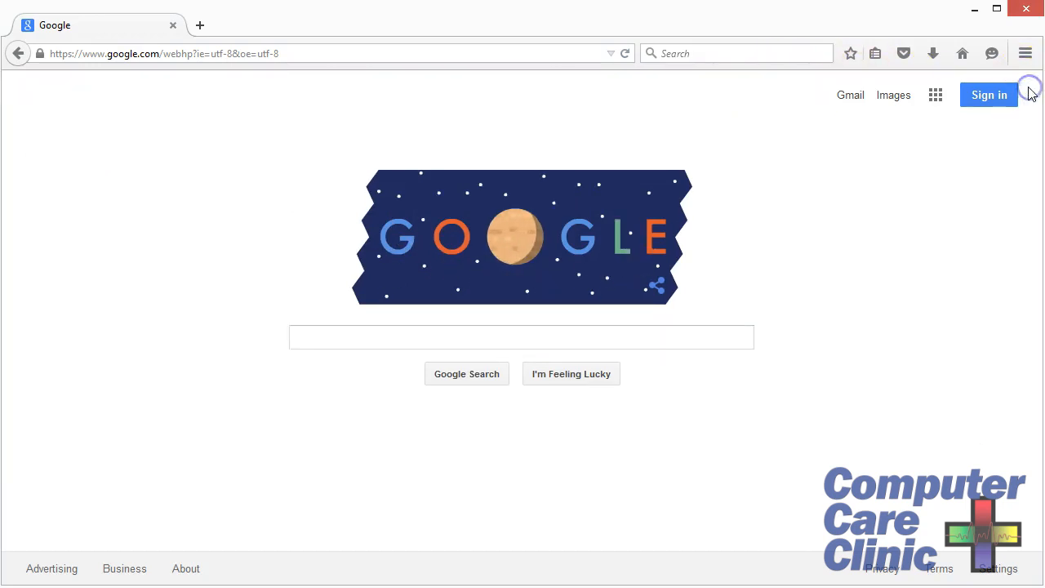
Show the Bookmarks Toolbar and open the From Google Chrome bookmark folder
click(1026, 53)
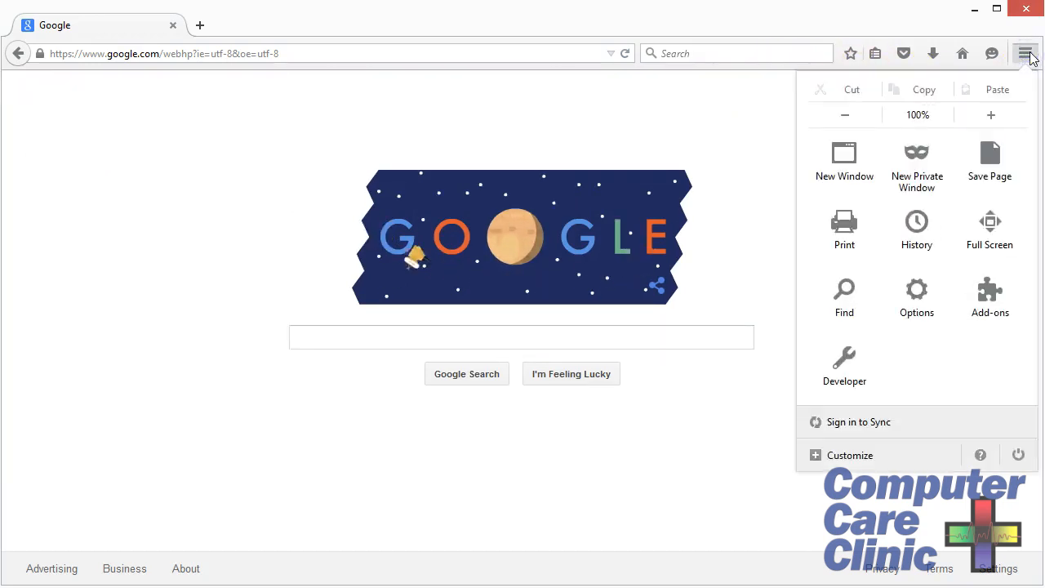
click(1033, 53)
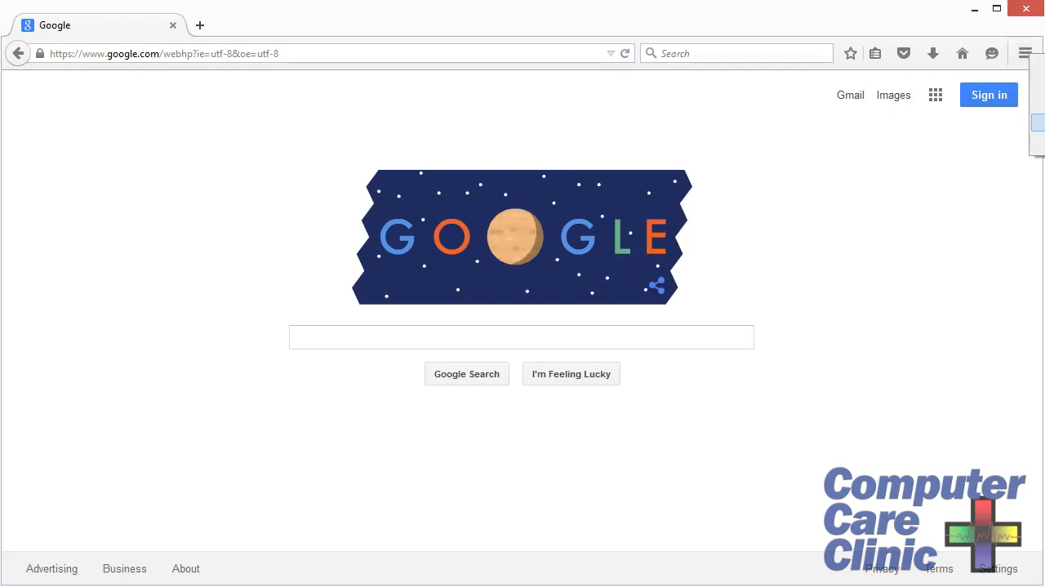
click(230, 79)
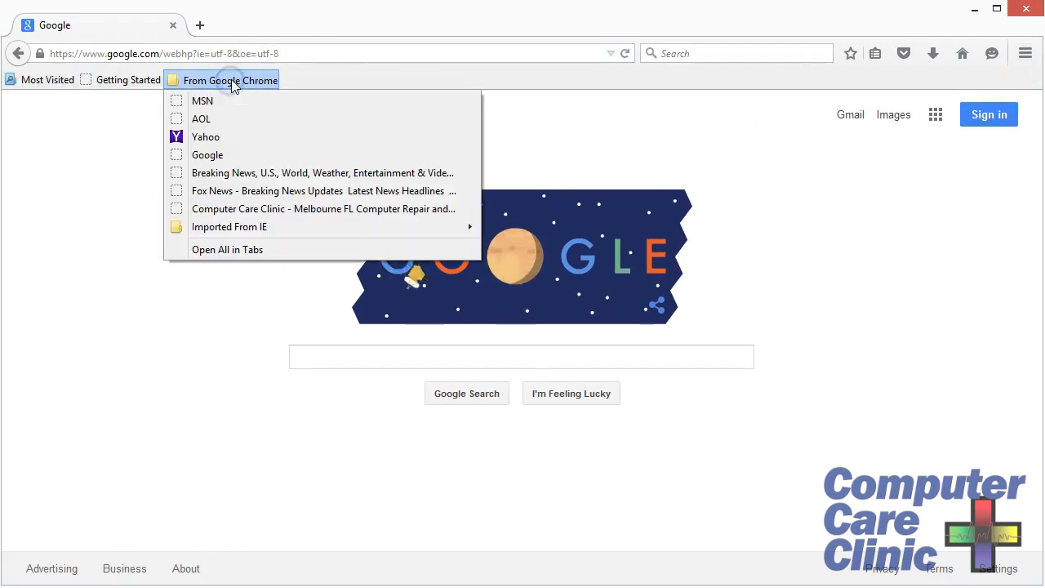
mouse_move(339, 88)
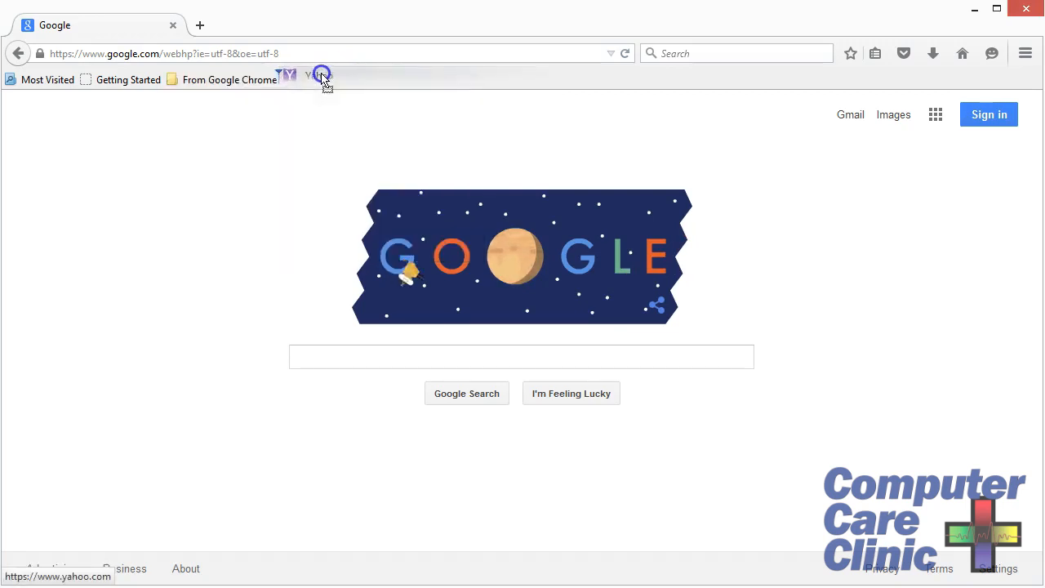
Load Fox News from its toolbar bookmark and open that bookmark's Properties
right_click(321, 80)
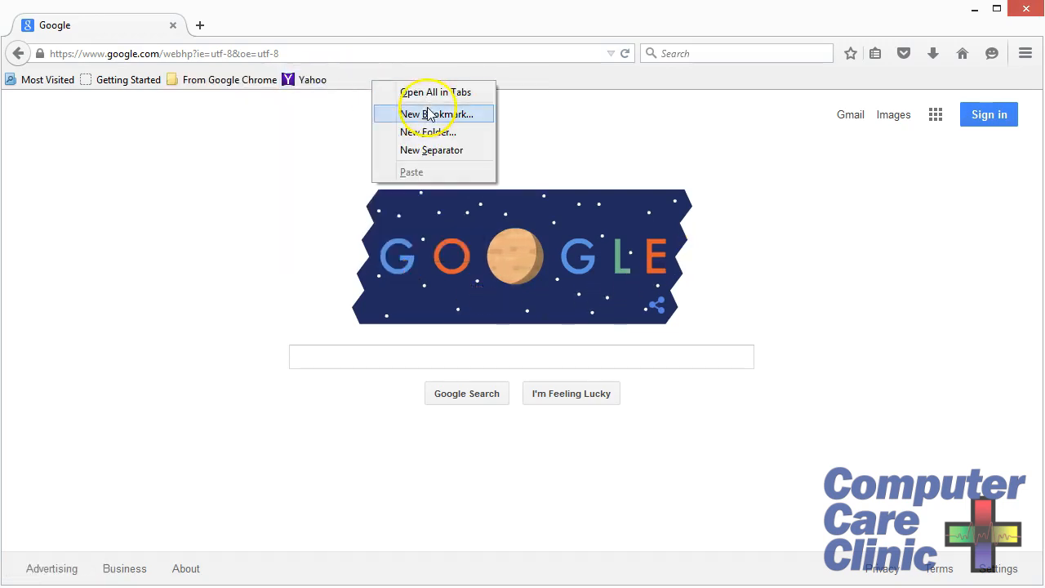
click(231, 79)
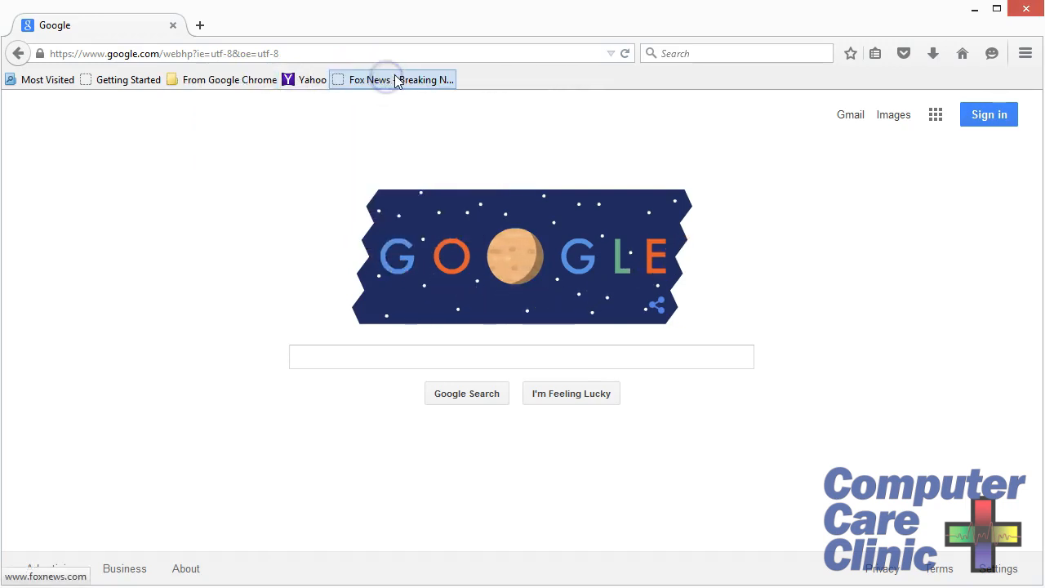
mouse_move(396, 80)
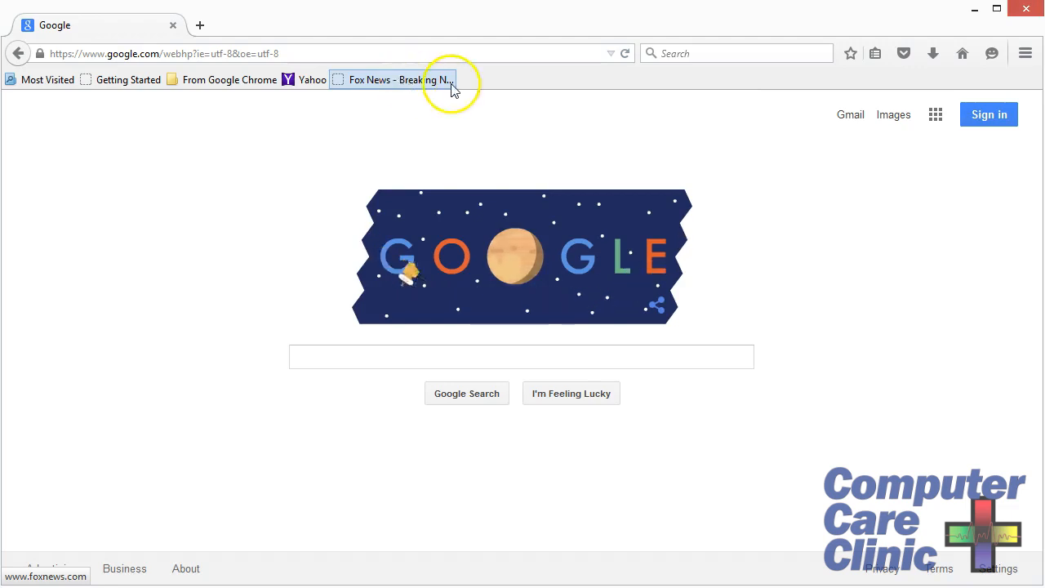
click(400, 79)
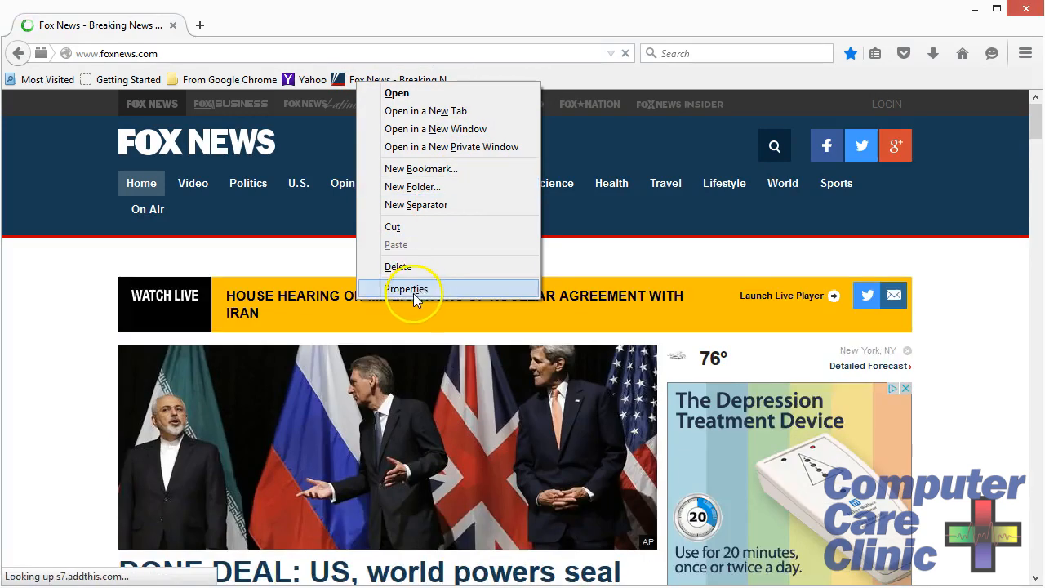
click(406, 288)
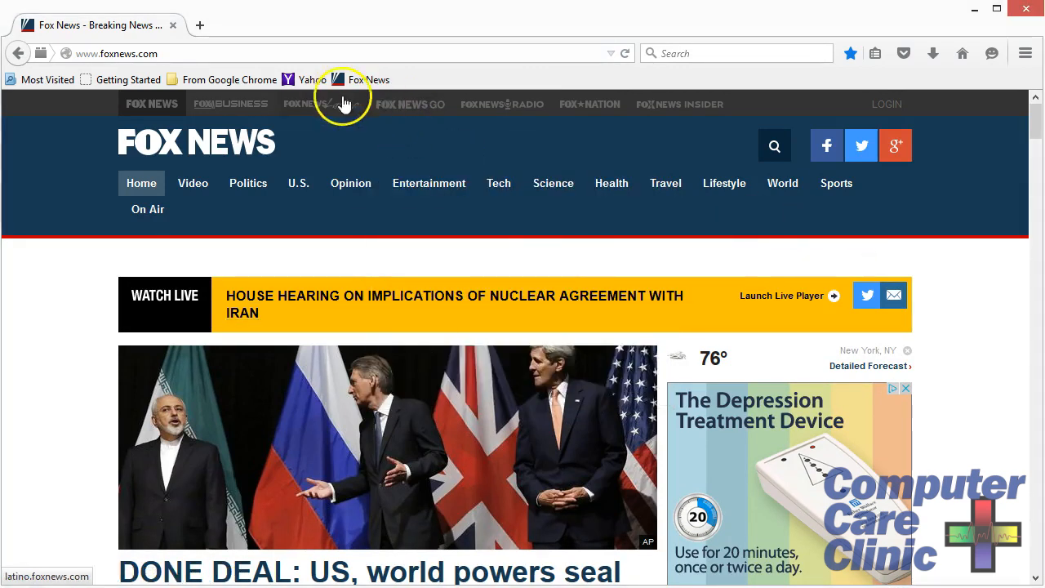
mouse_move(362, 79)
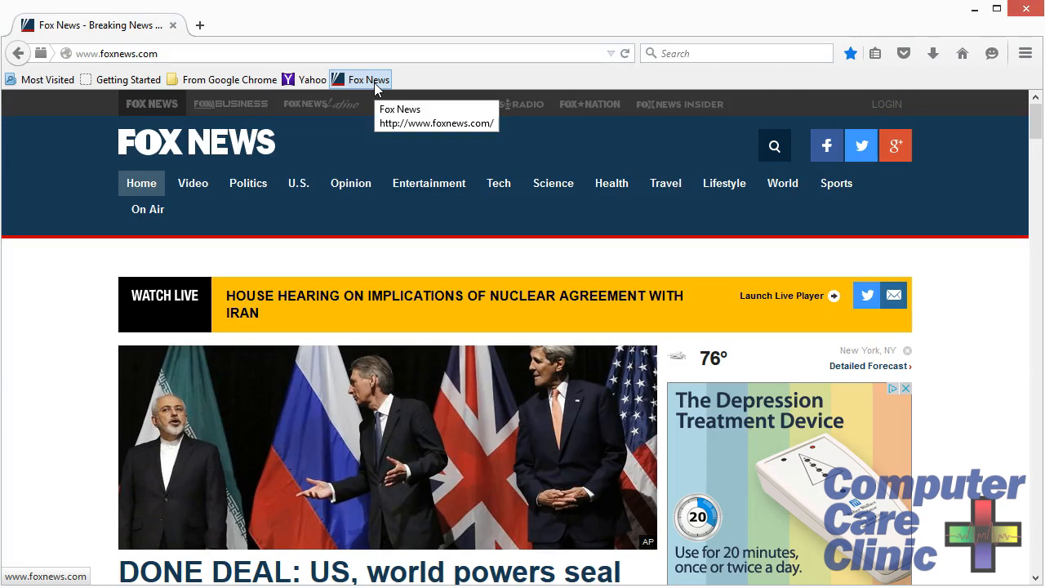
mouse_move(1026, 51)
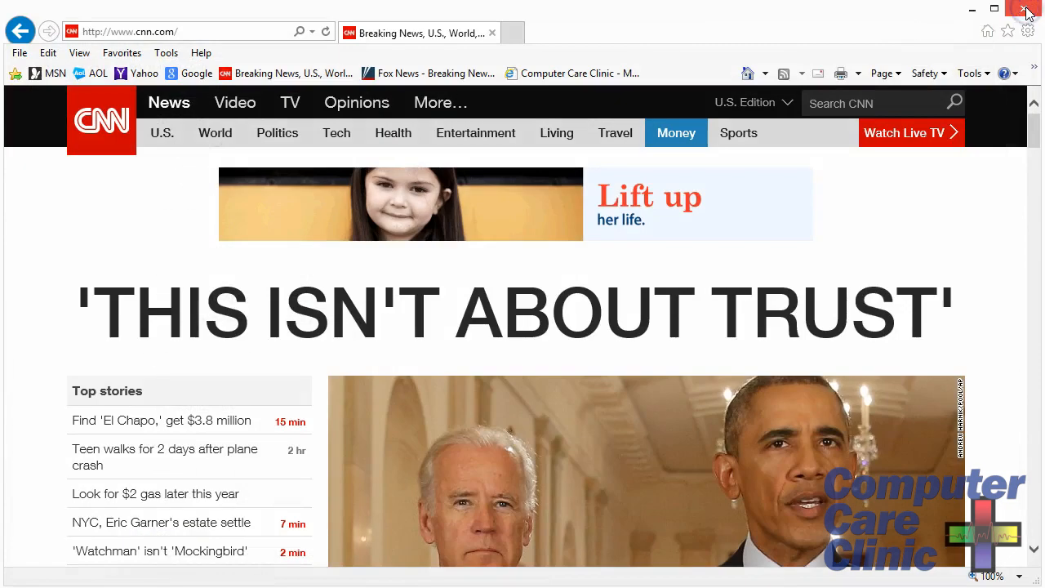
mouse_move(928, 143)
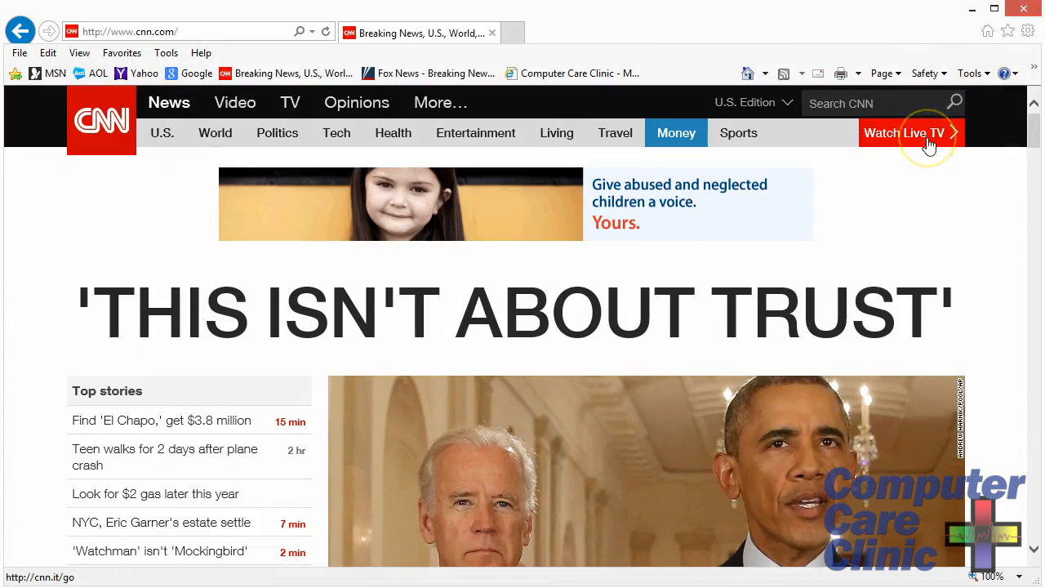
mouse_move(572, 227)
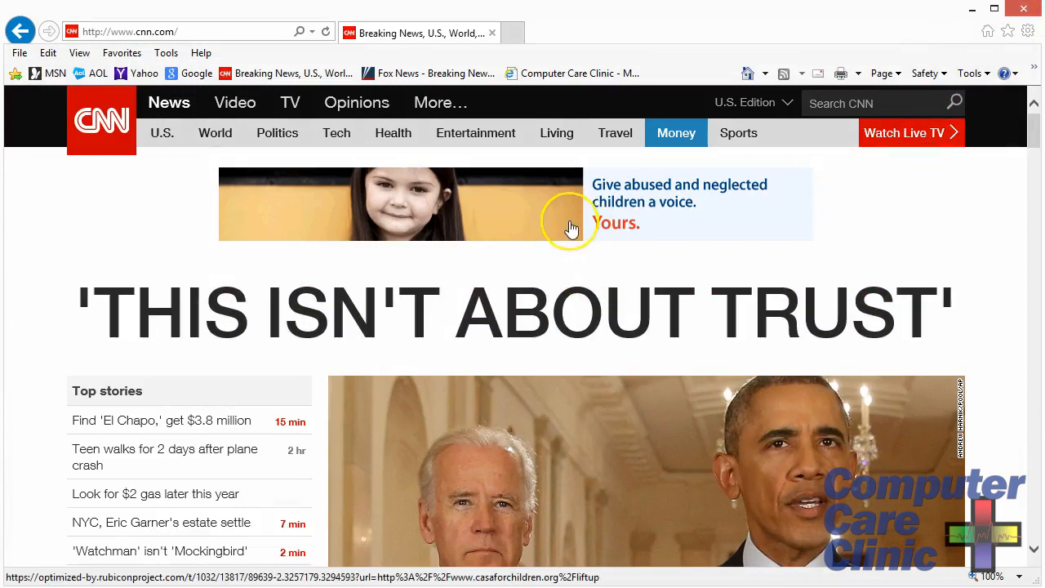